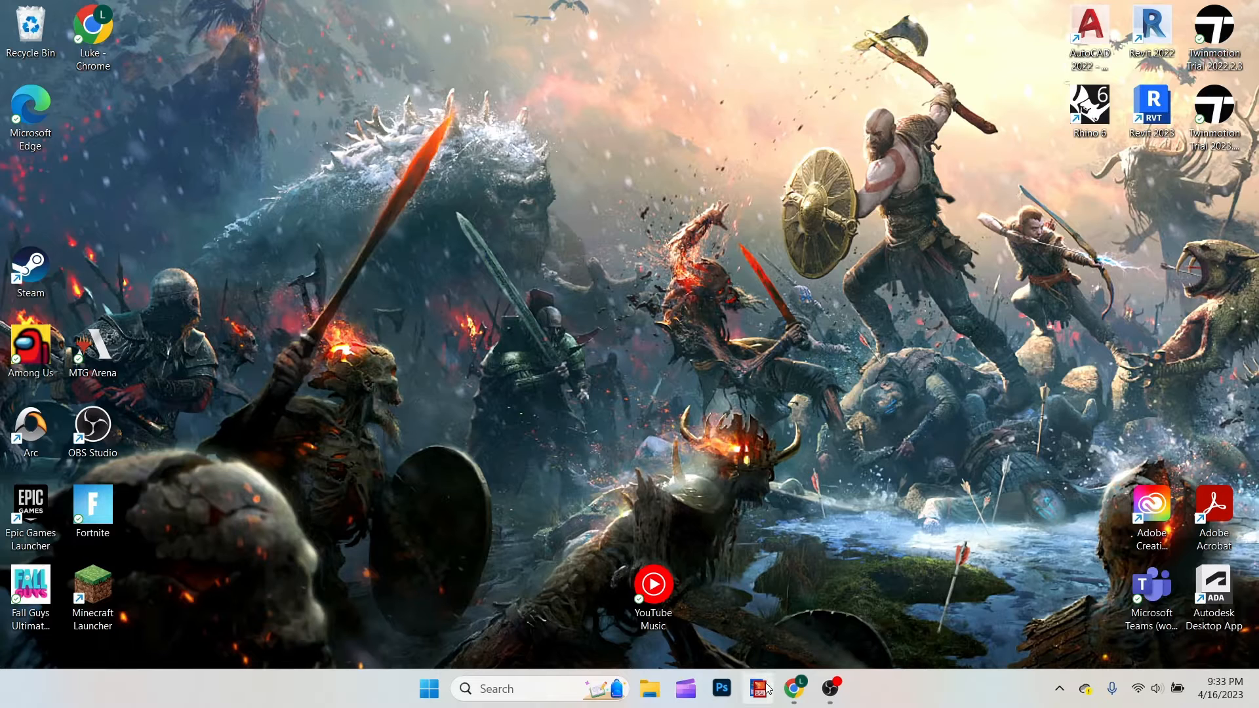
Launch Magic Set Editor from the taskbar so its welcome window appears
click(758, 687)
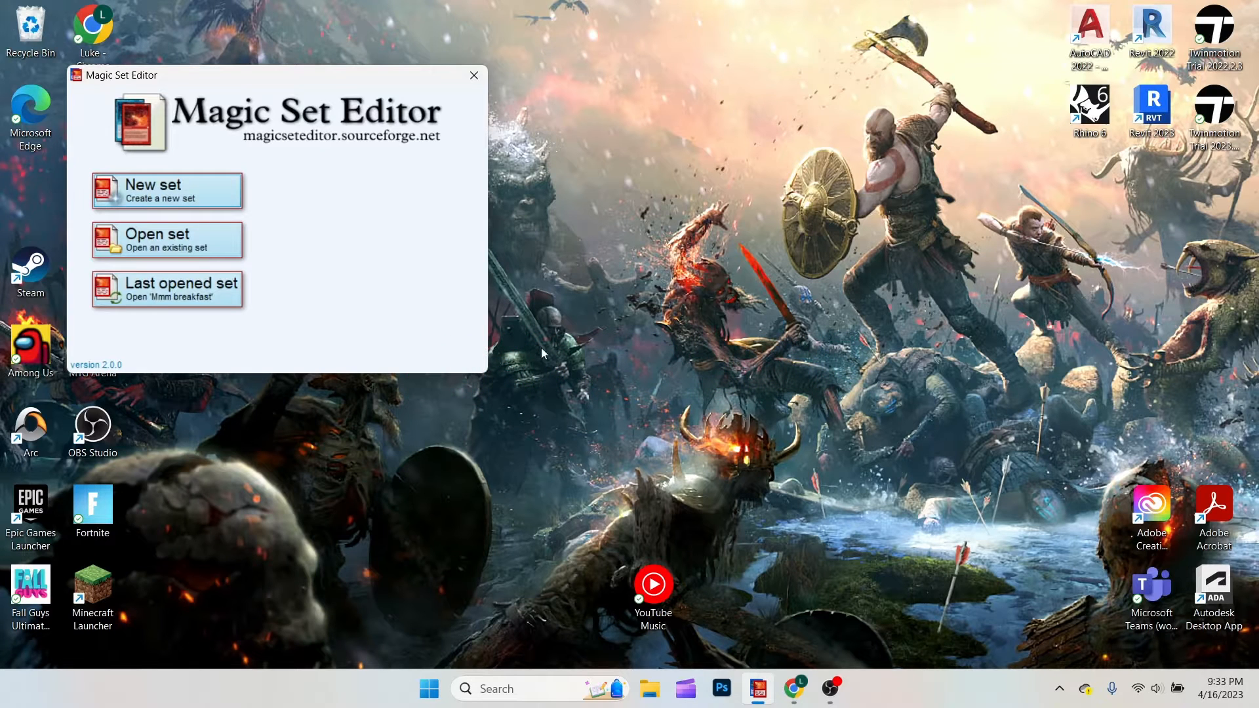
mouse_move(508, 332)
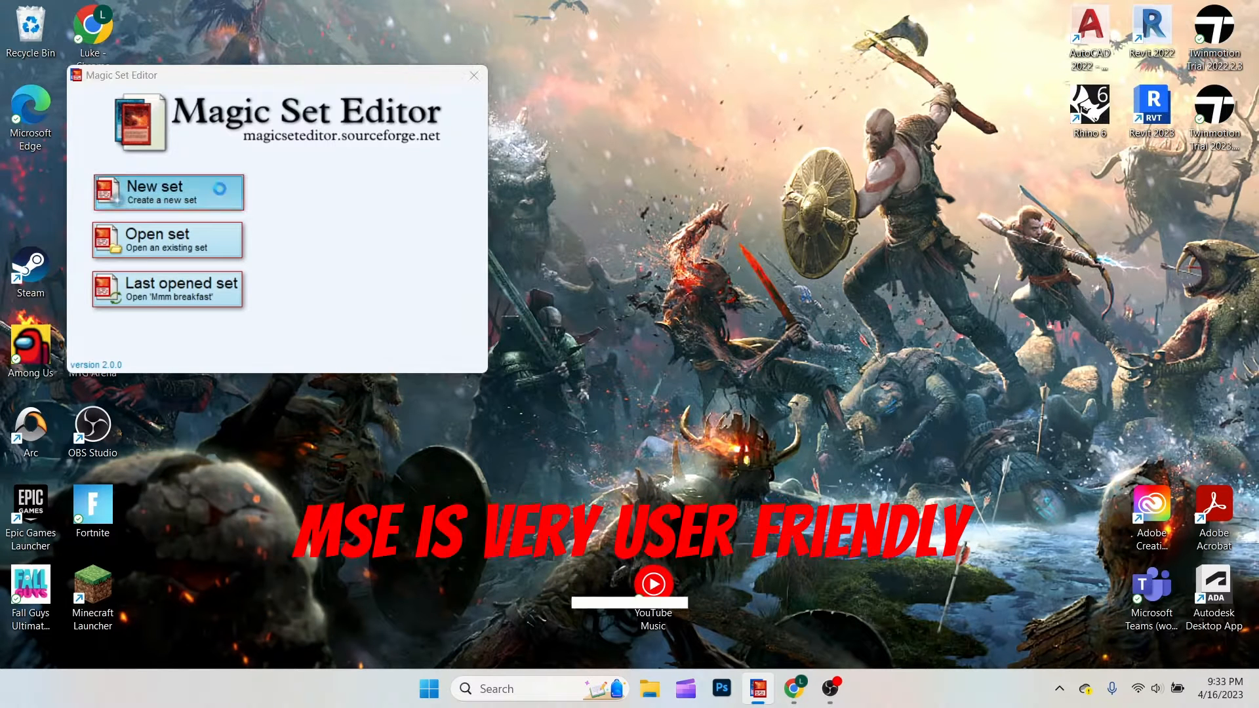
Create a new Magic the Gathering set and browse the available card styles
click(167, 190)
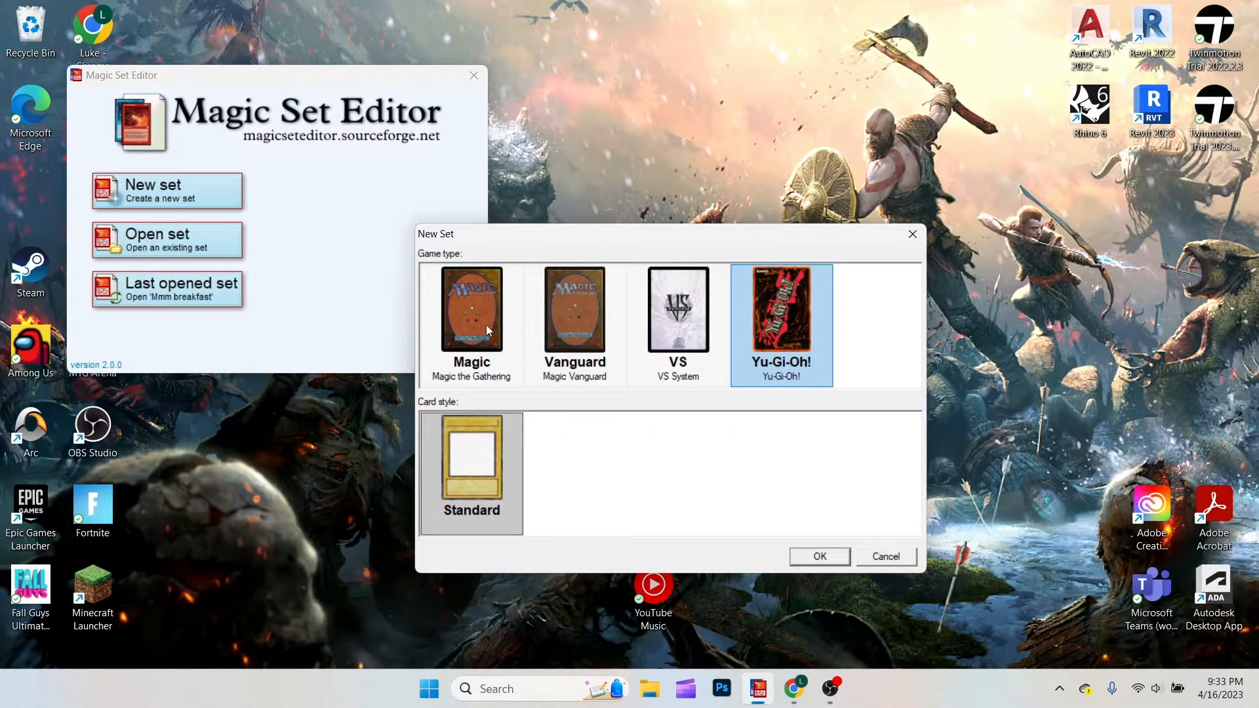
click(471, 322)
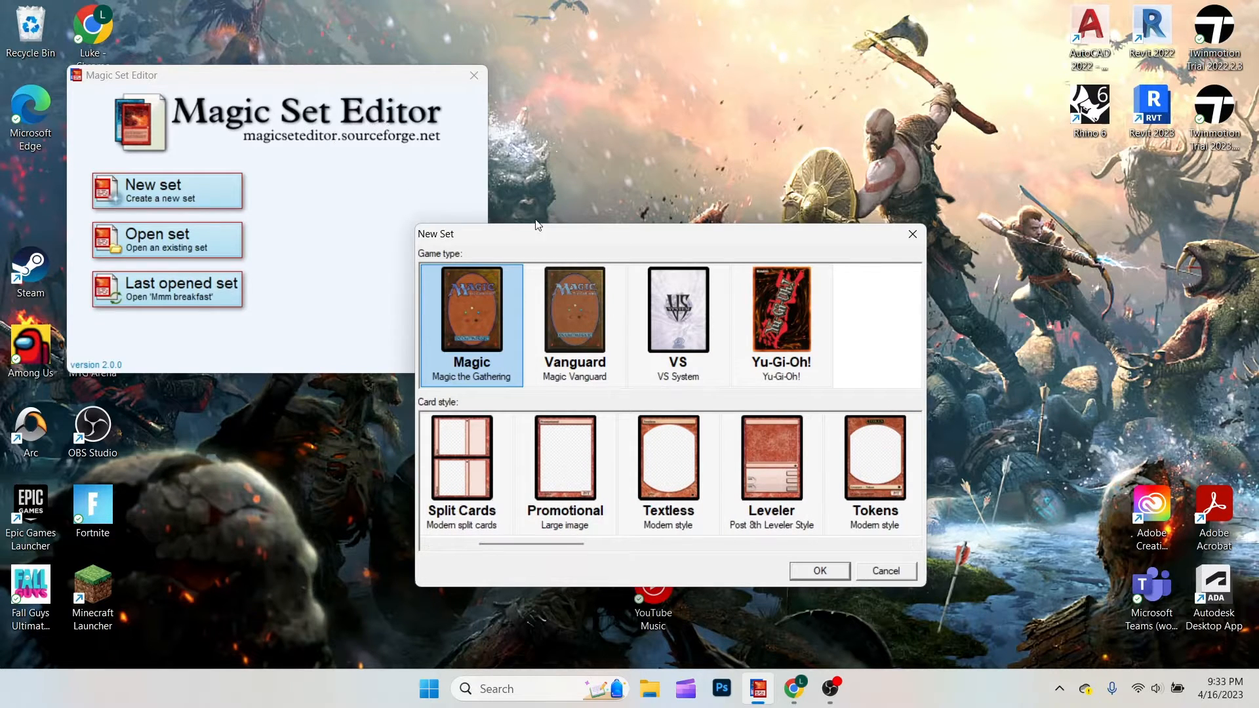
drag(551, 544, 574, 544)
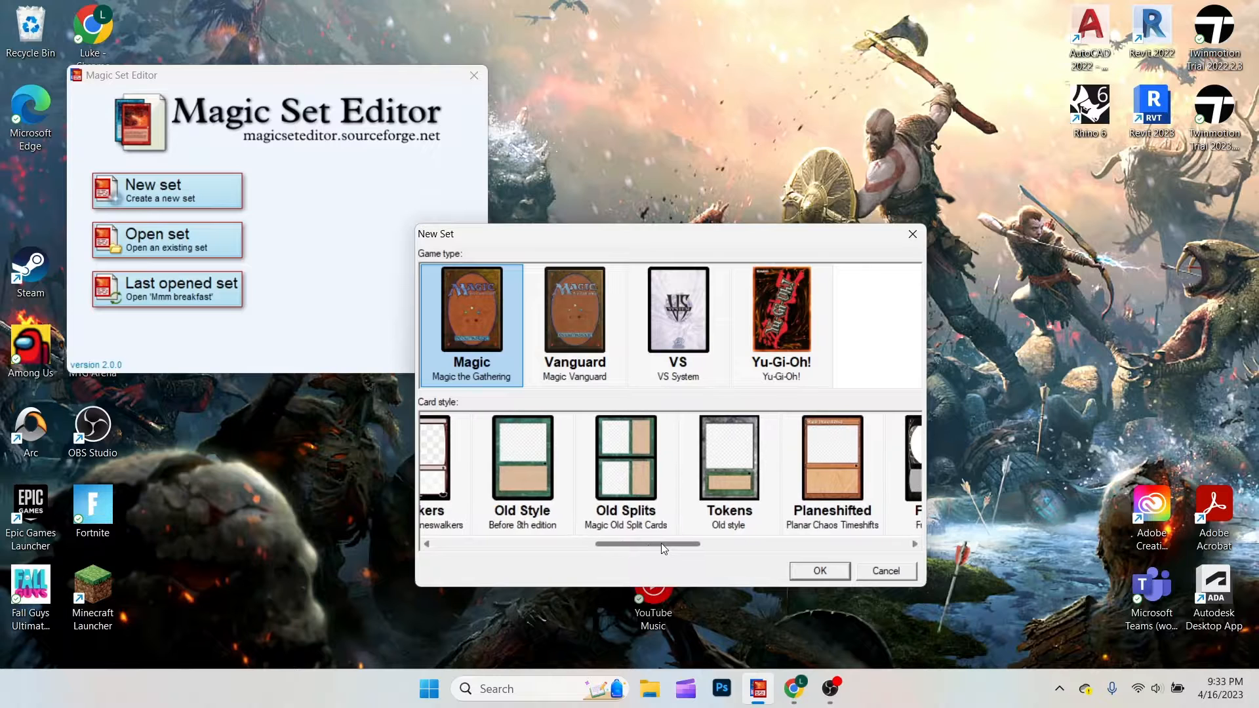
drag(651, 544, 494, 544)
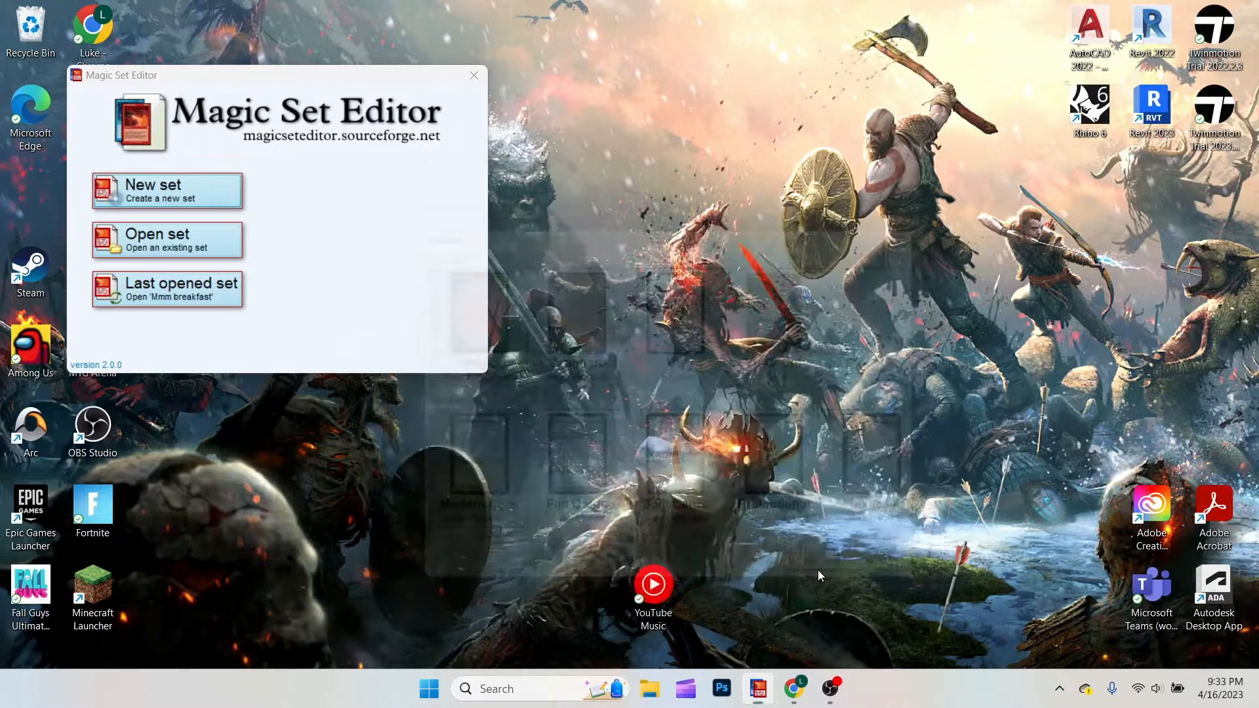
click(153, 190)
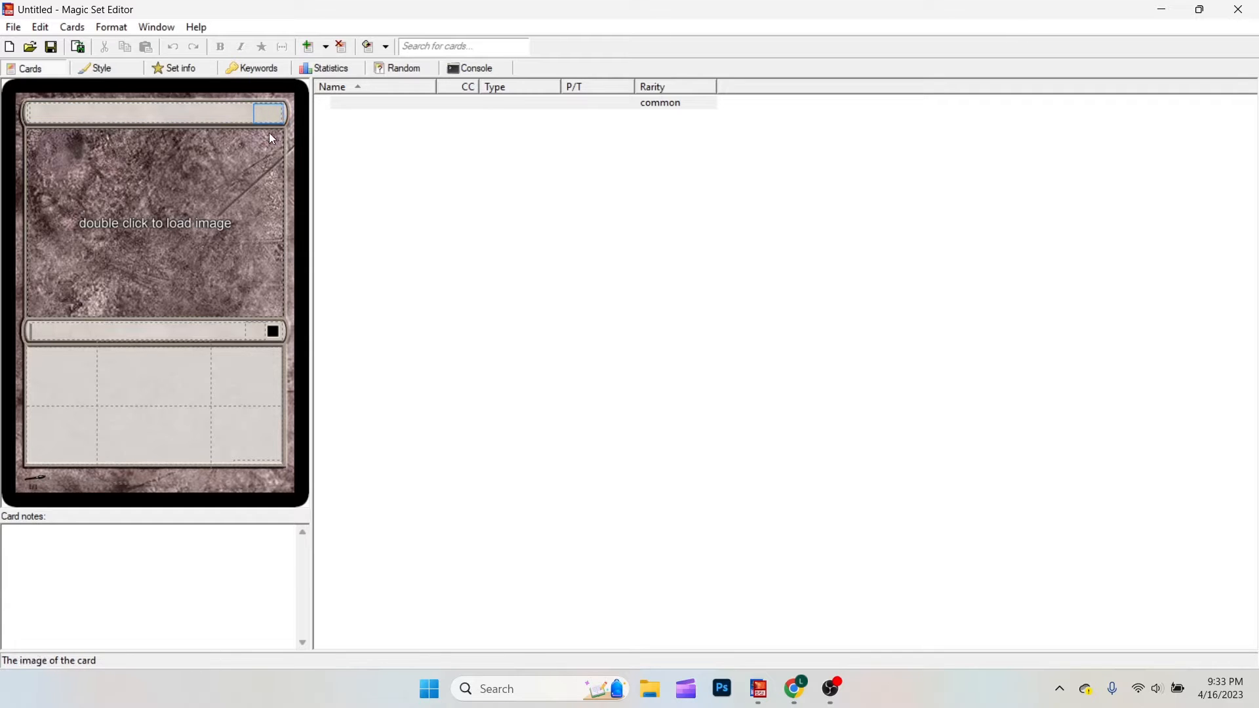
mouse_move(188, 255)
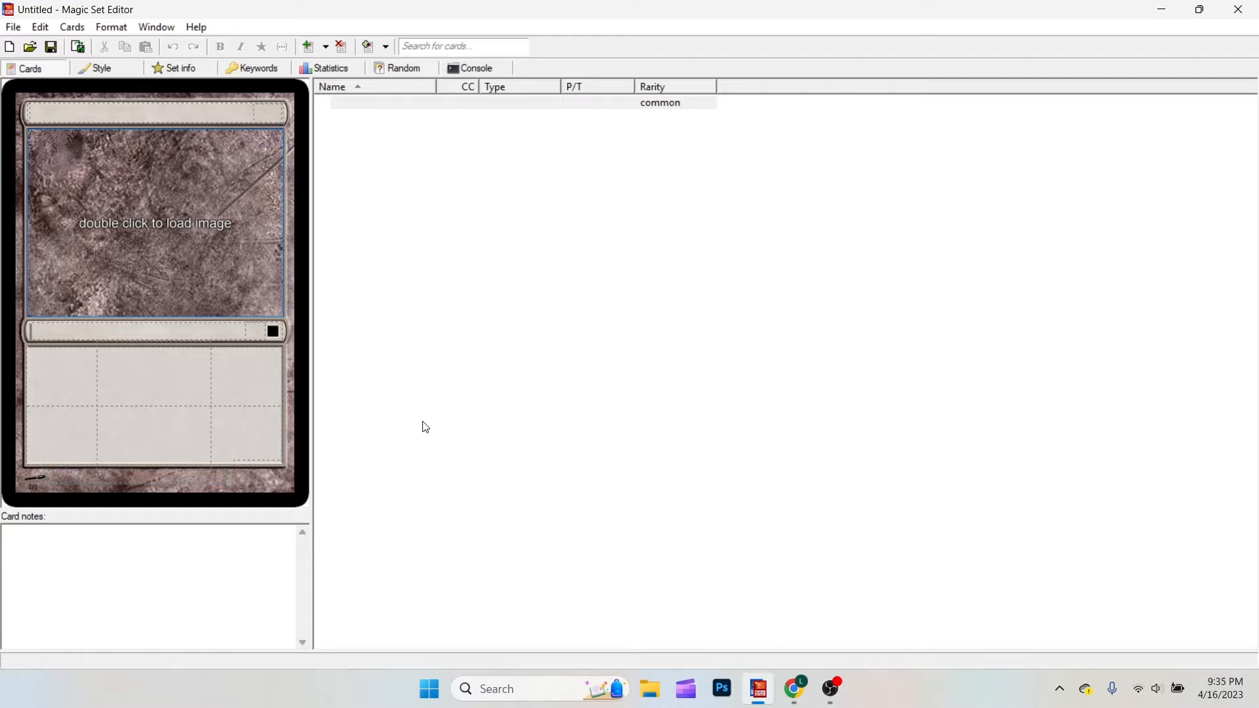
Load 'me drummer boy' as the card art, cropped and centered on the drummer
double_click(155, 222)
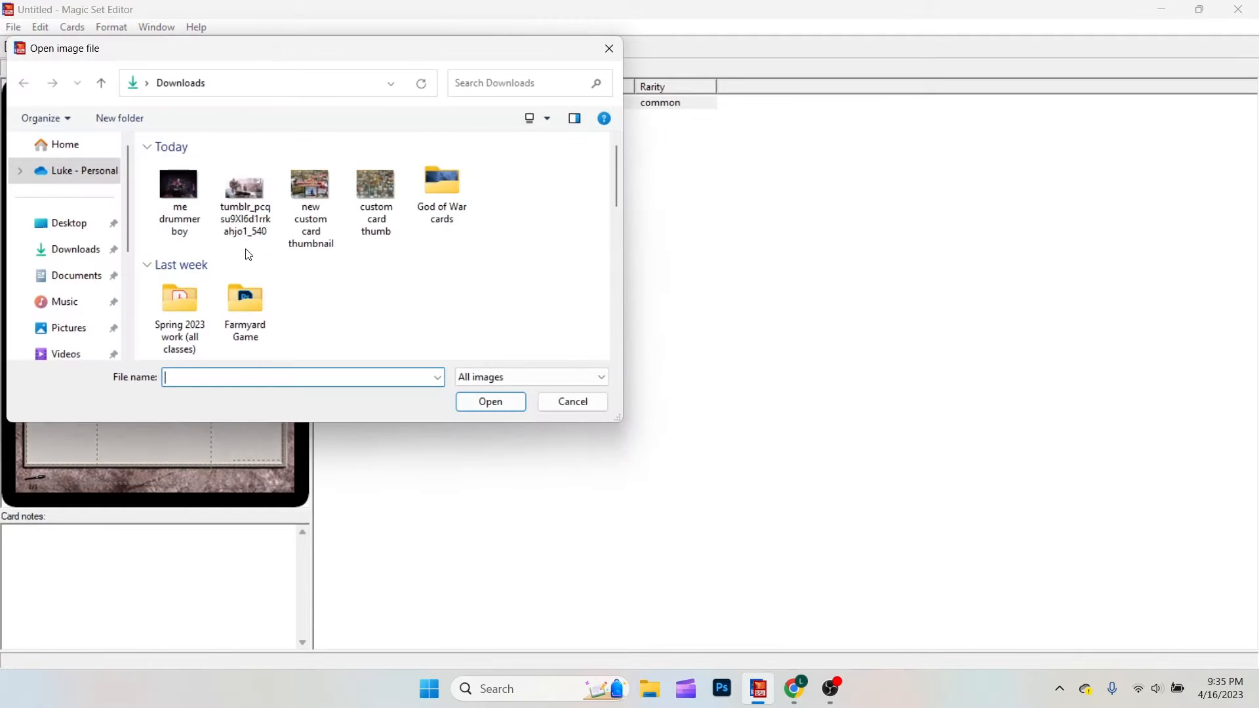
double_click(179, 183)
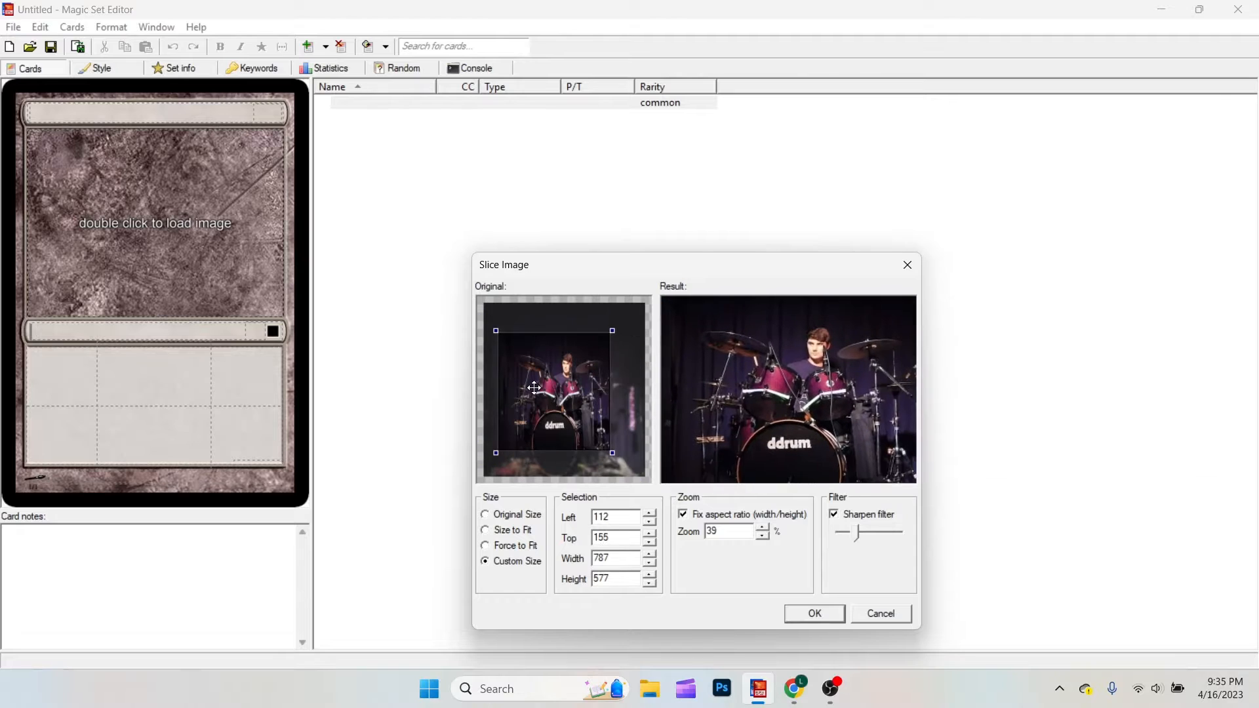
drag(534, 387, 544, 387)
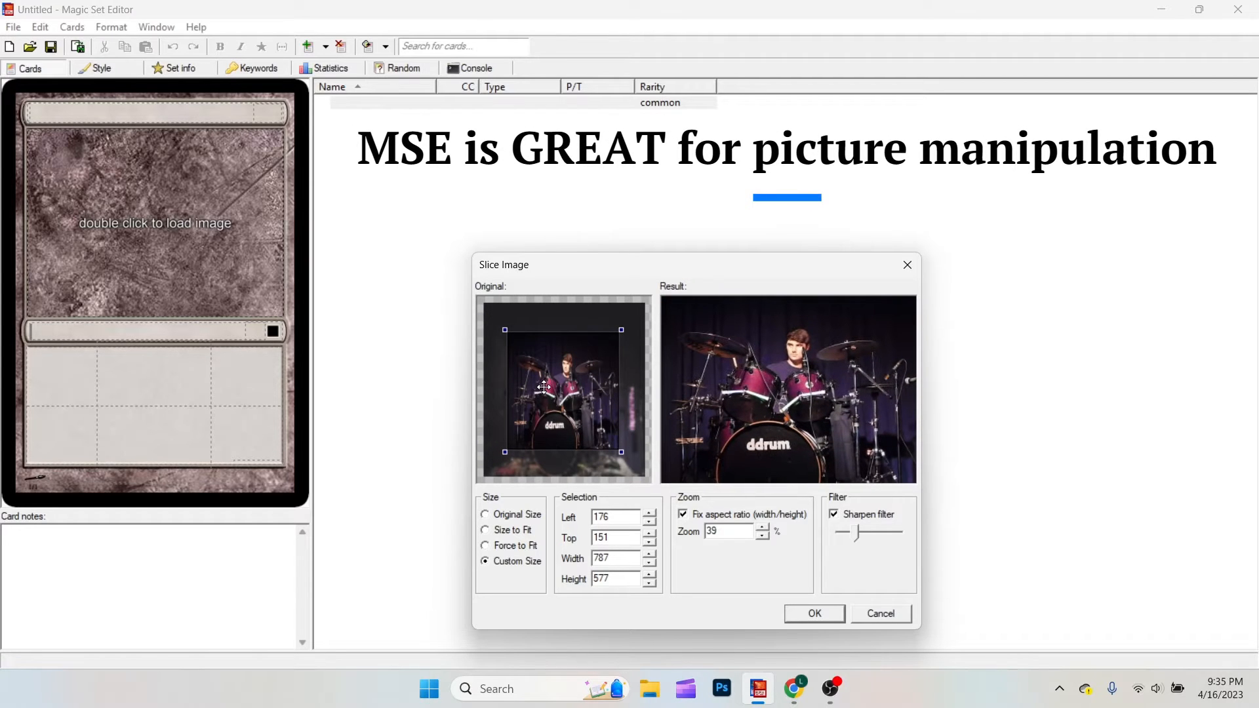
click(812, 614)
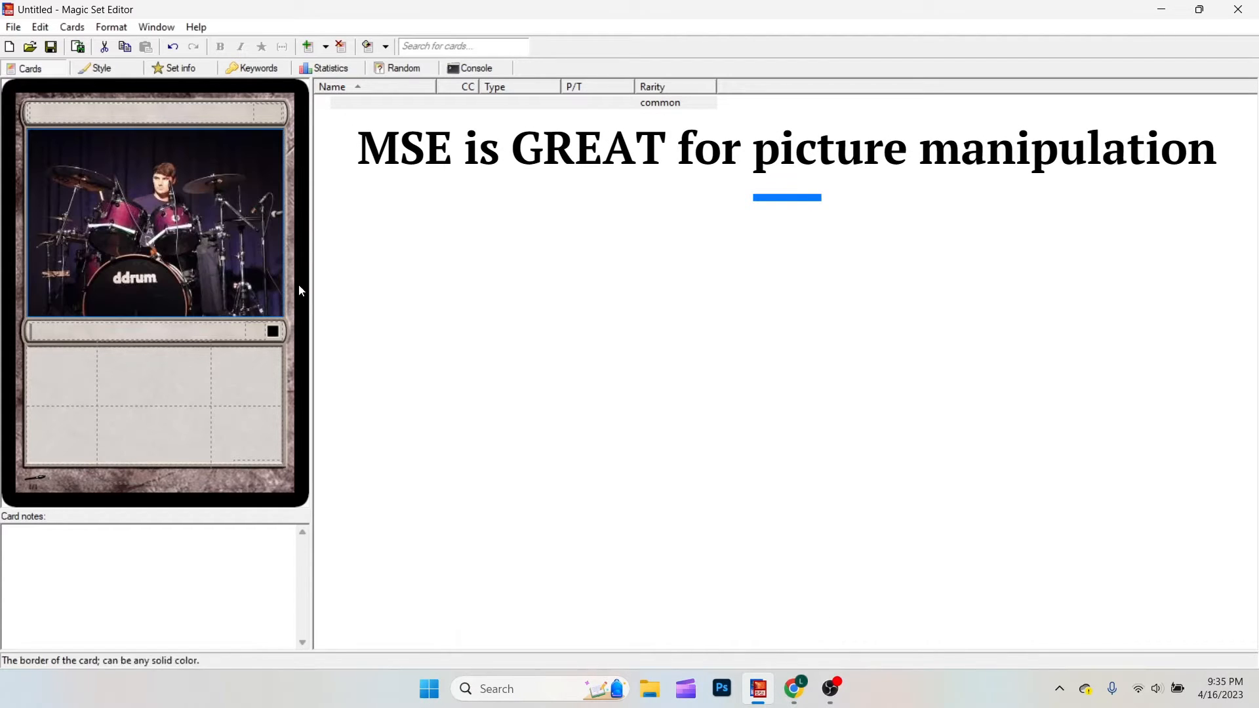
Name the card Drummer Boy and give it a green-white-blue casting cost
click(153, 112)
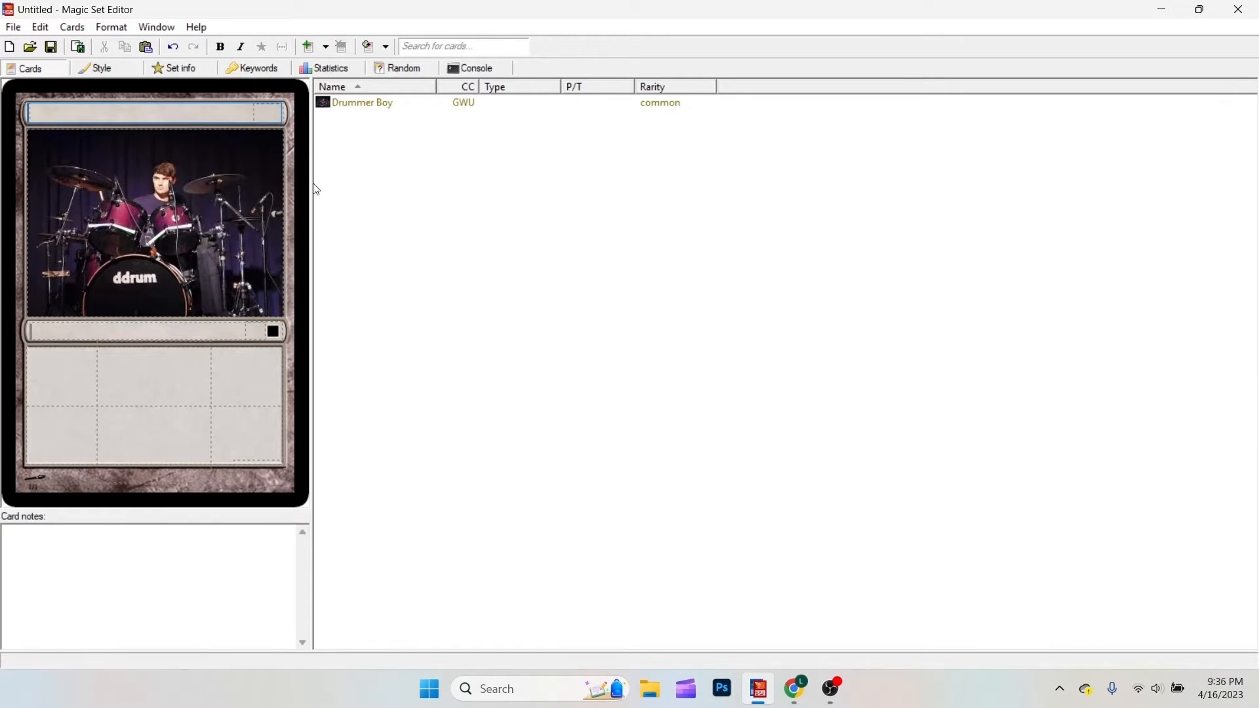
text(Drummer Boy)
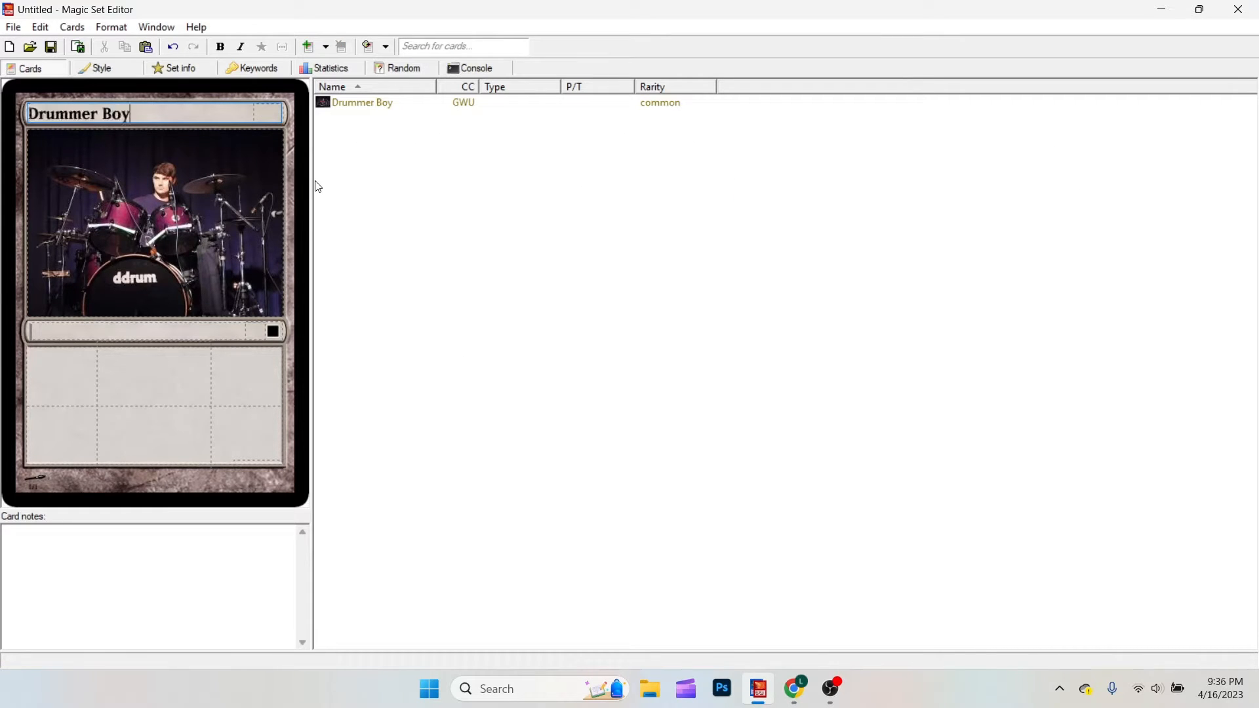
mouse_move(259, 117)
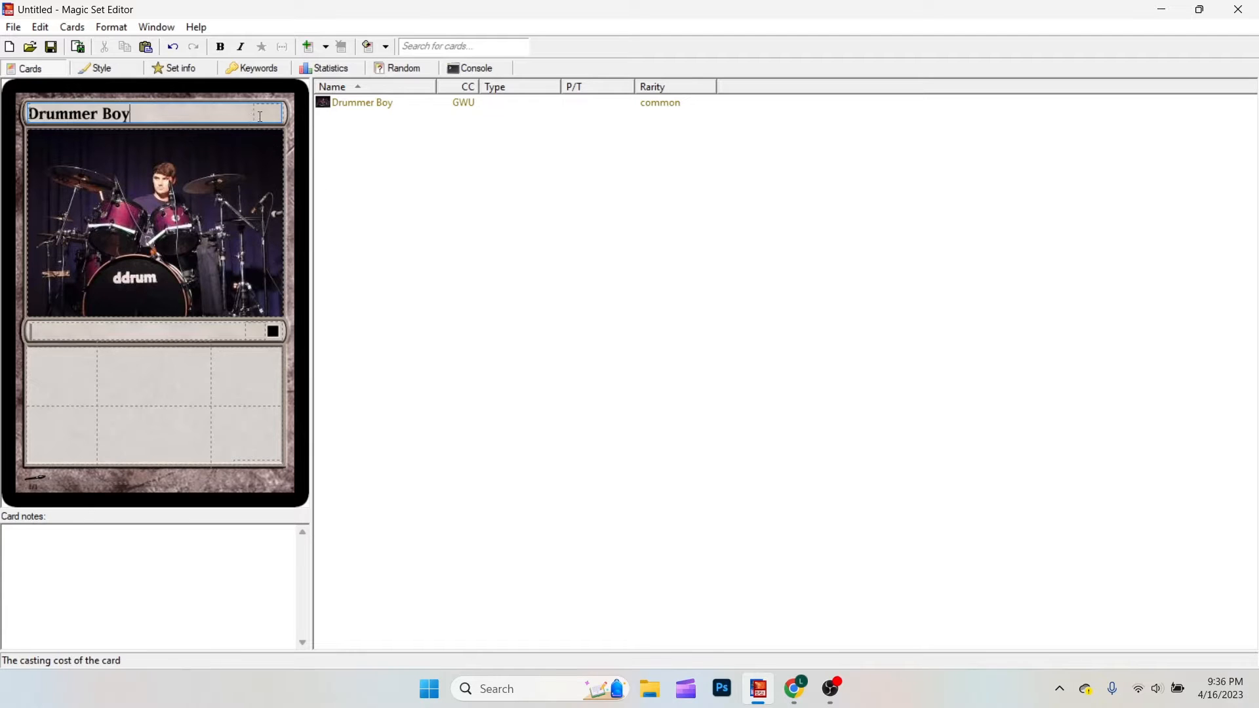
click(271, 113)
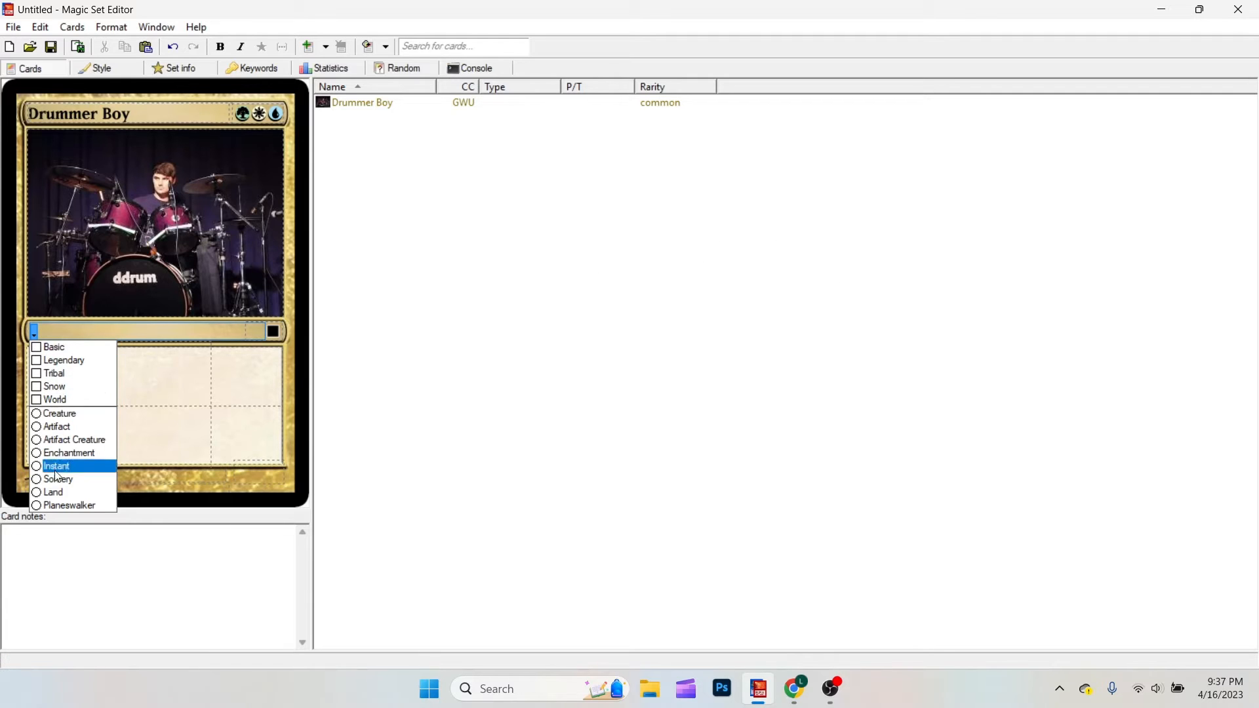
mouse_move(54, 387)
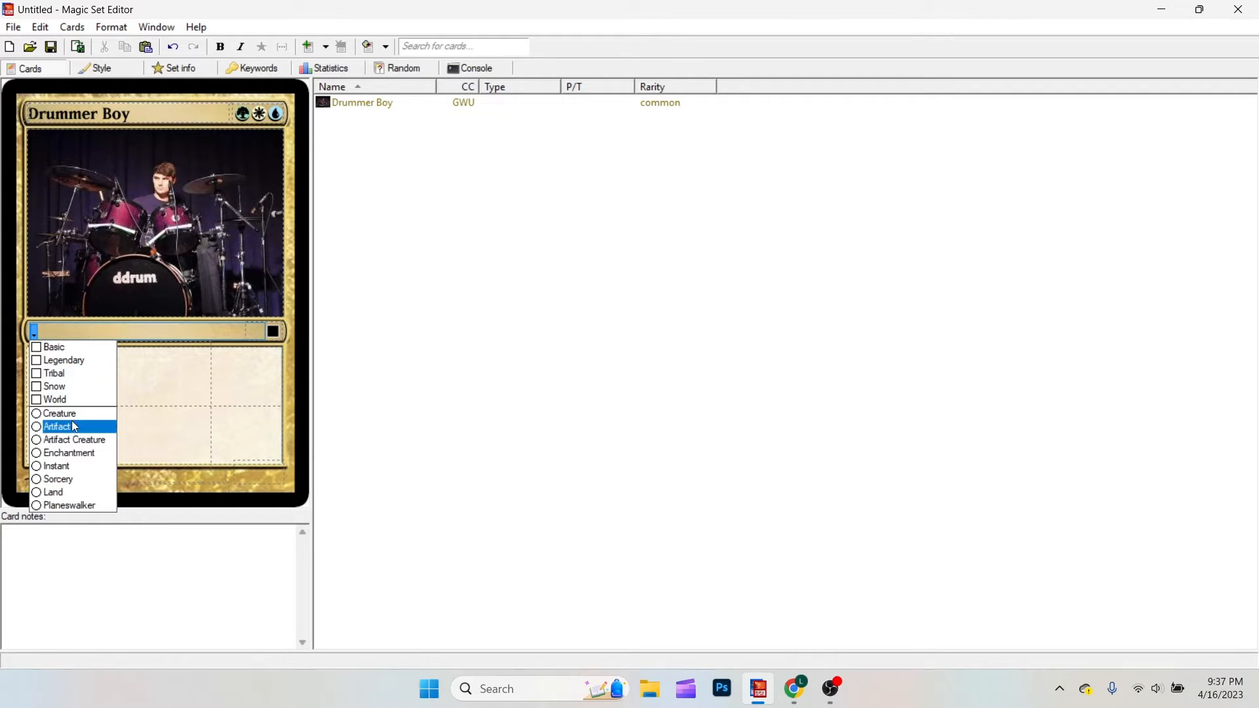
Make the card a Creature with the subtype Drummer
click(59, 413)
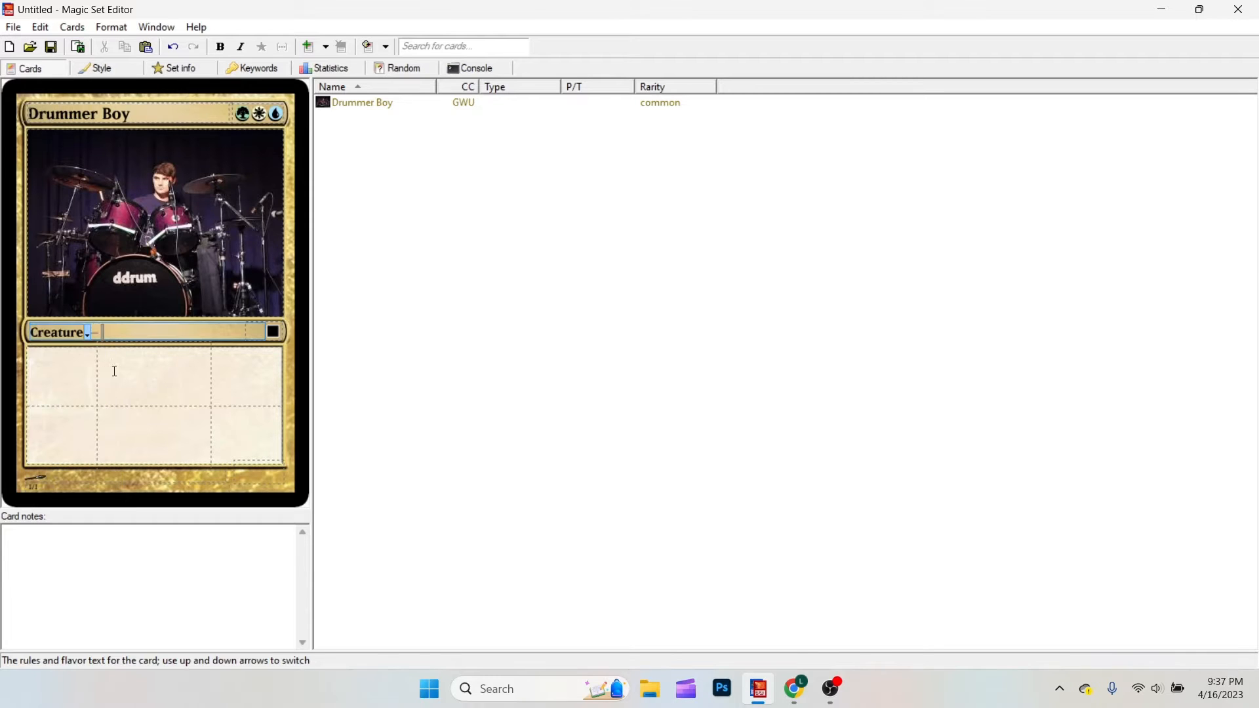
click(105, 332)
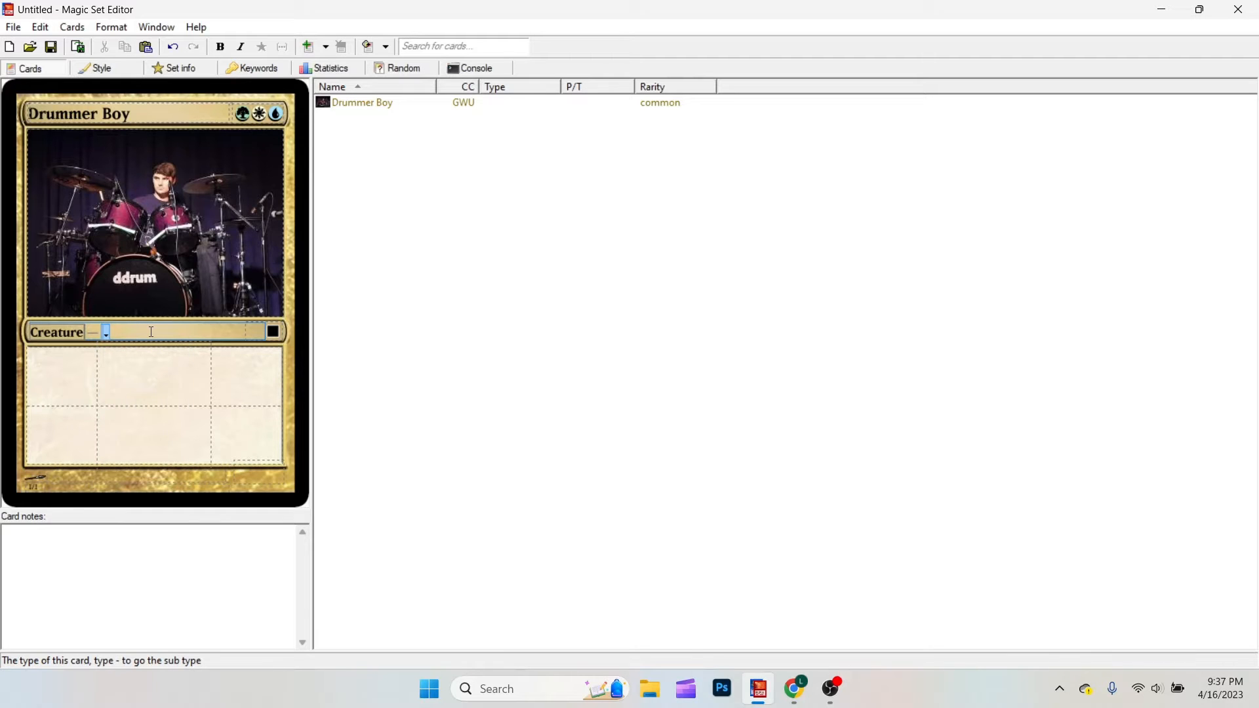
text(Drummer)
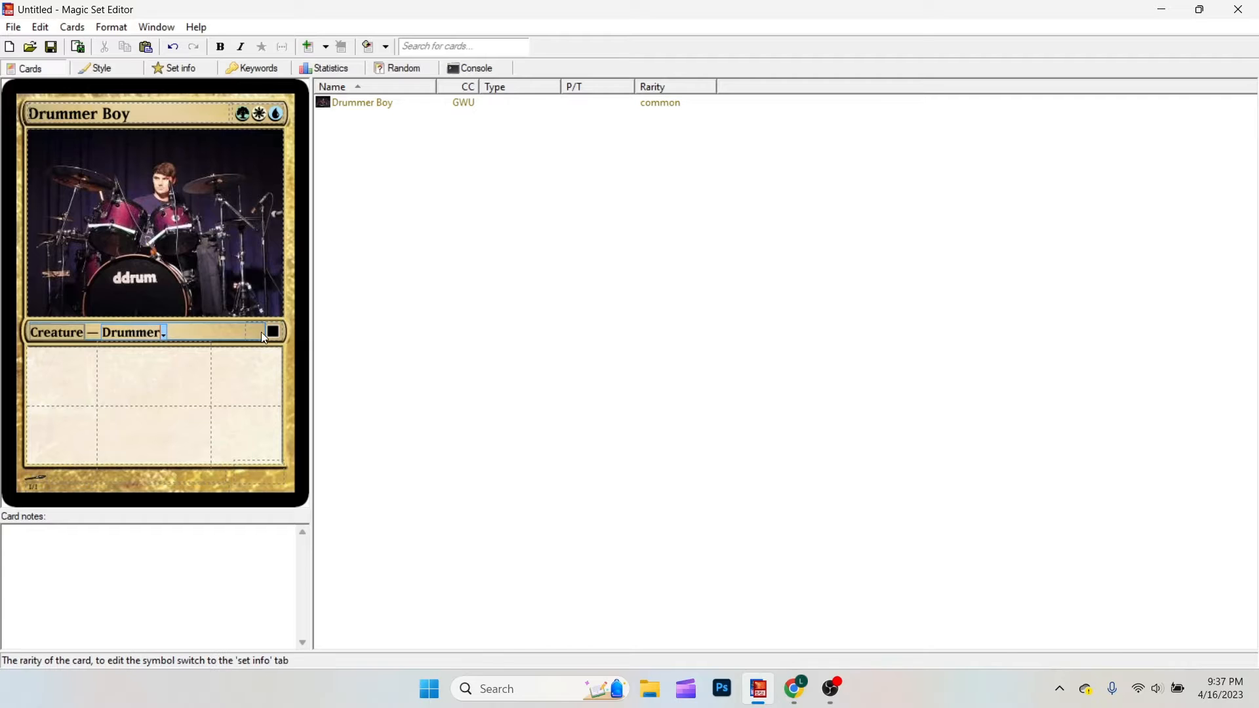
click(272, 332)
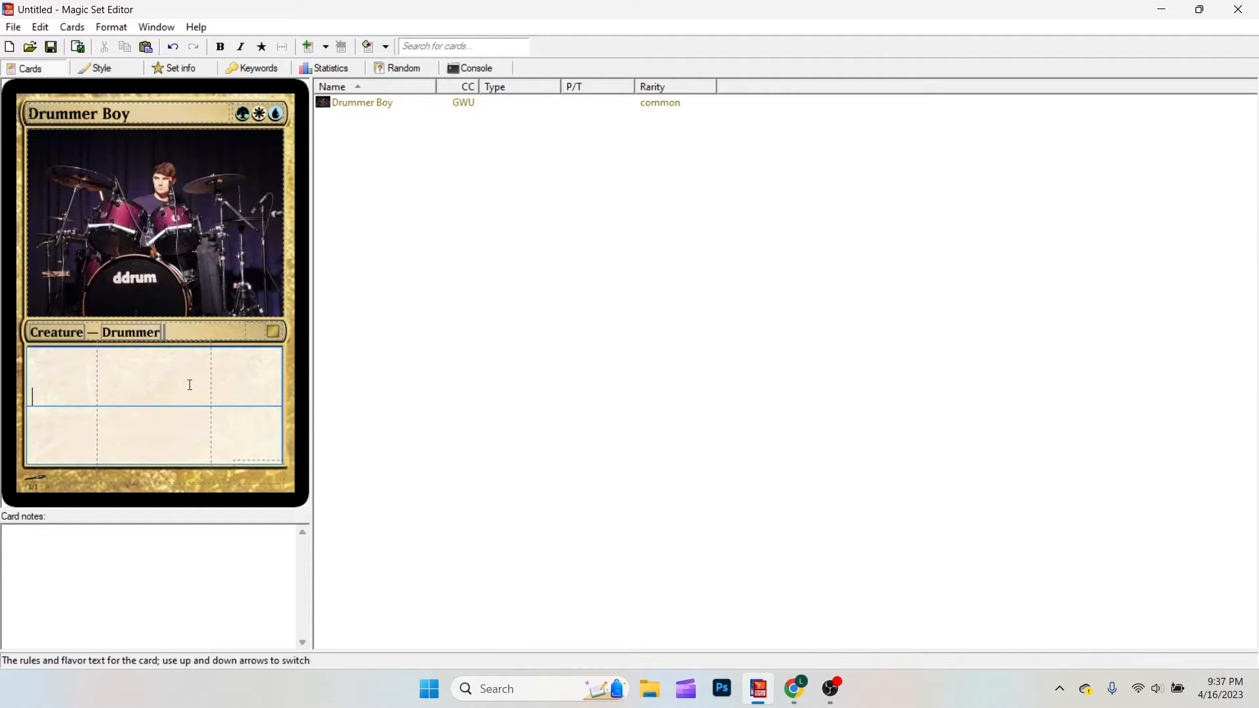
Add Haste rules text, Luke McLaughlin as illustrator, and 3/4 power/toughness
text(H)
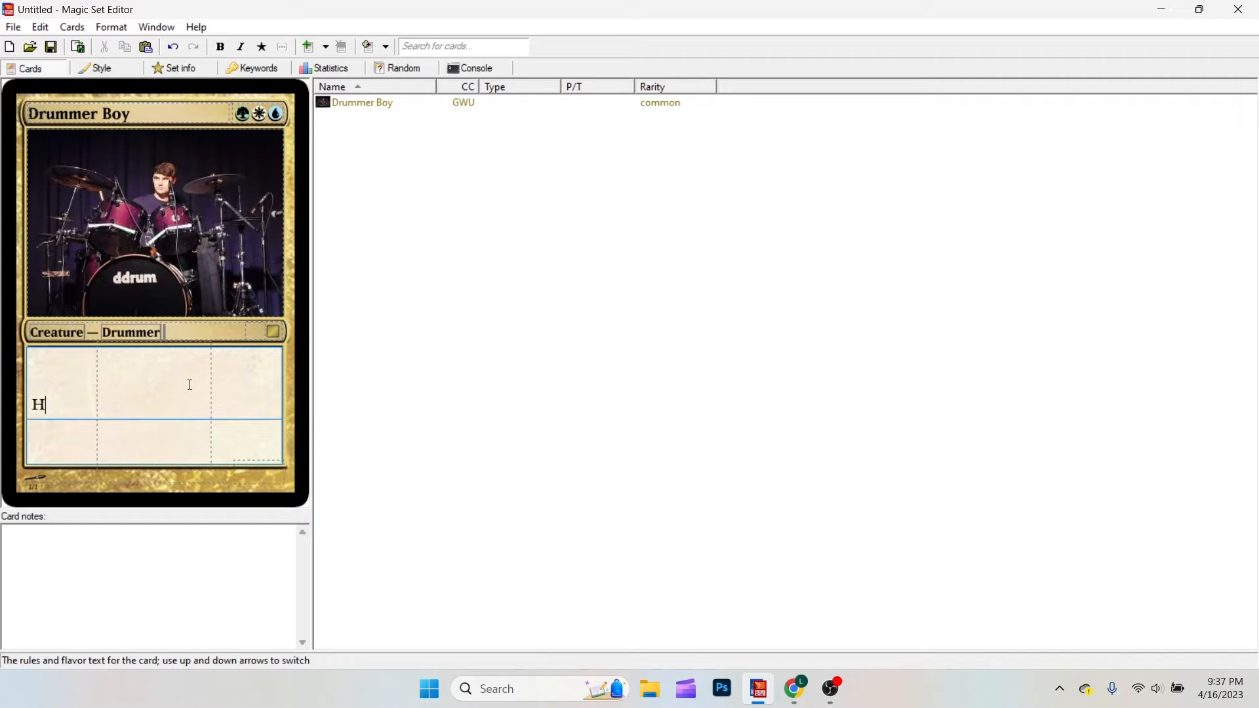
text(aste)
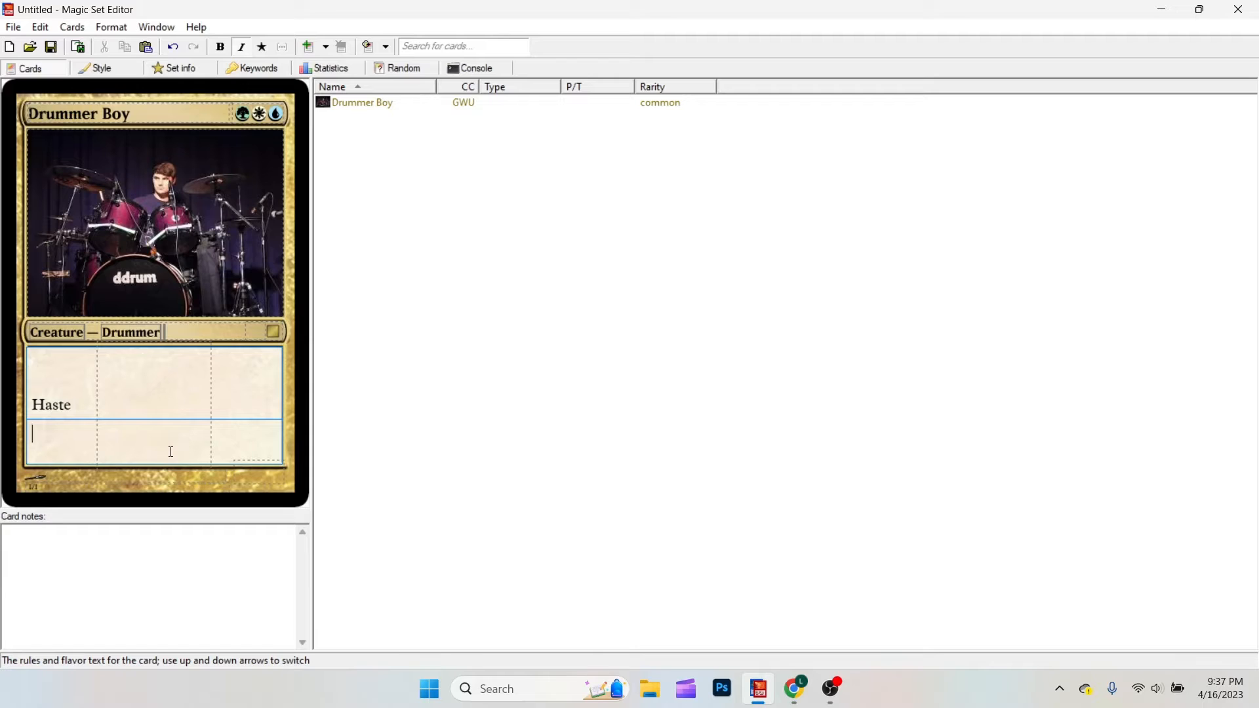
click(139, 479)
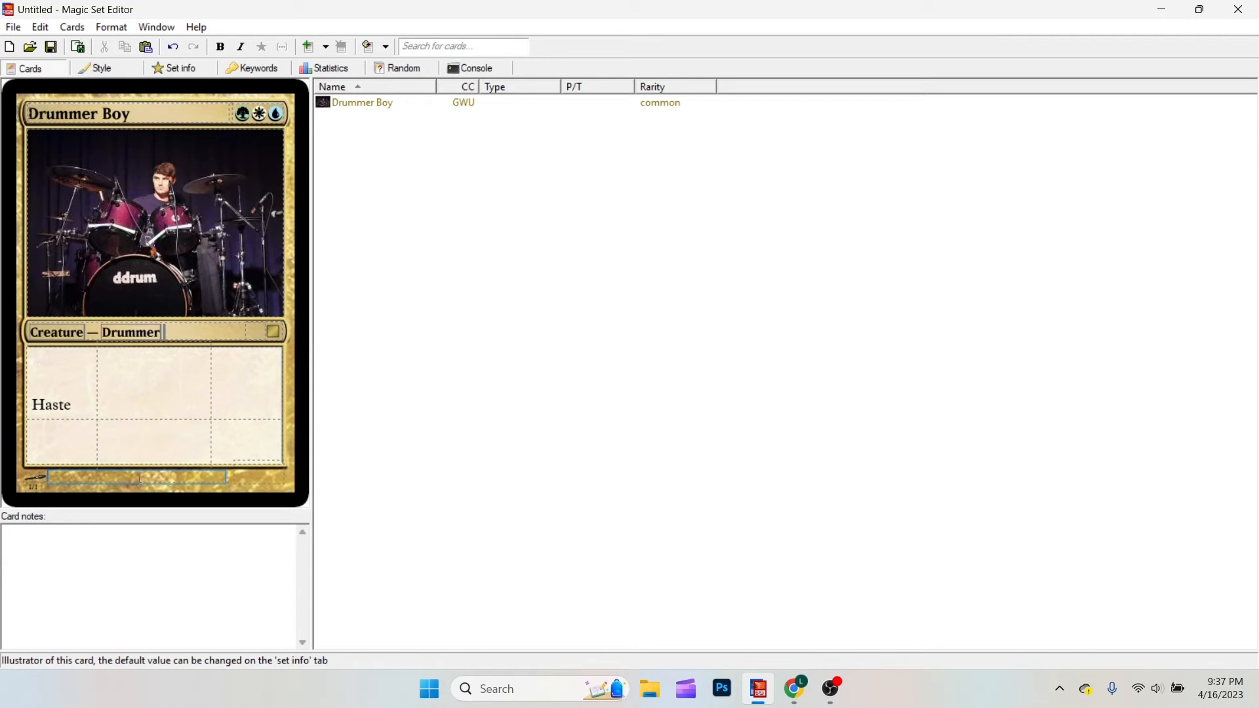
text(Luke McLaughlin)
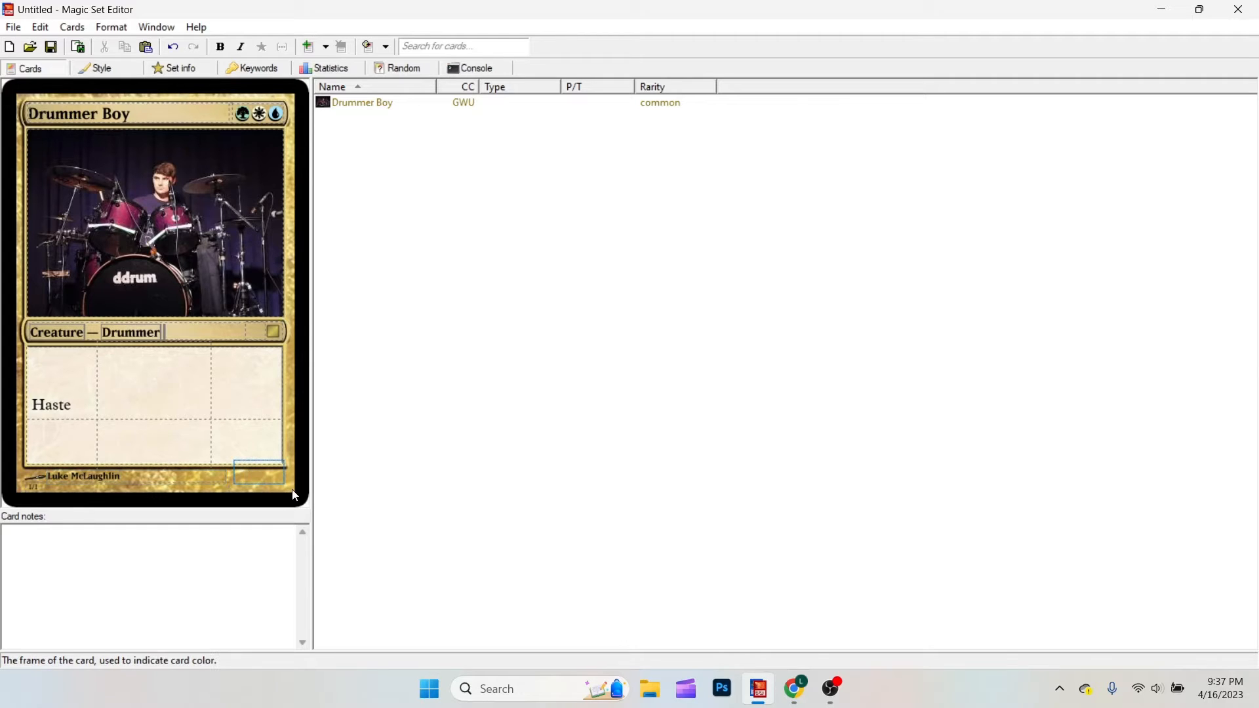
click(257, 474)
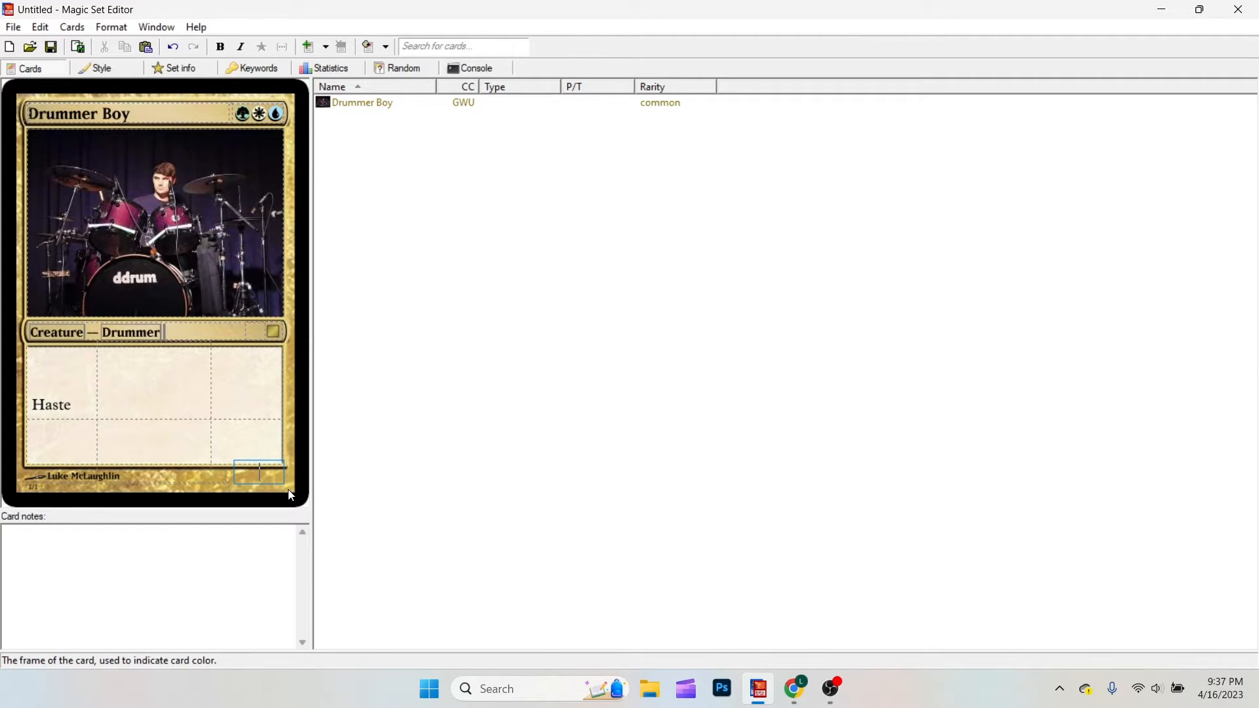
text(3/4)
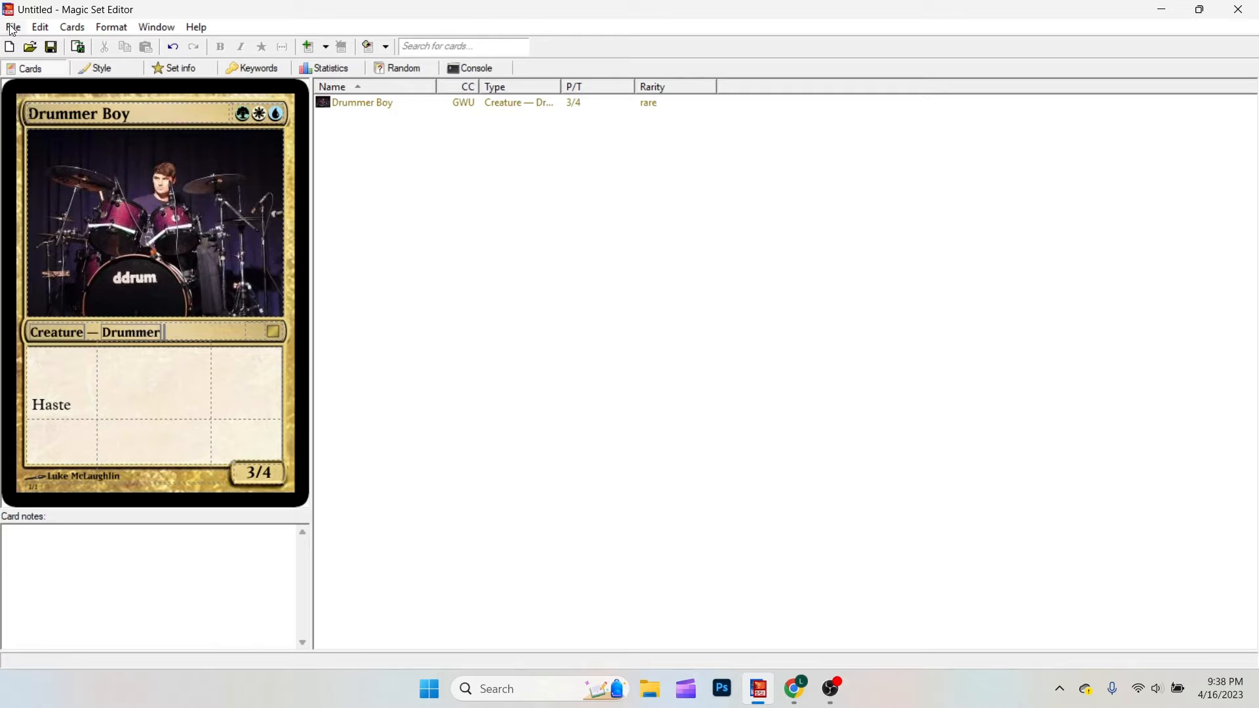
Choose Export Card Image from the File menu for Drummer Boy
click(12, 26)
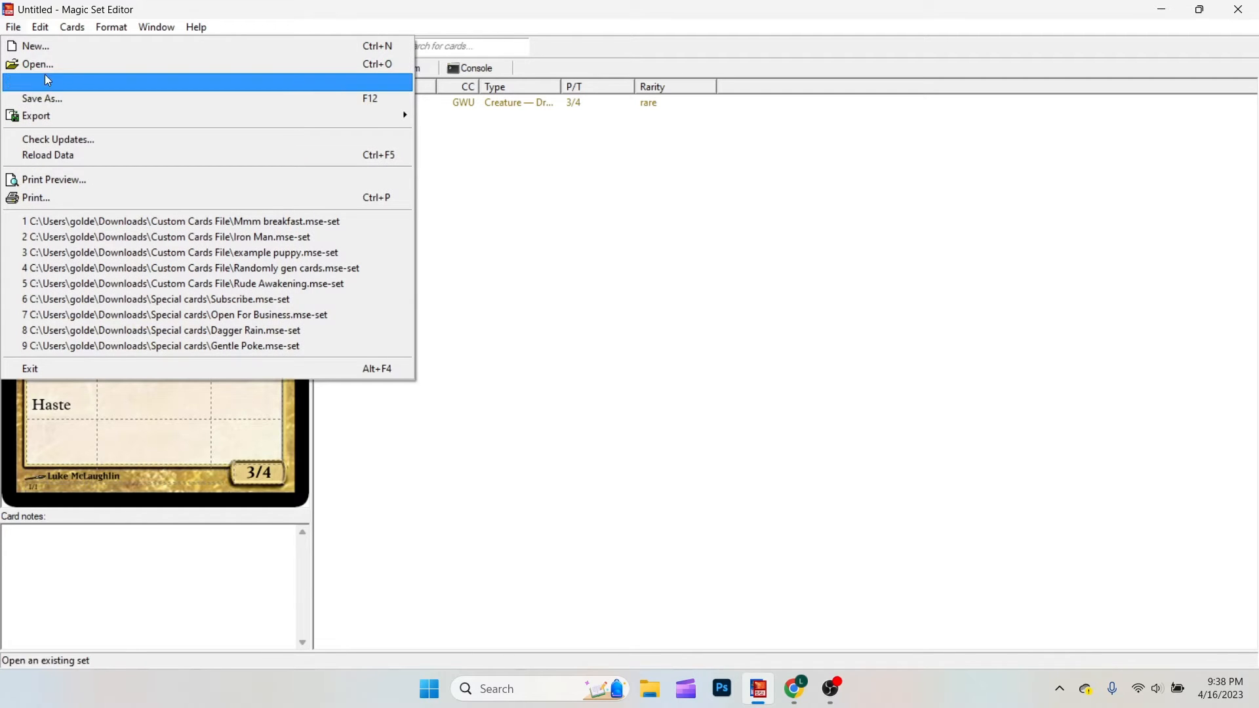
mouse_move(44, 98)
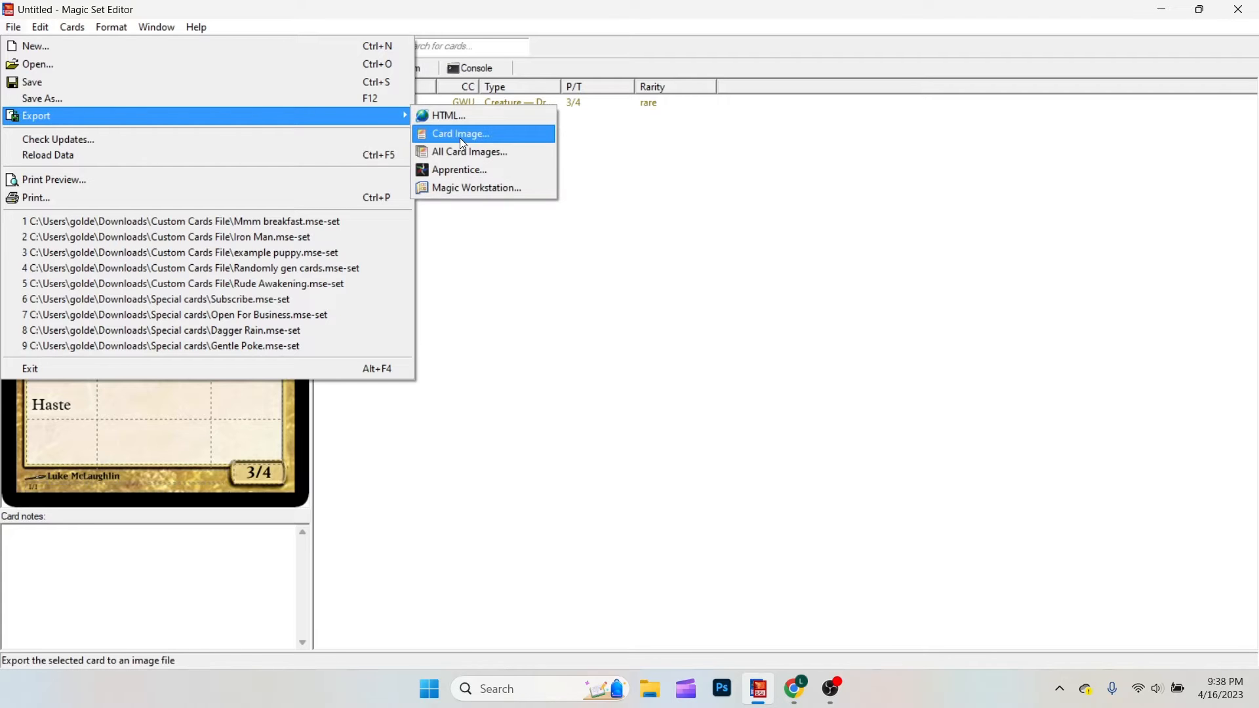
click(459, 134)
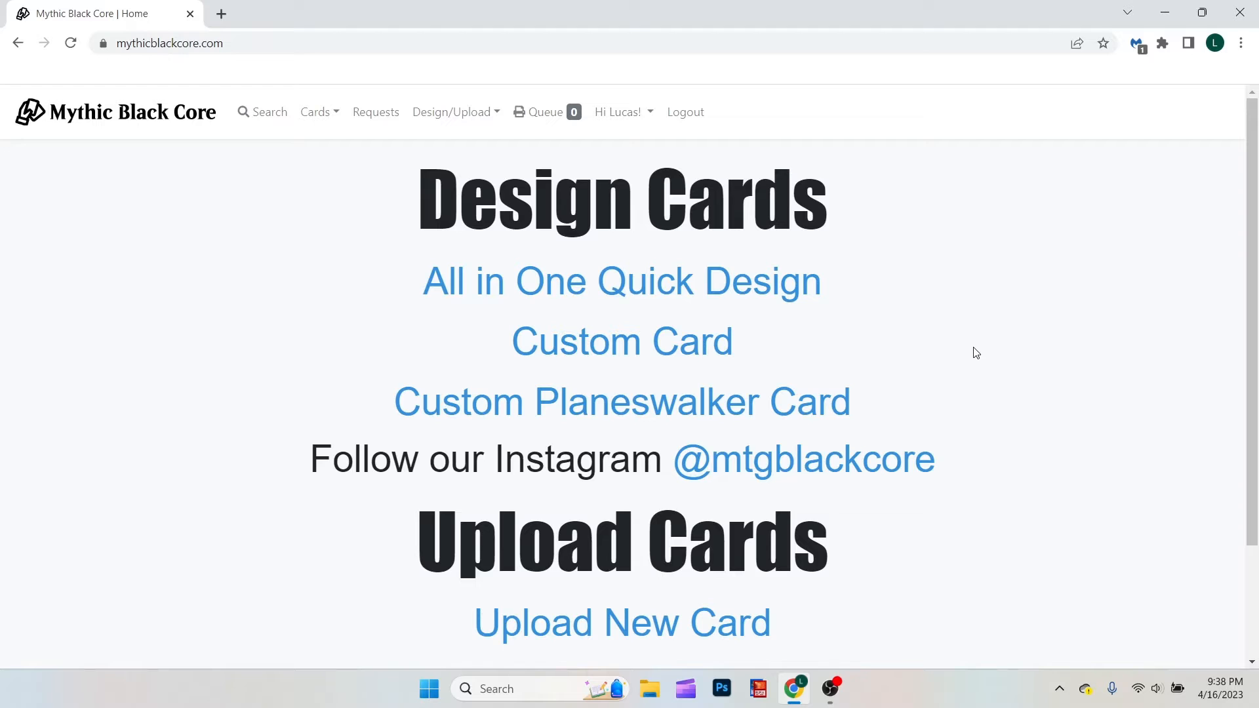
mouse_move(484, 249)
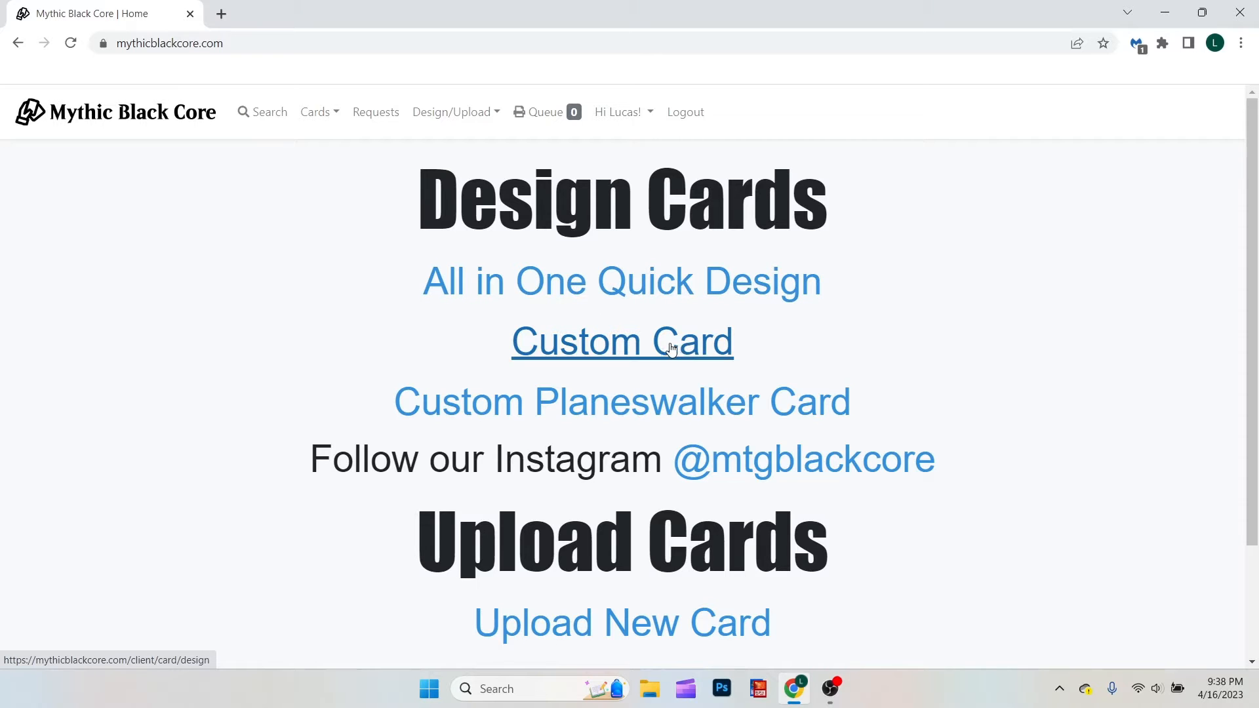
mouse_move(646, 348)
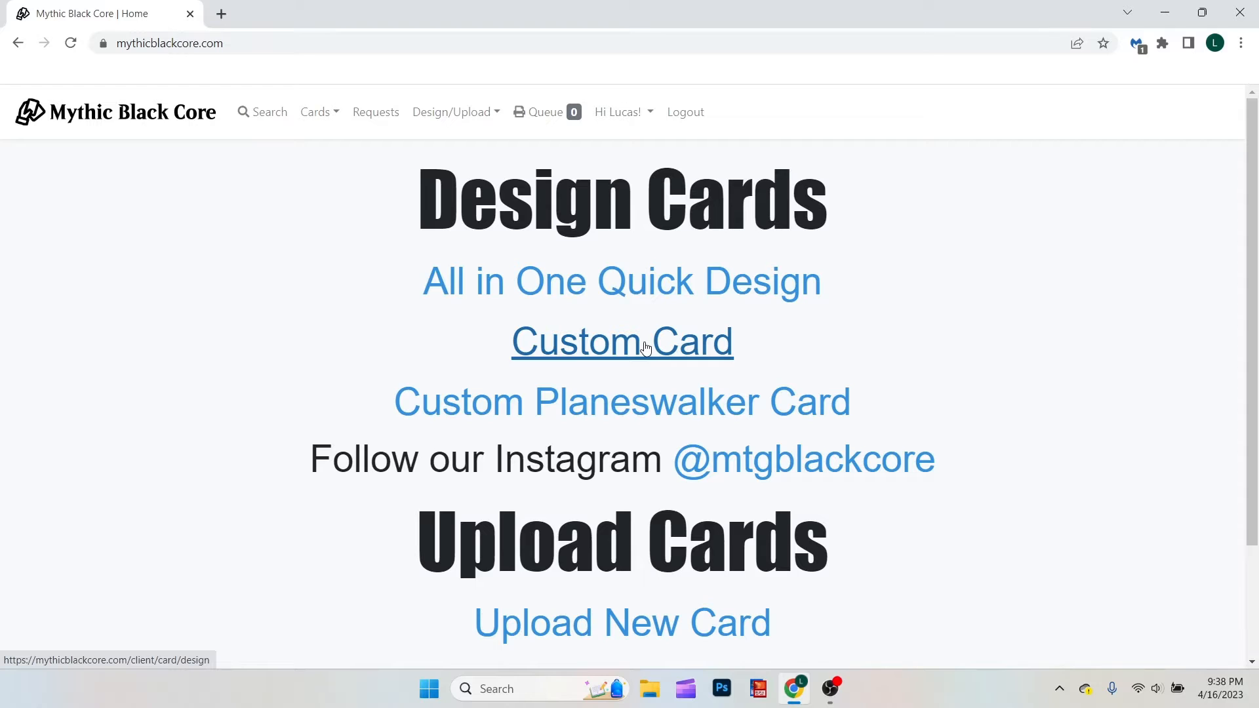
Fill the Custom Card form: Drummer Boi, gold frame, Drummer subtype, Mythic, Haste, 3/4
click(622, 341)
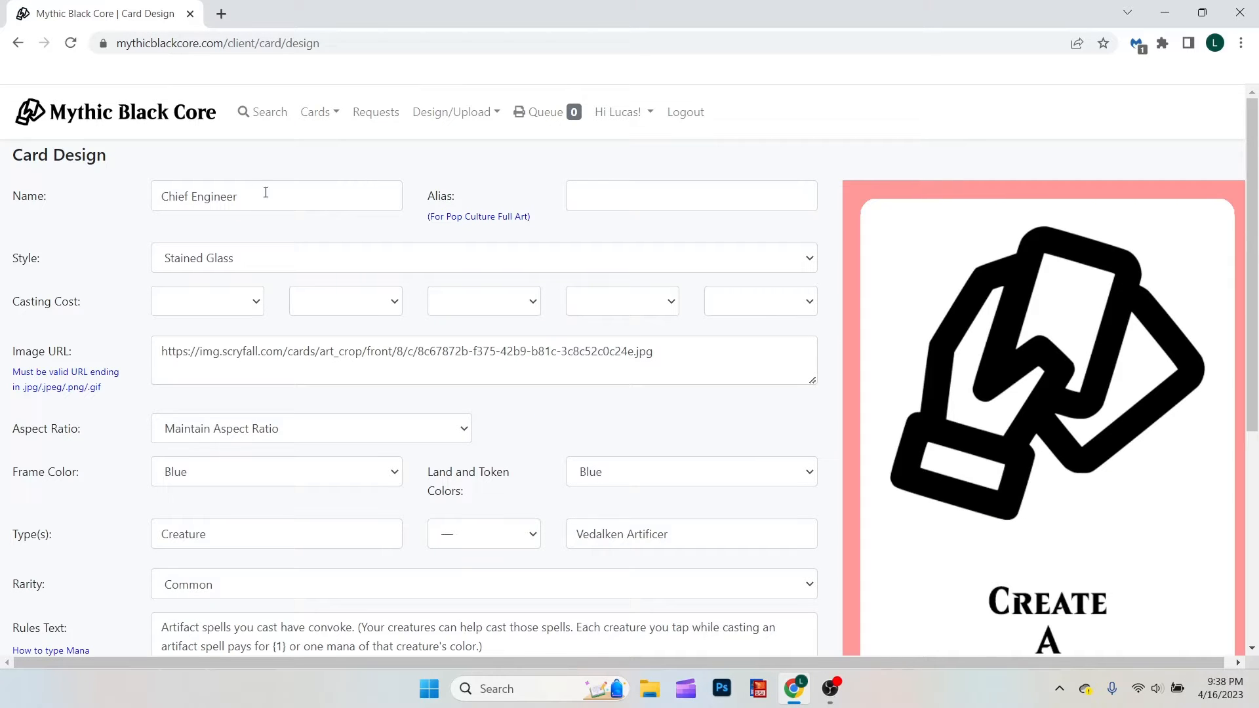
scroll(down, 3)
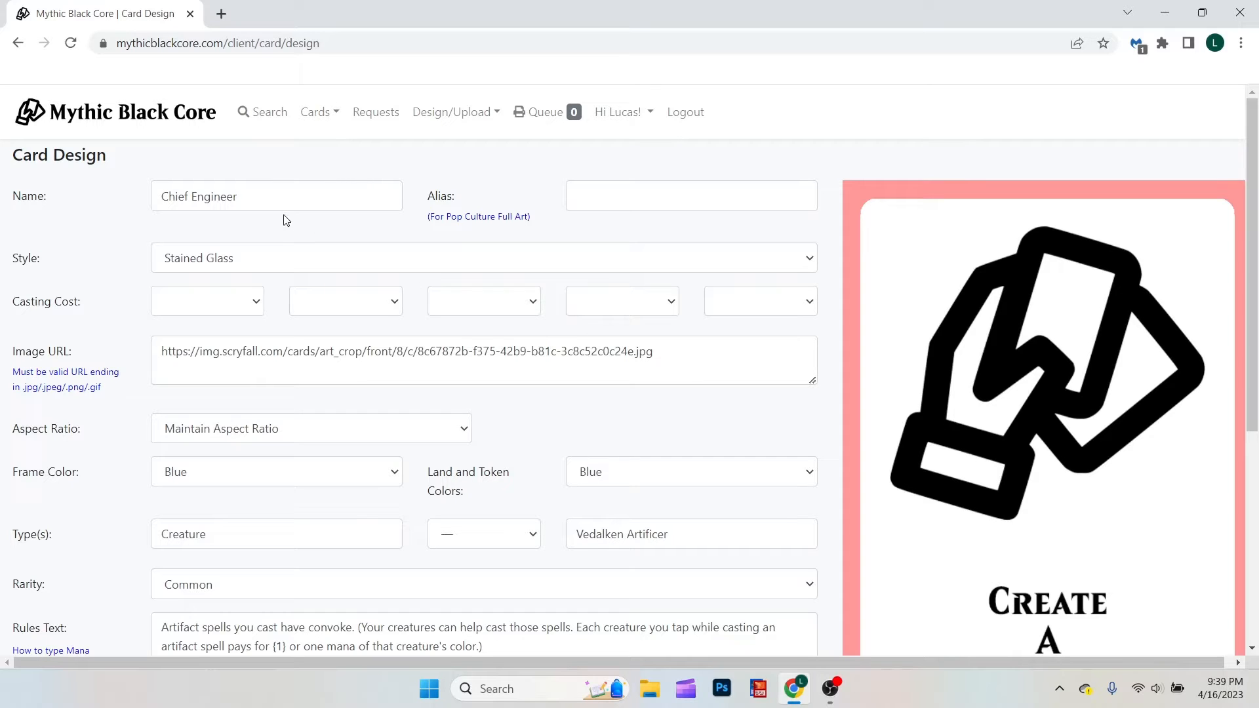
text(Drummer Boi)
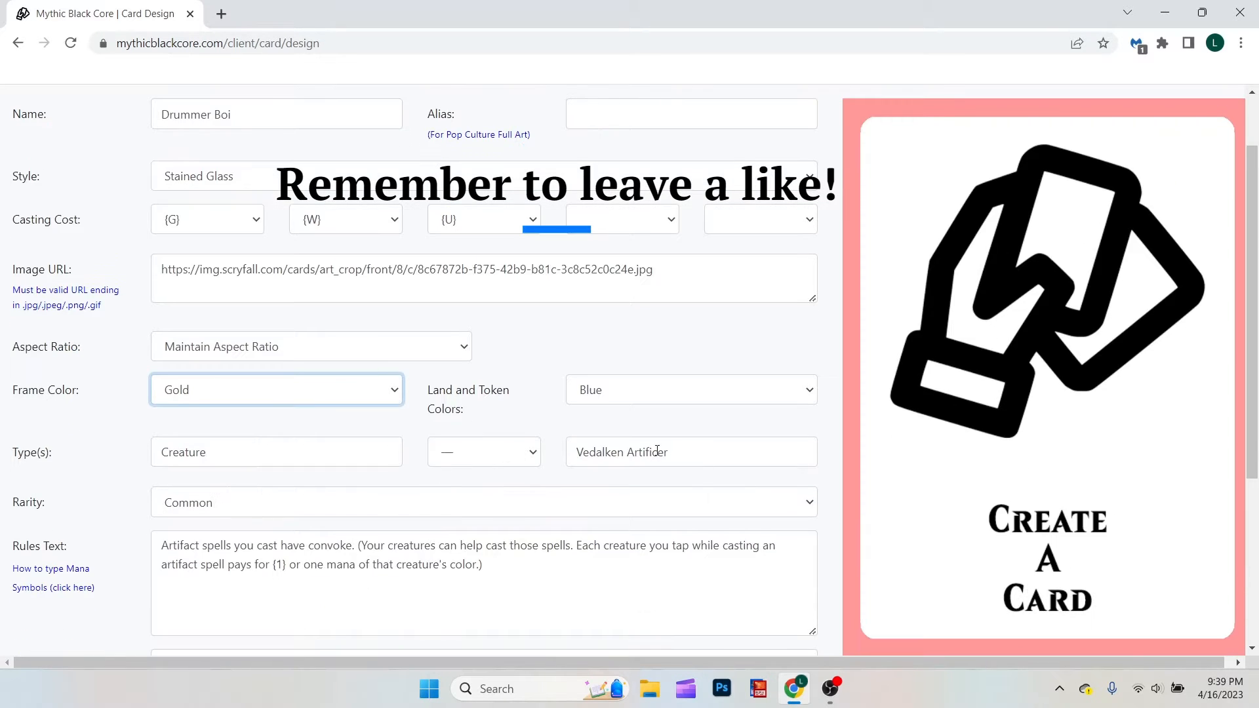
text(Drummer)
click(484, 583)
text(Haste)
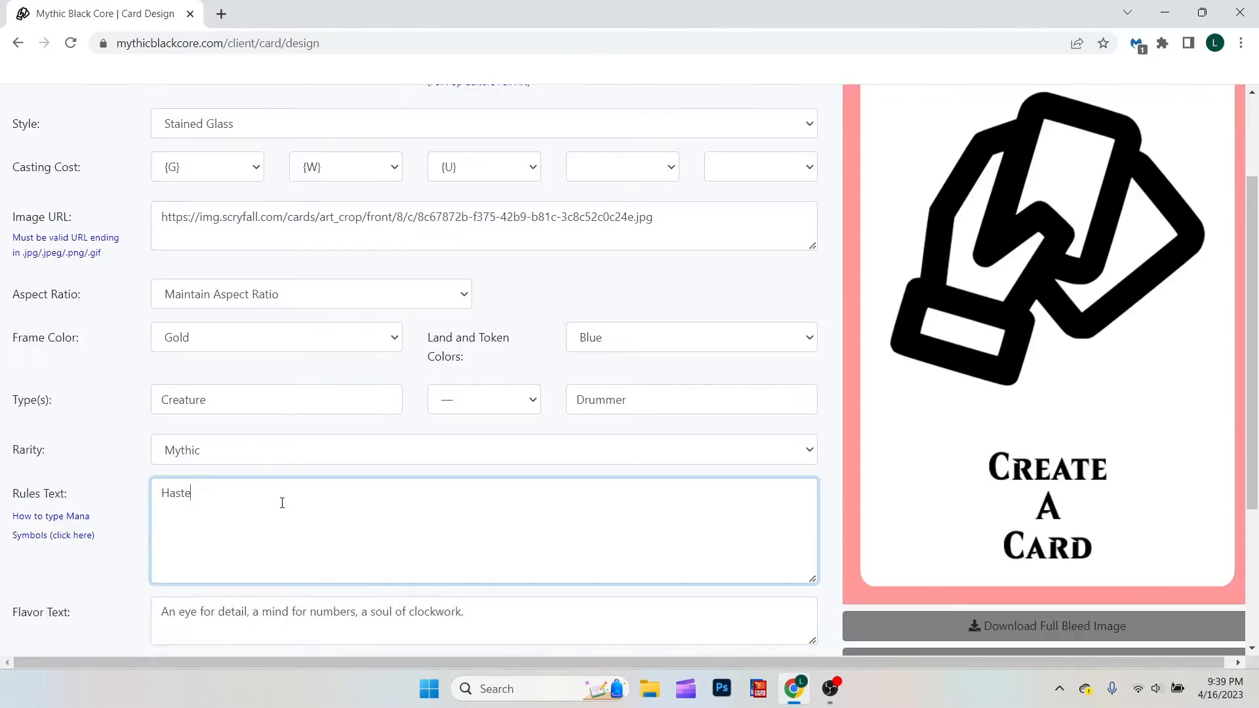
scroll(down, 3)
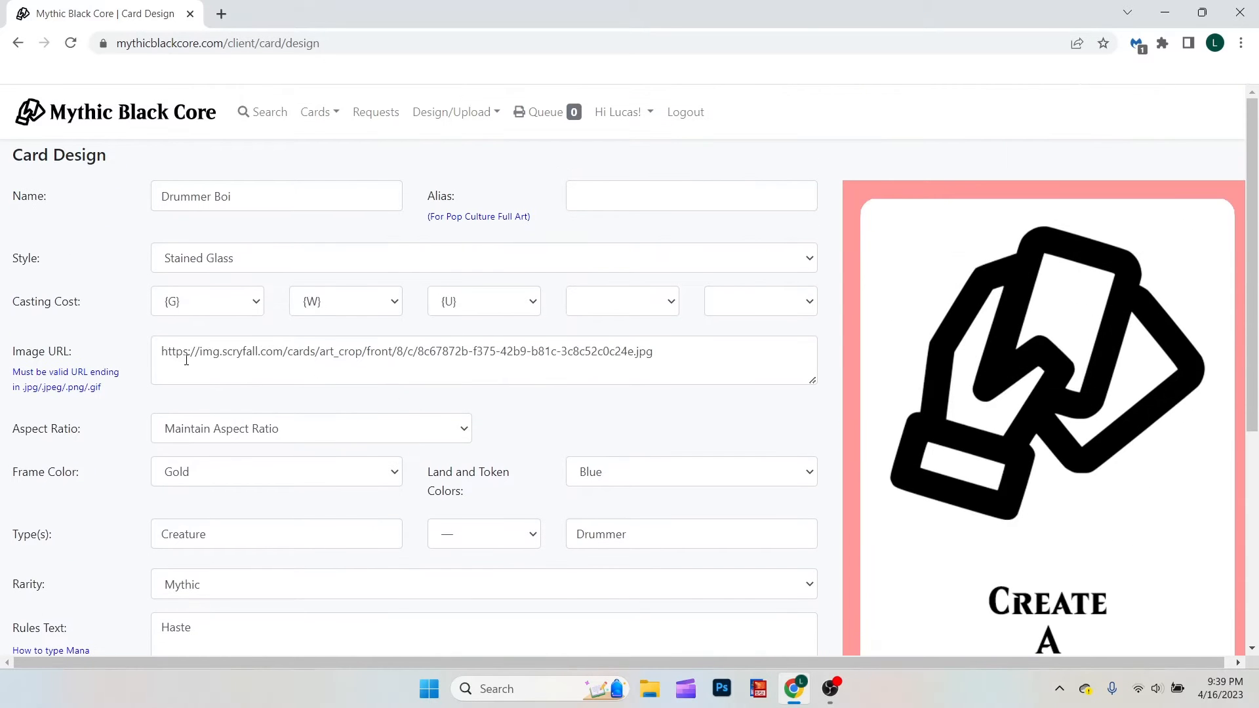
scroll(down, 3)
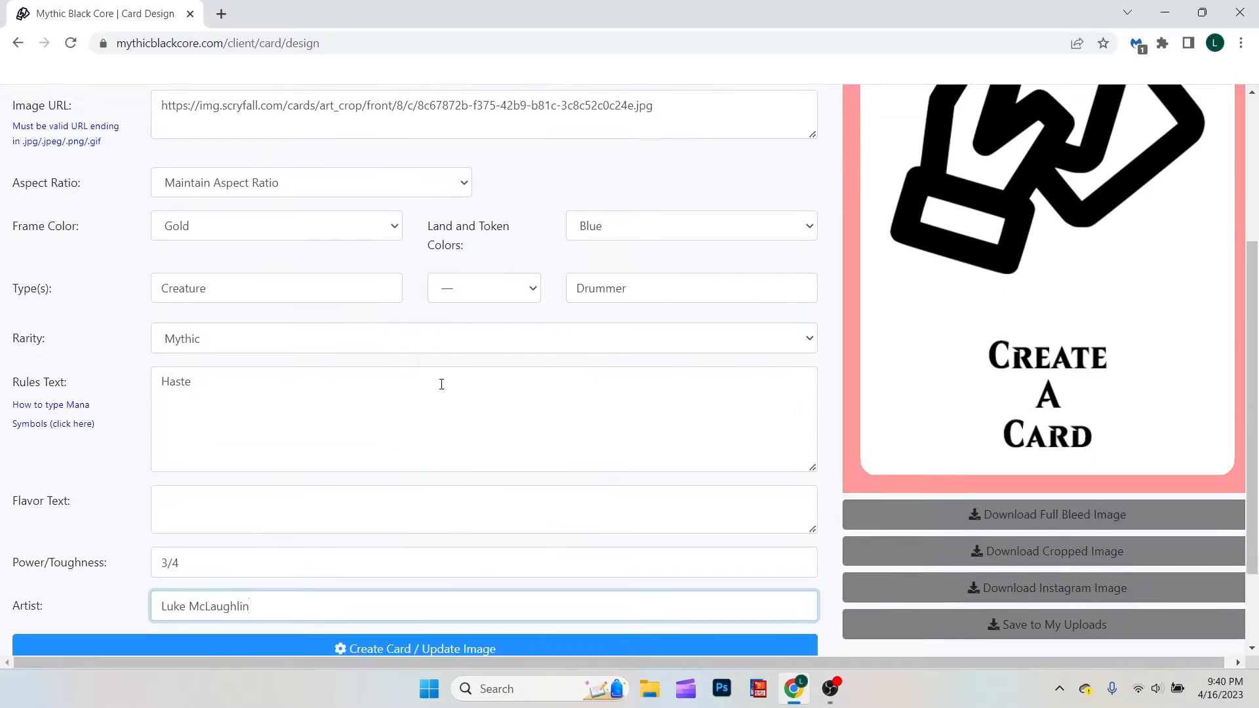
Render the Drummer Boi preview and select the existing Image URL text
click(414, 648)
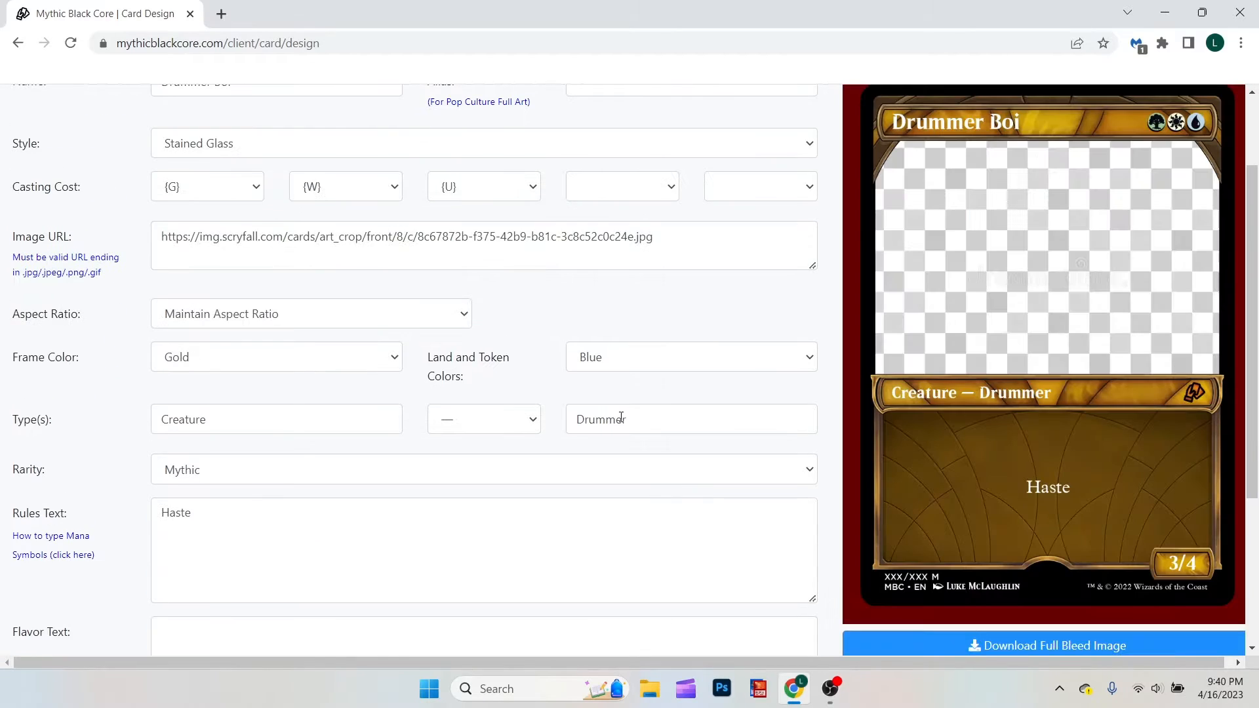
mouse_move(561, 414)
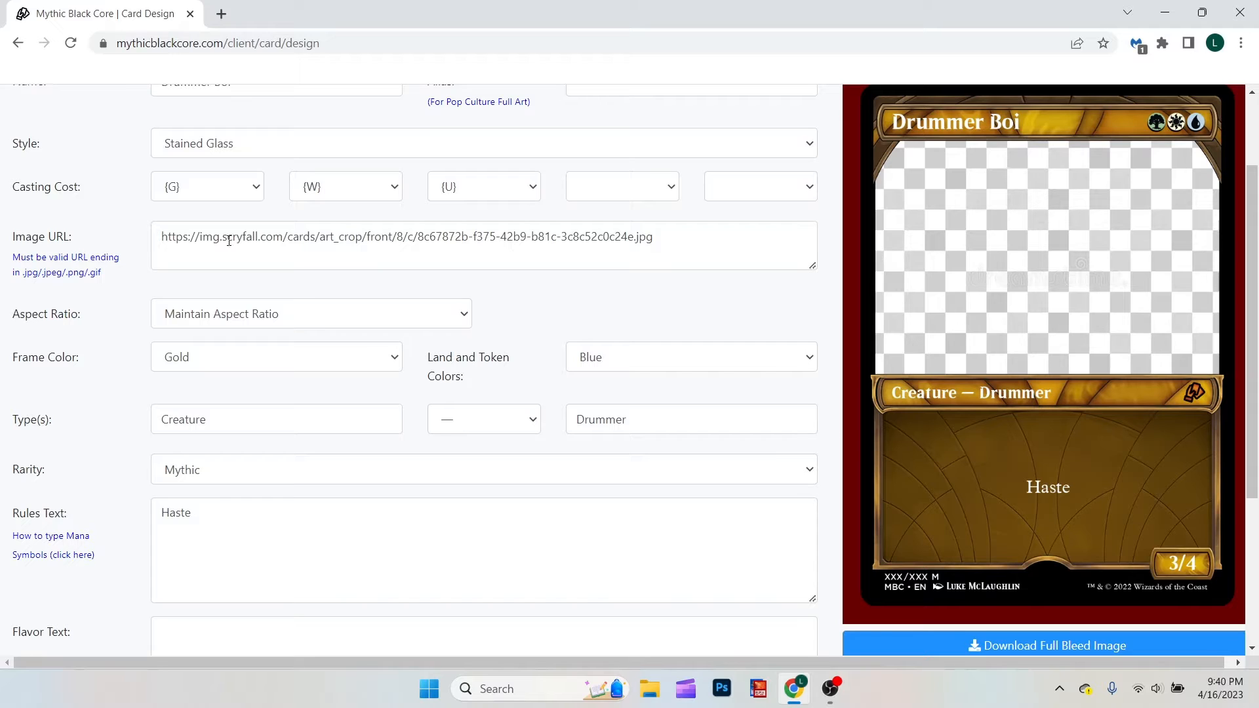
triple_click(402, 236)
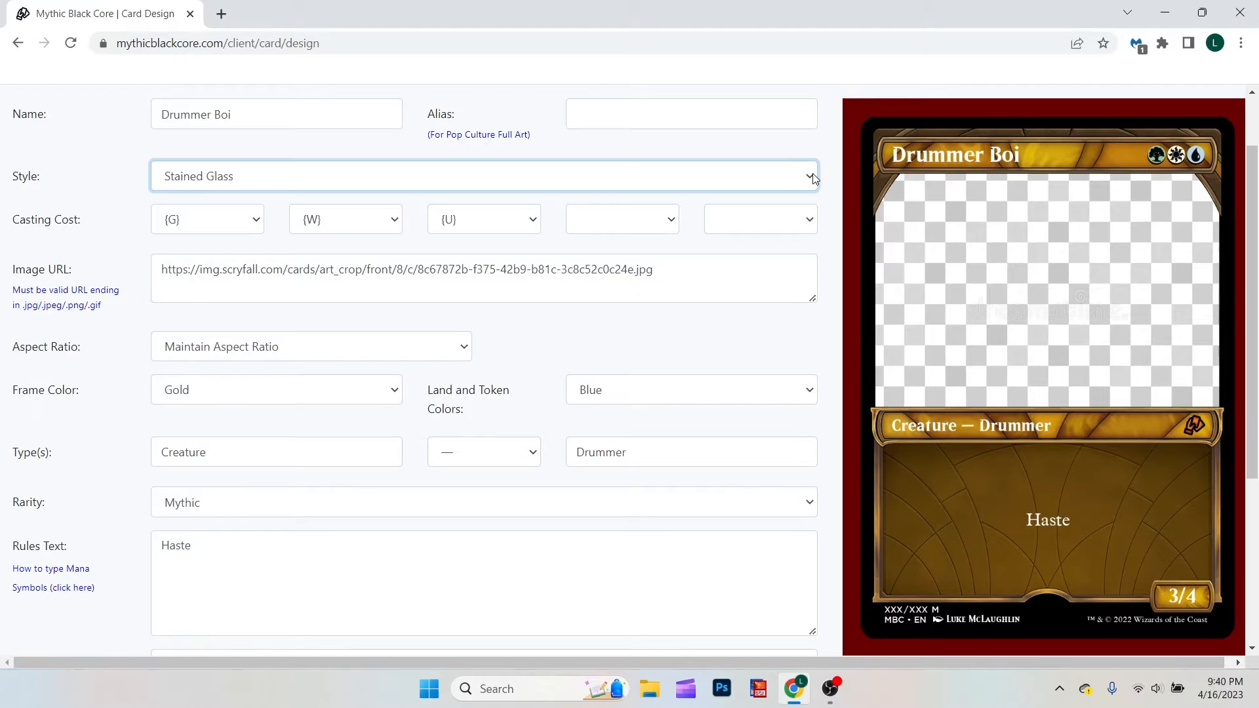
Switch the card style from Stained Glass to Box Topper
click(485, 175)
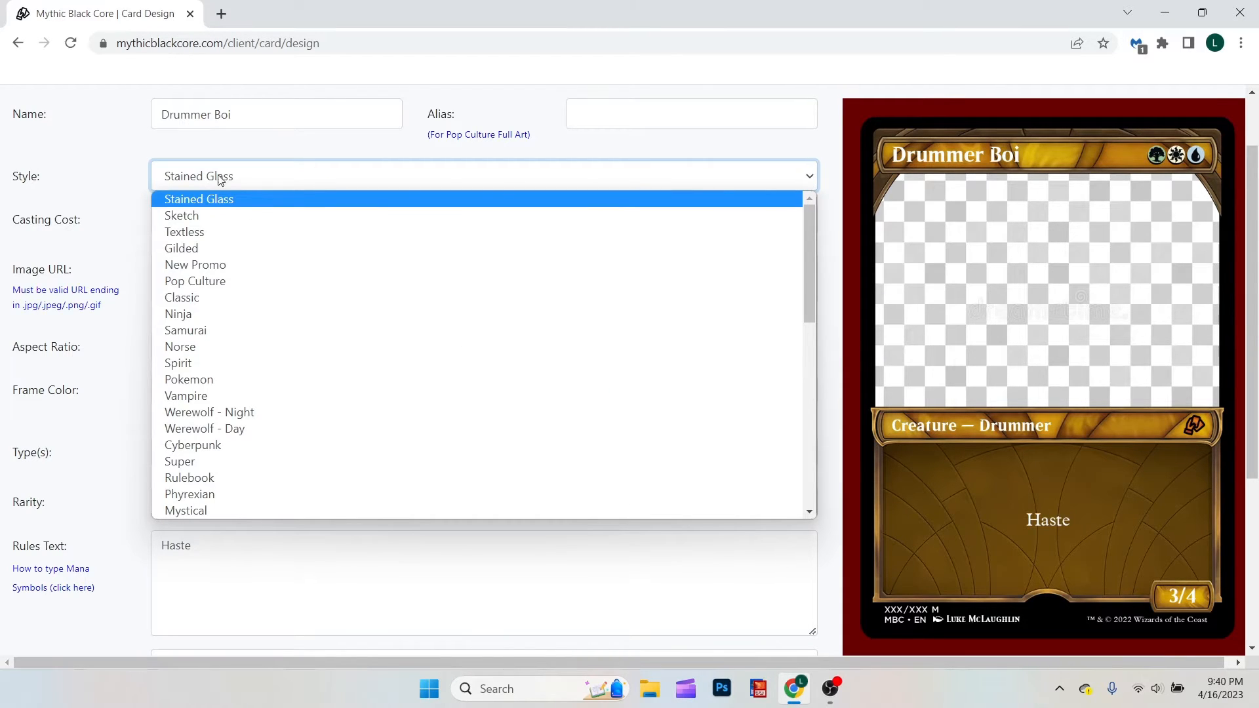
scroll(down, 3)
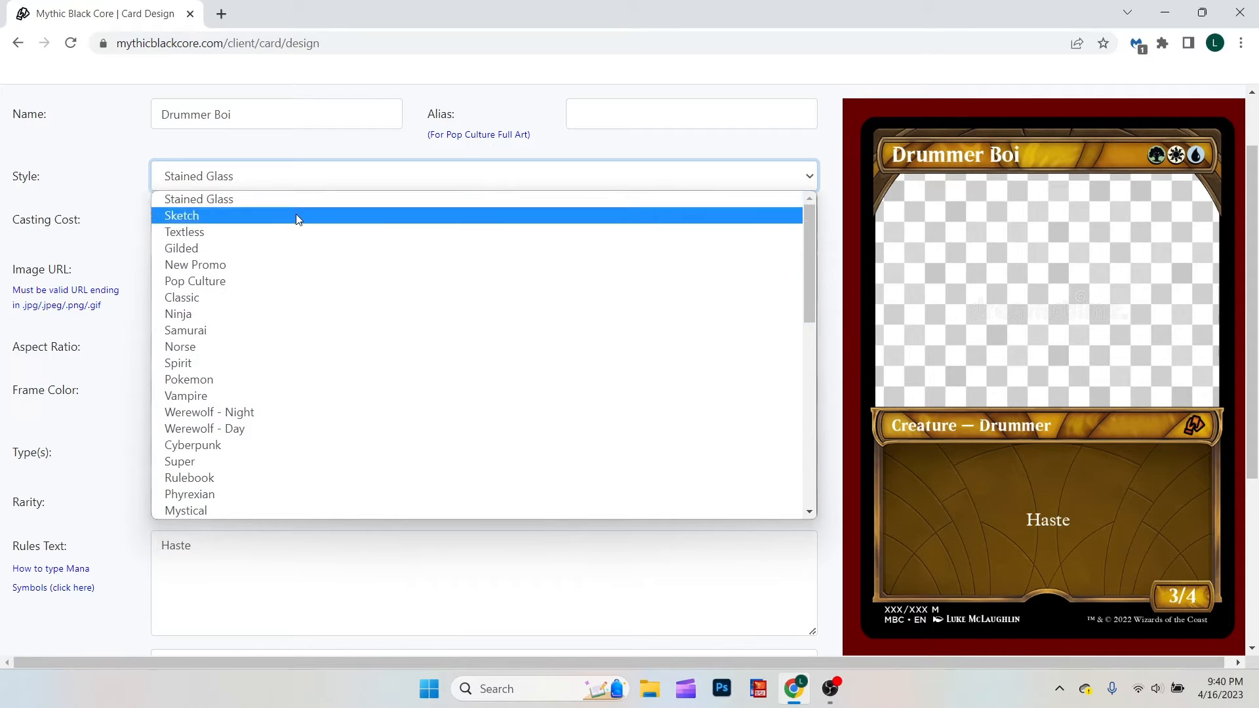
mouse_move(282, 248)
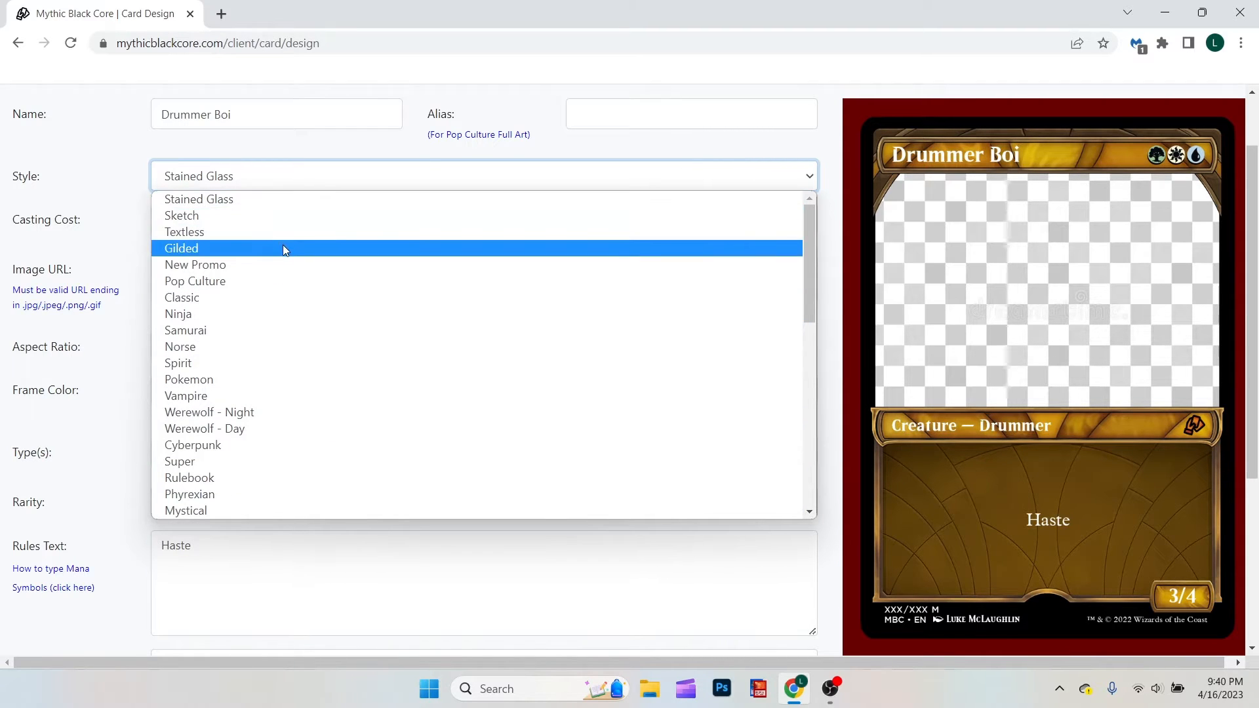
scroll(down, 3)
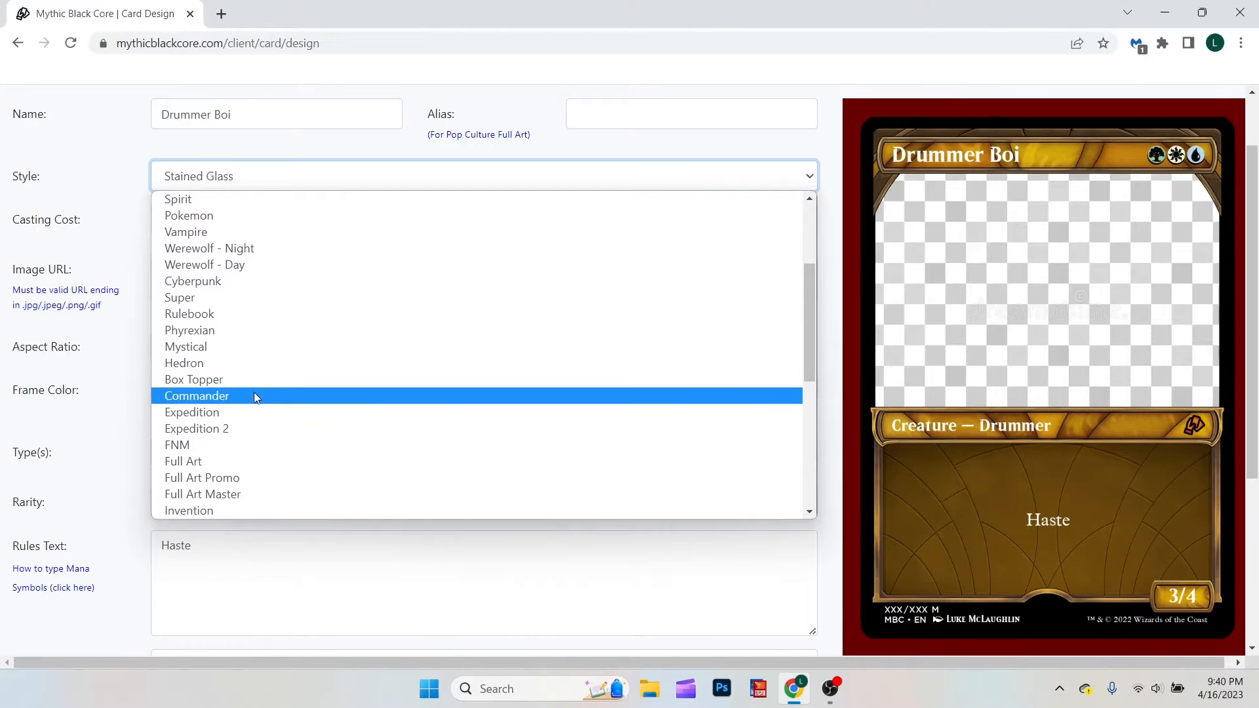
click(194, 379)
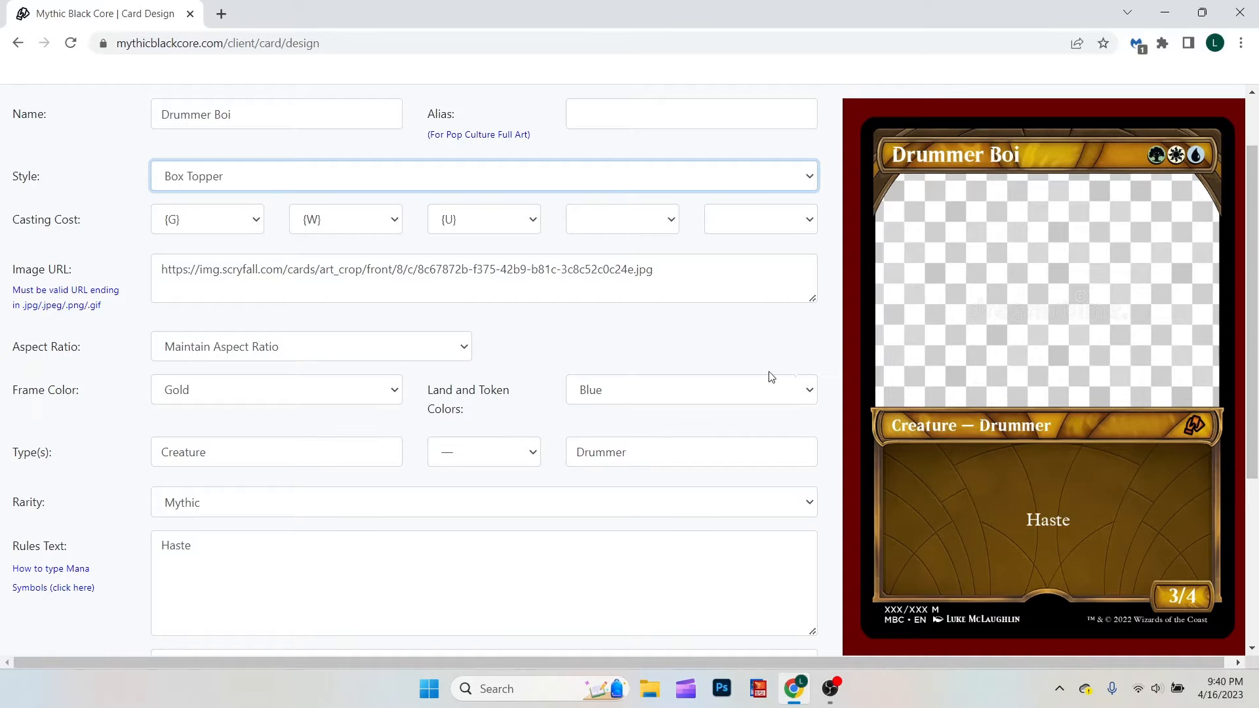
scroll(down, 3)
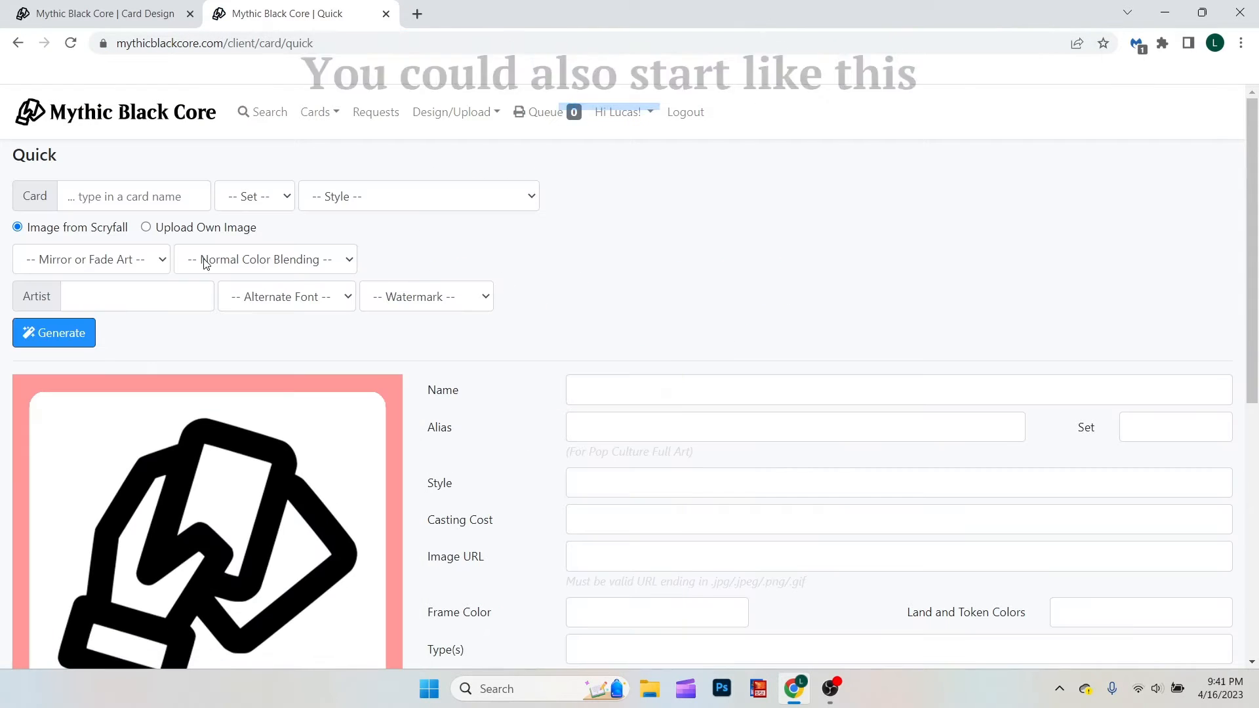
Upload 'me drummer boy.jpg' and view the hosted image in a new tab
click(146, 228)
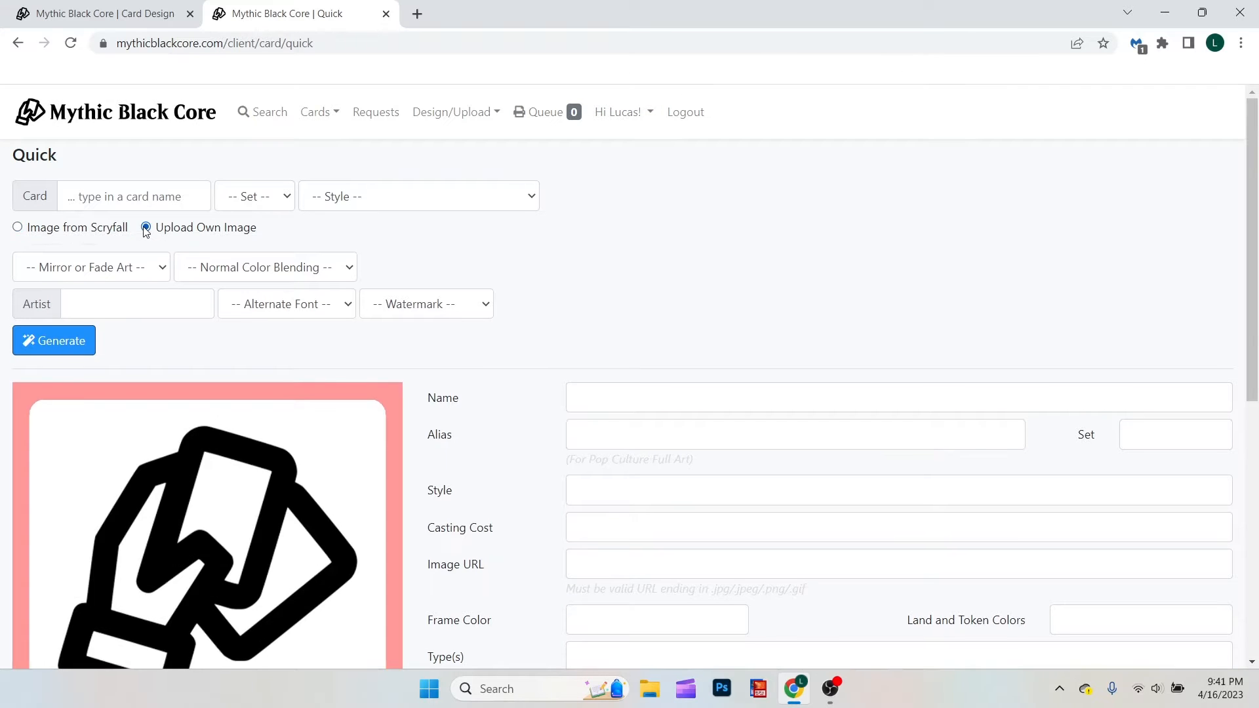
click(145, 227)
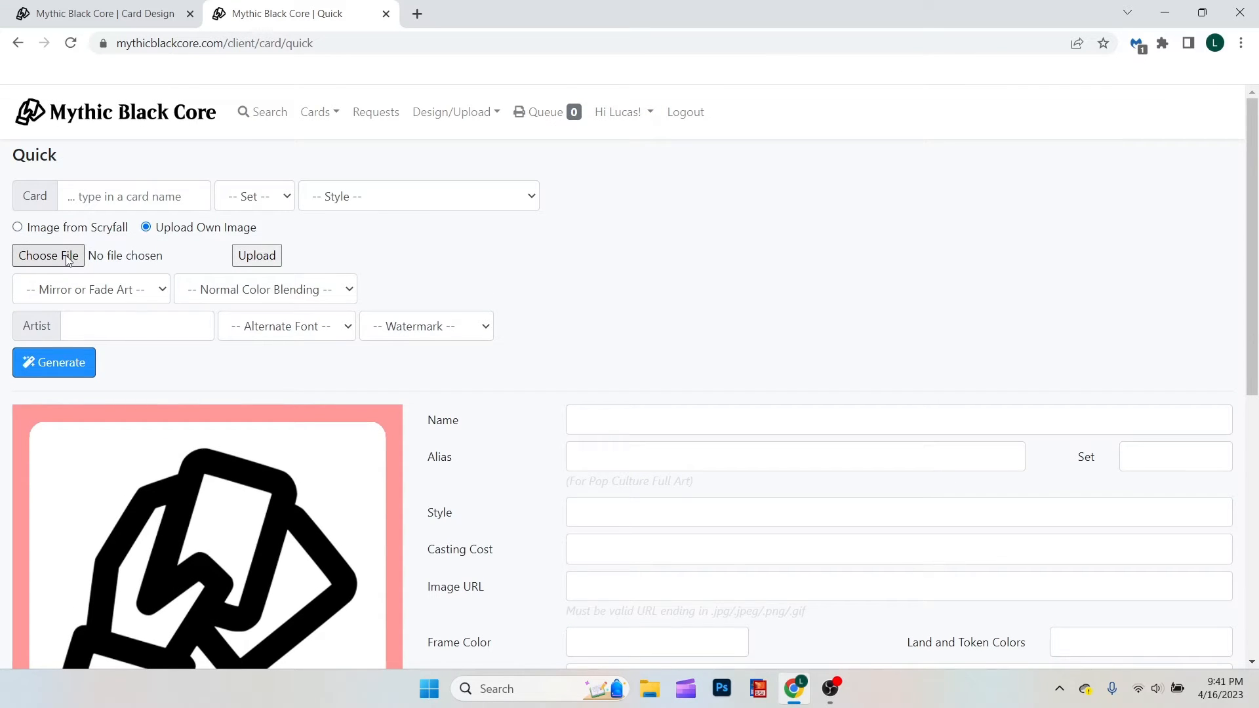
click(47, 255)
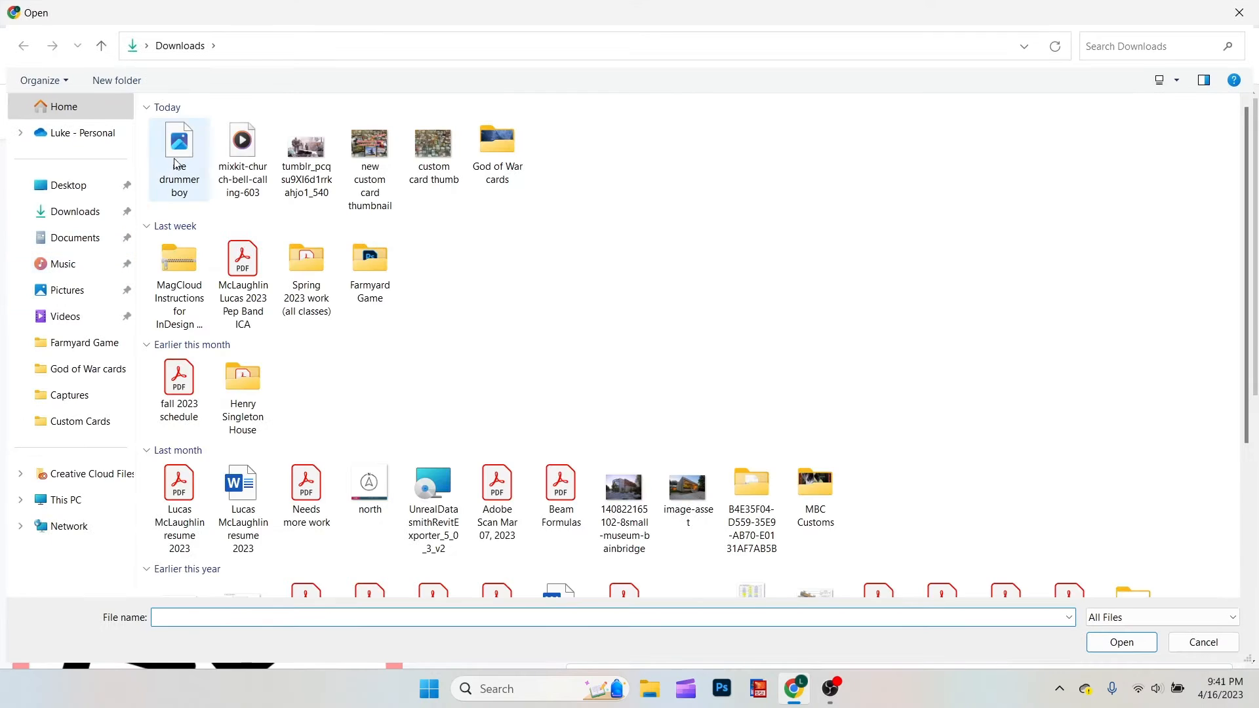
click(1120, 641)
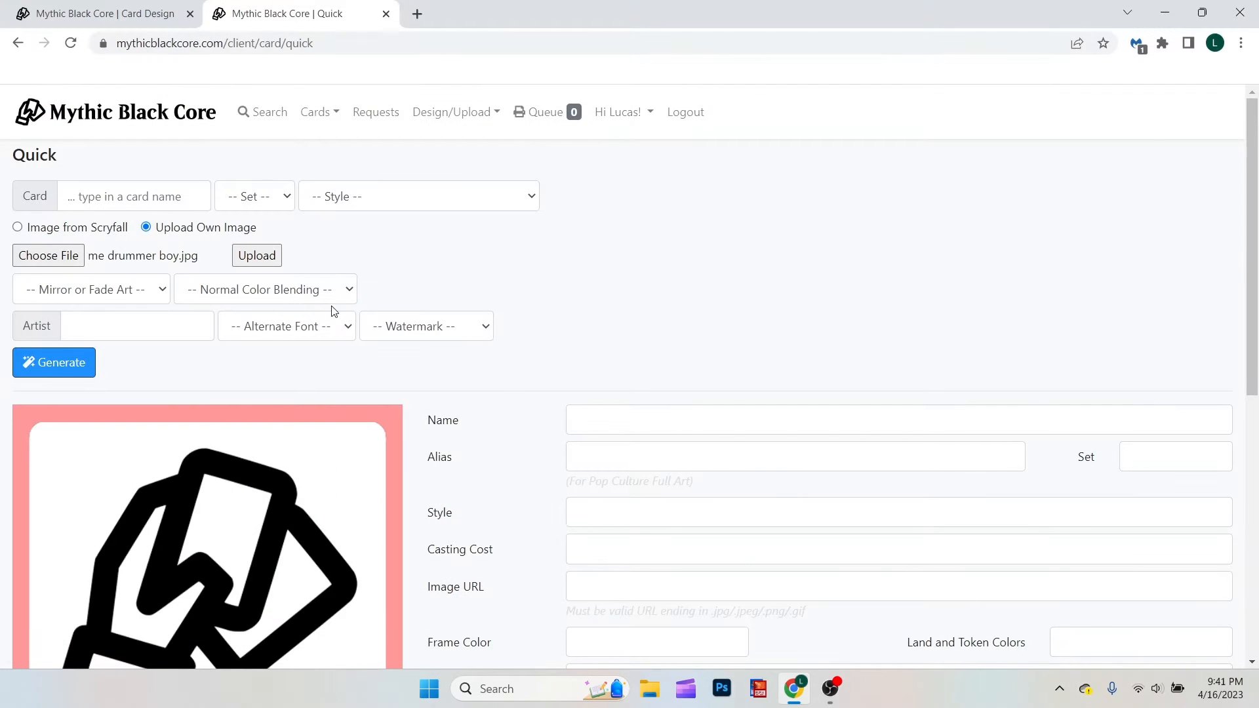
click(257, 255)
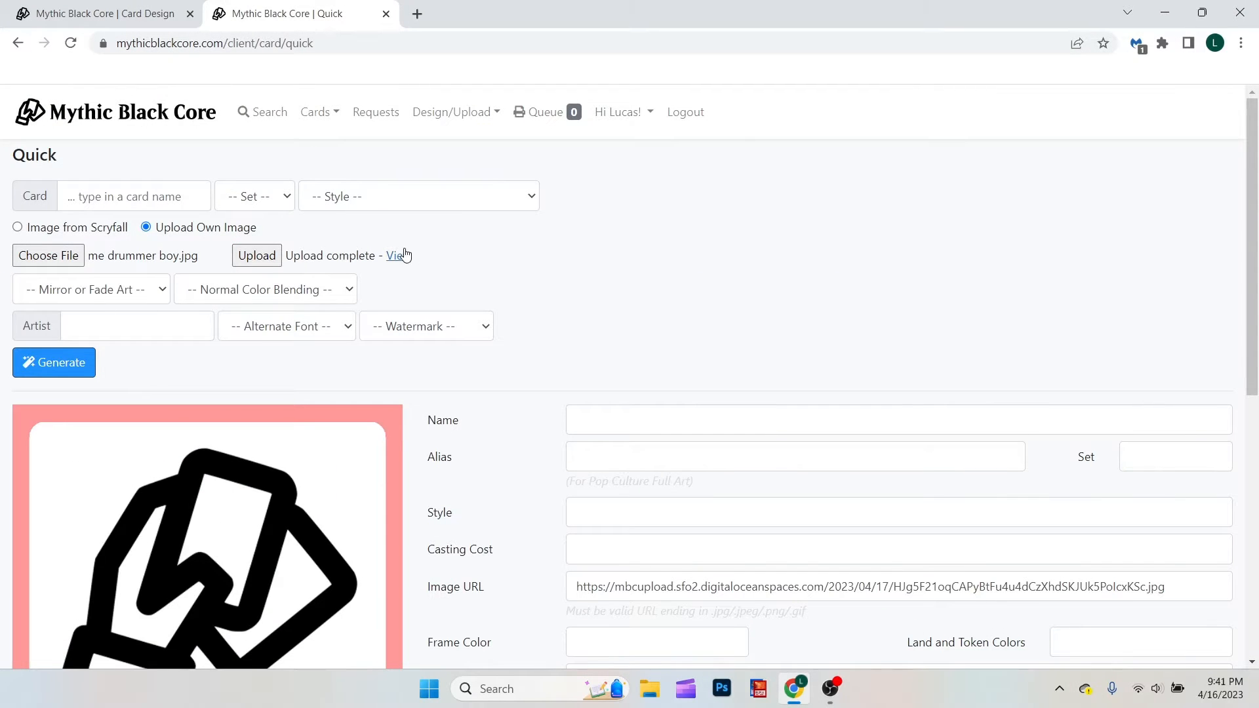
click(393, 255)
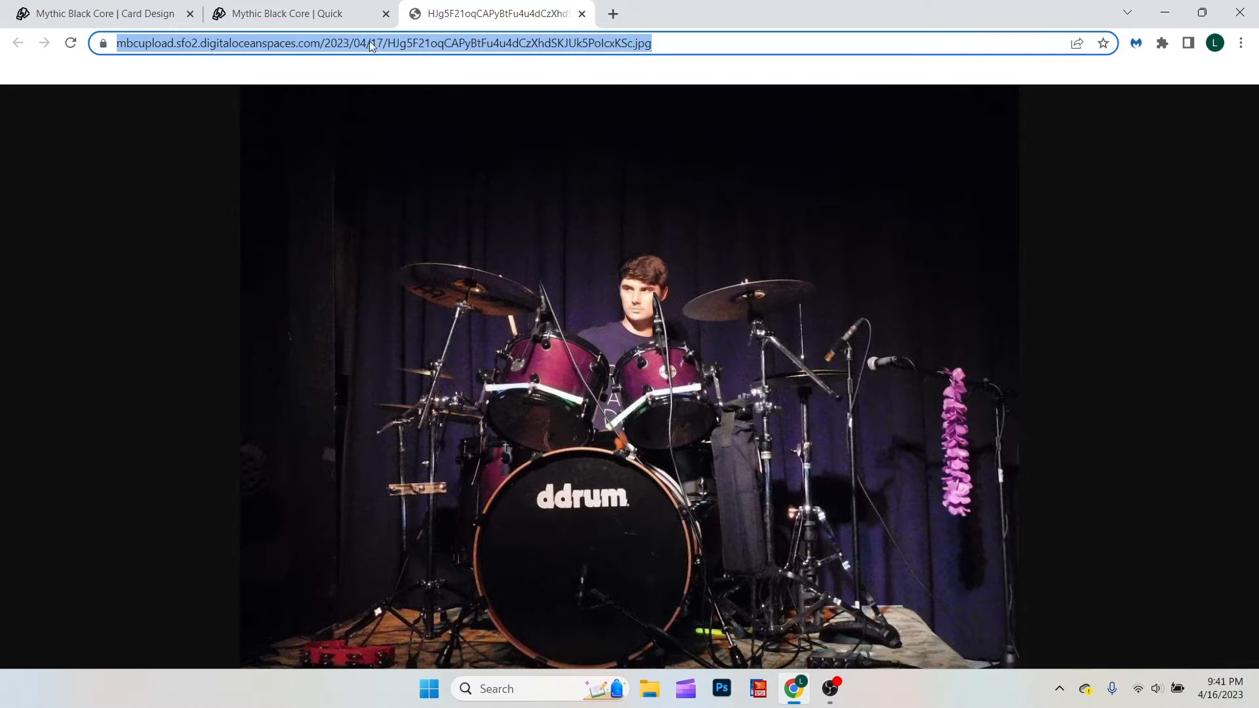
click(105, 13)
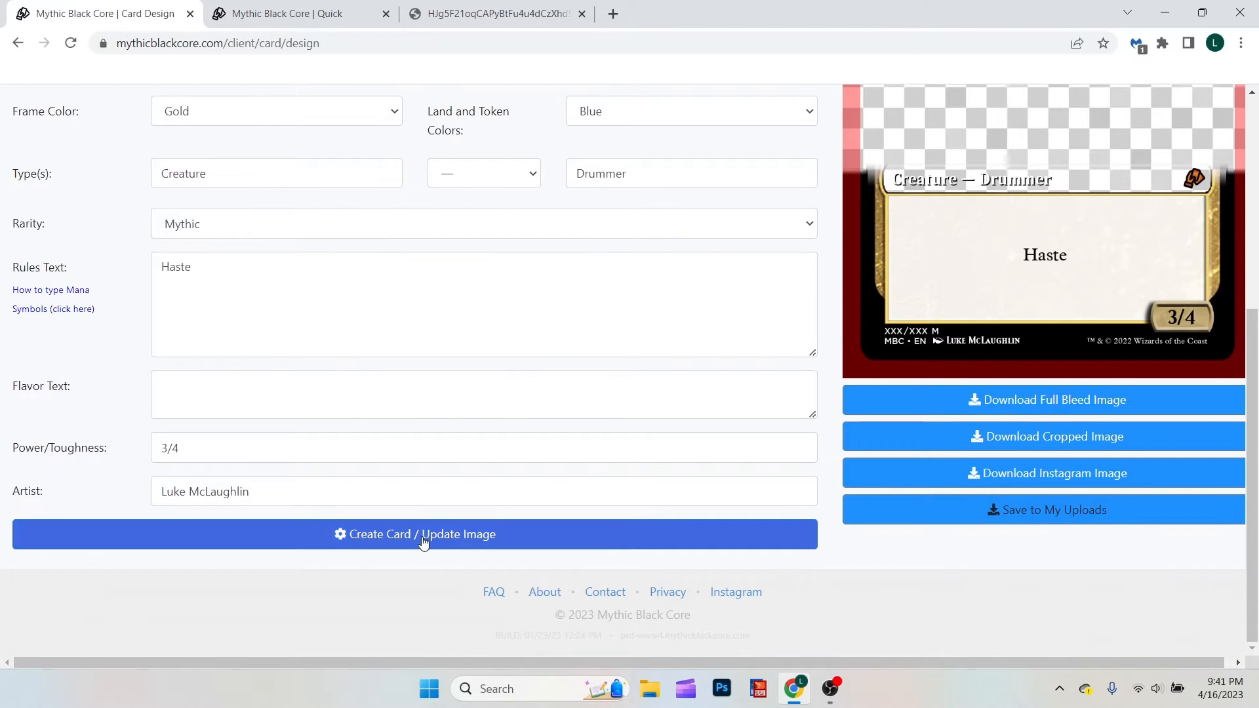
Regenerate the Drummer Boi card and scroll up to see the drummer photo art
click(415, 534)
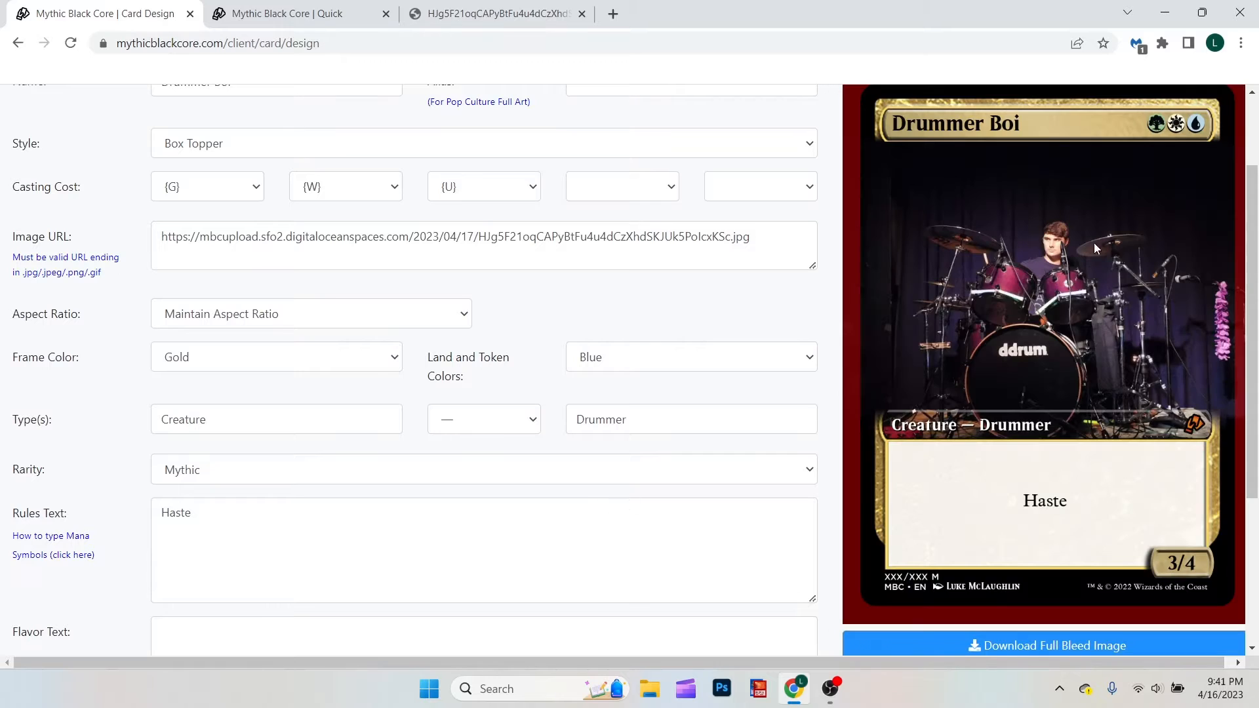
mouse_move(1119, 365)
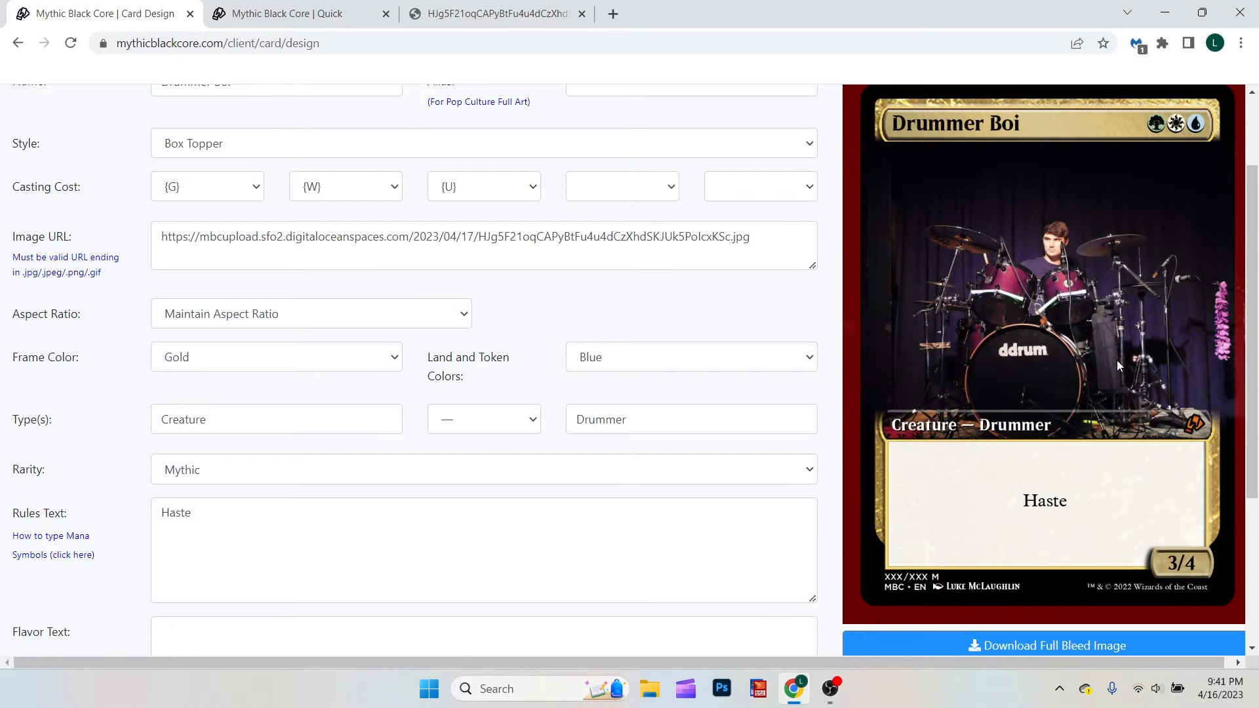
mouse_move(1166, 134)
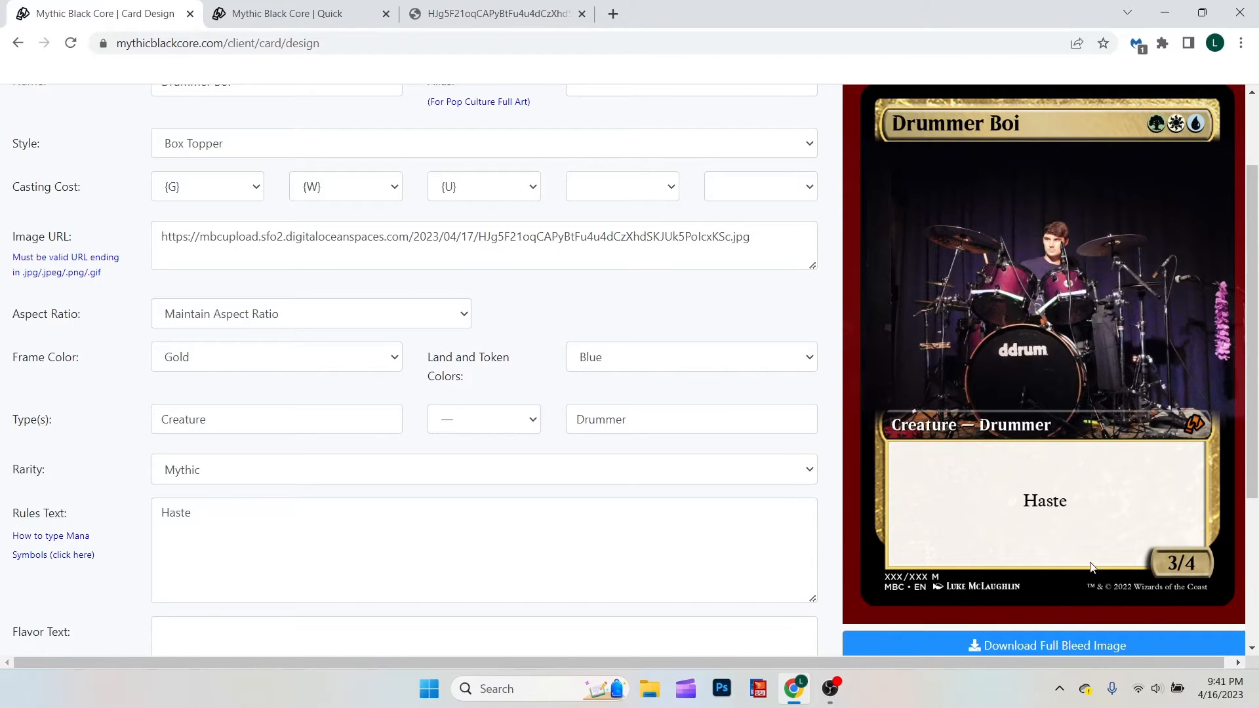
scroll(up, 3)
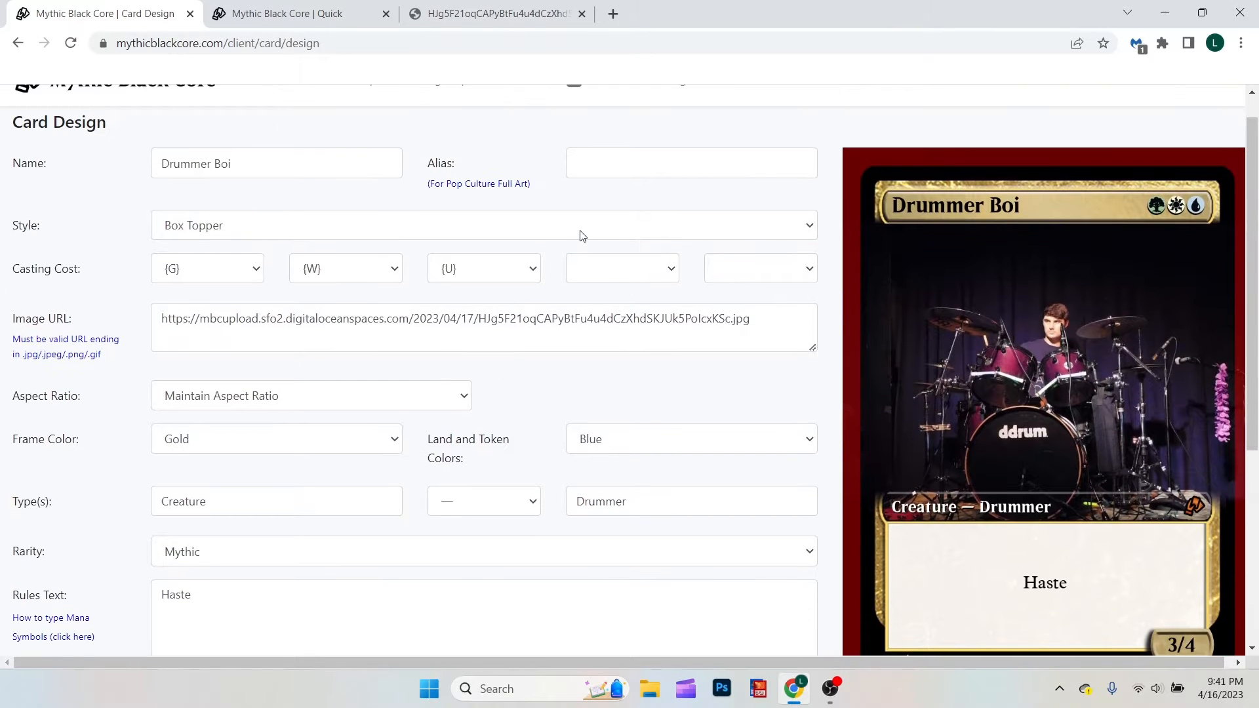
Apply the Gilded style and regenerate the preview with its ornate gold frame
click(483, 225)
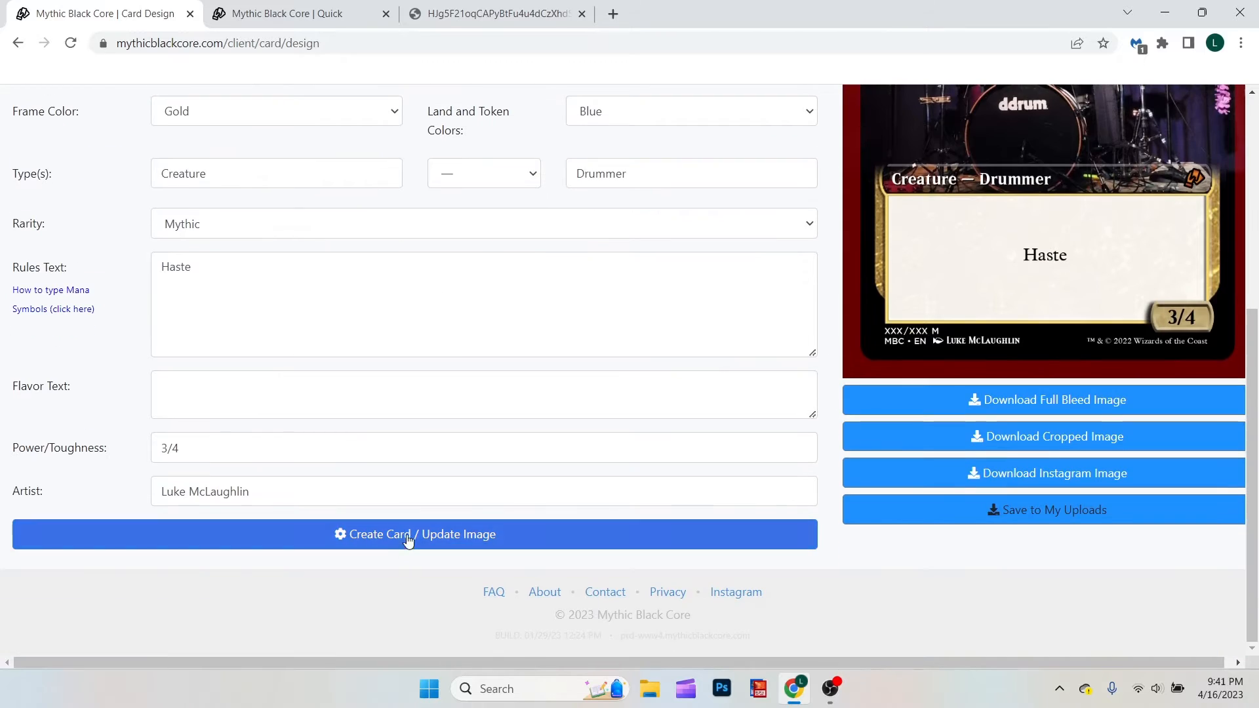
click(415, 534)
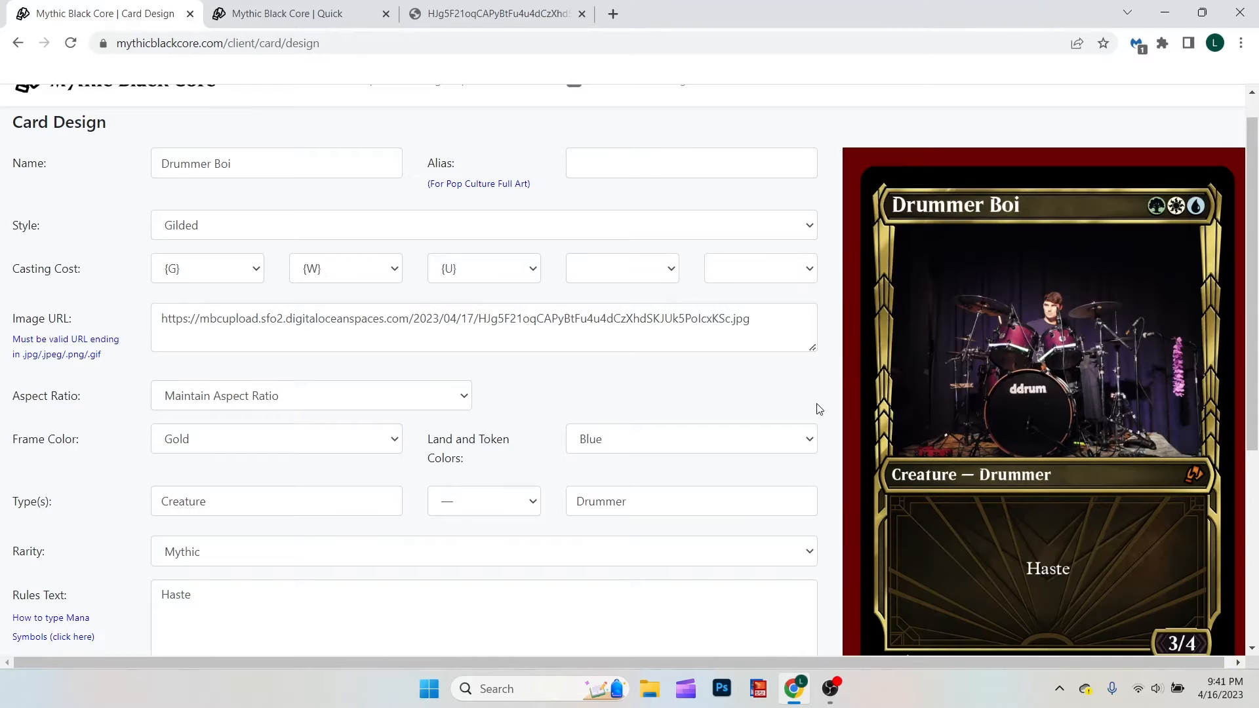
scroll(down, 3)
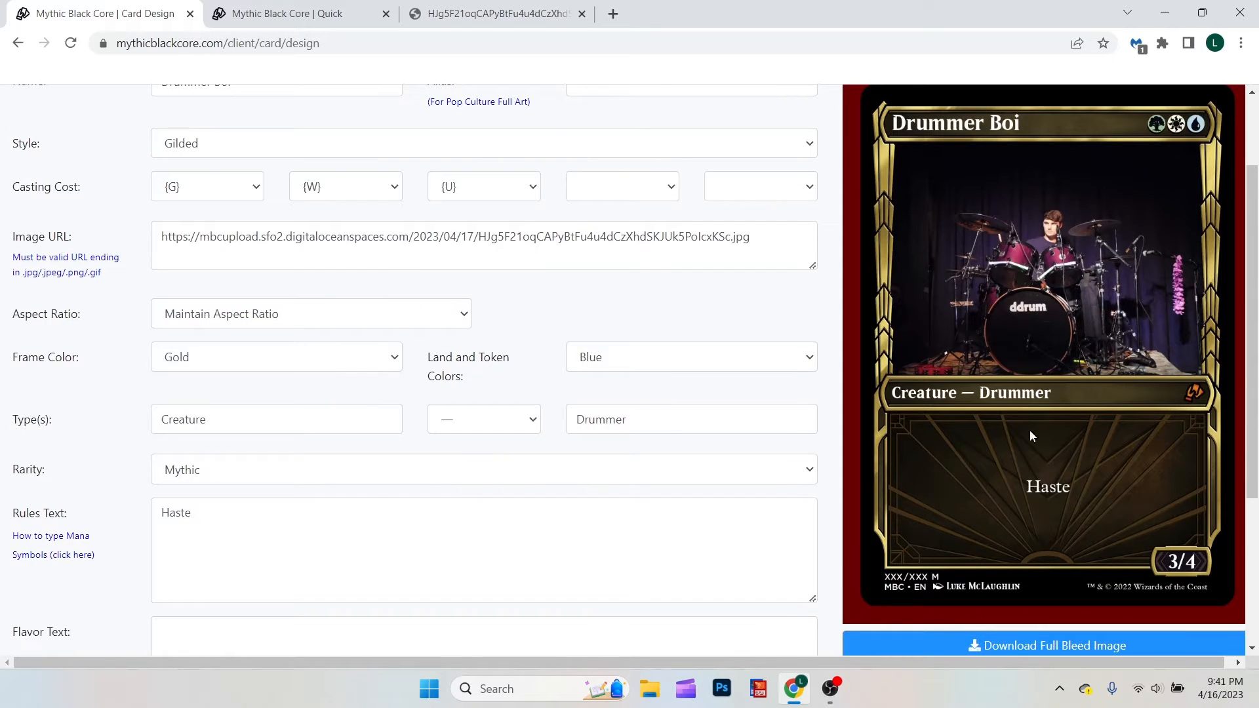
scroll(down, 3)
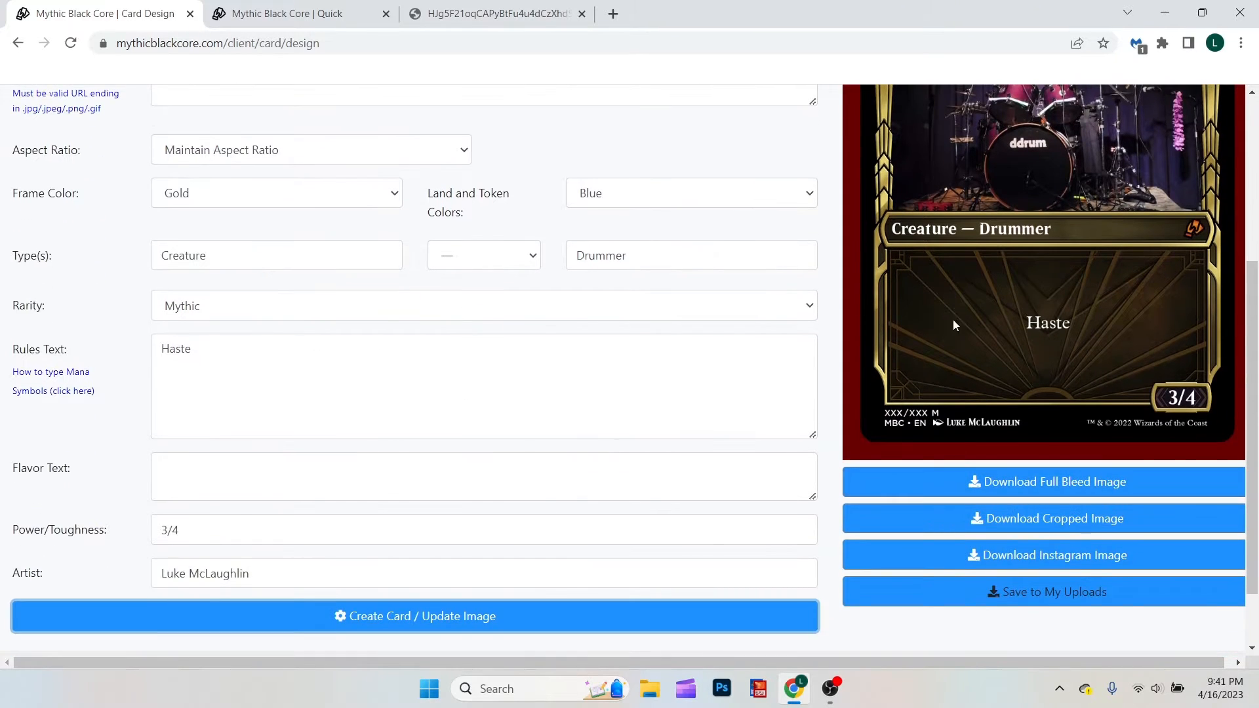
Enter the flavor text 'I've been practicing my double bass just for the Avenged Sevenfold cover' and refresh
click(483, 475)
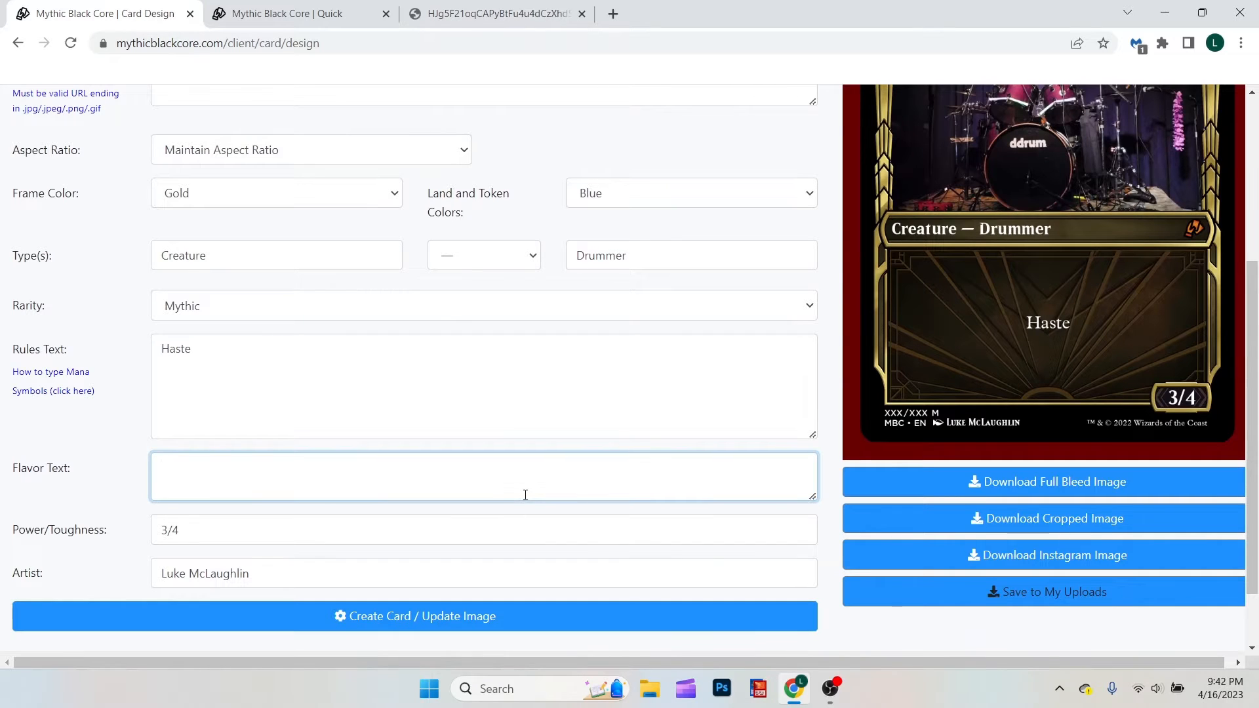
click(482, 475)
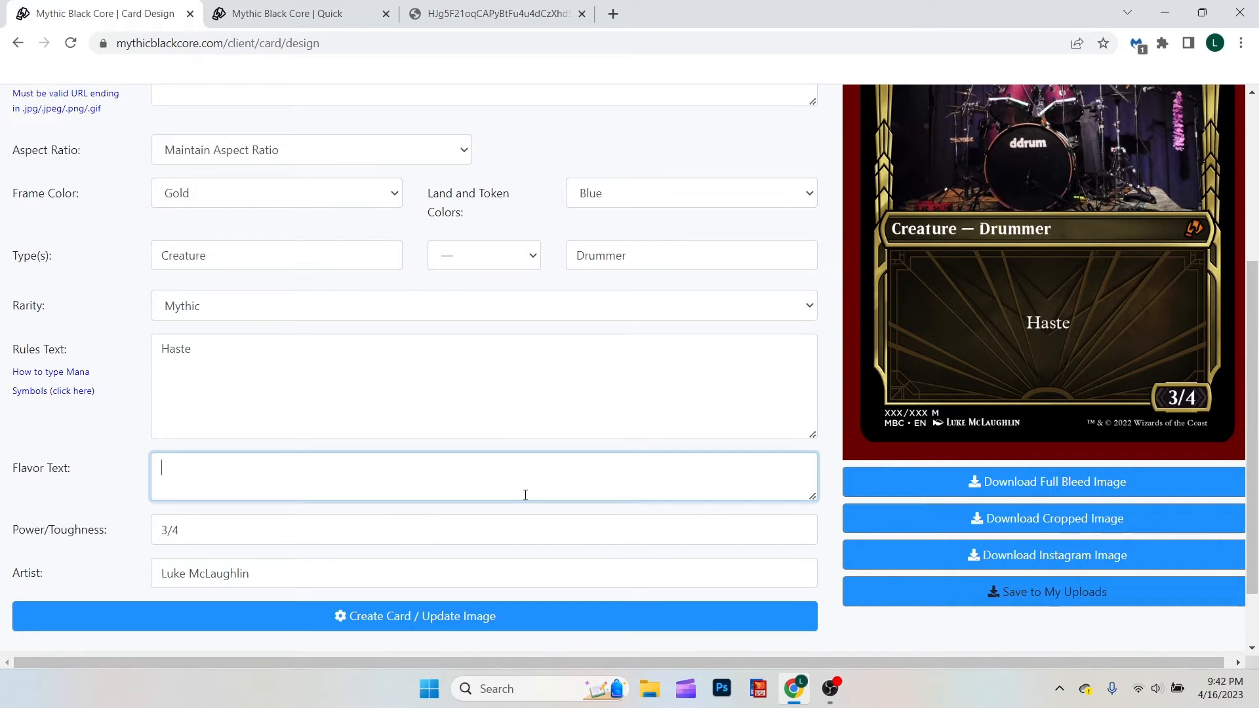
text(I've been practicing my)
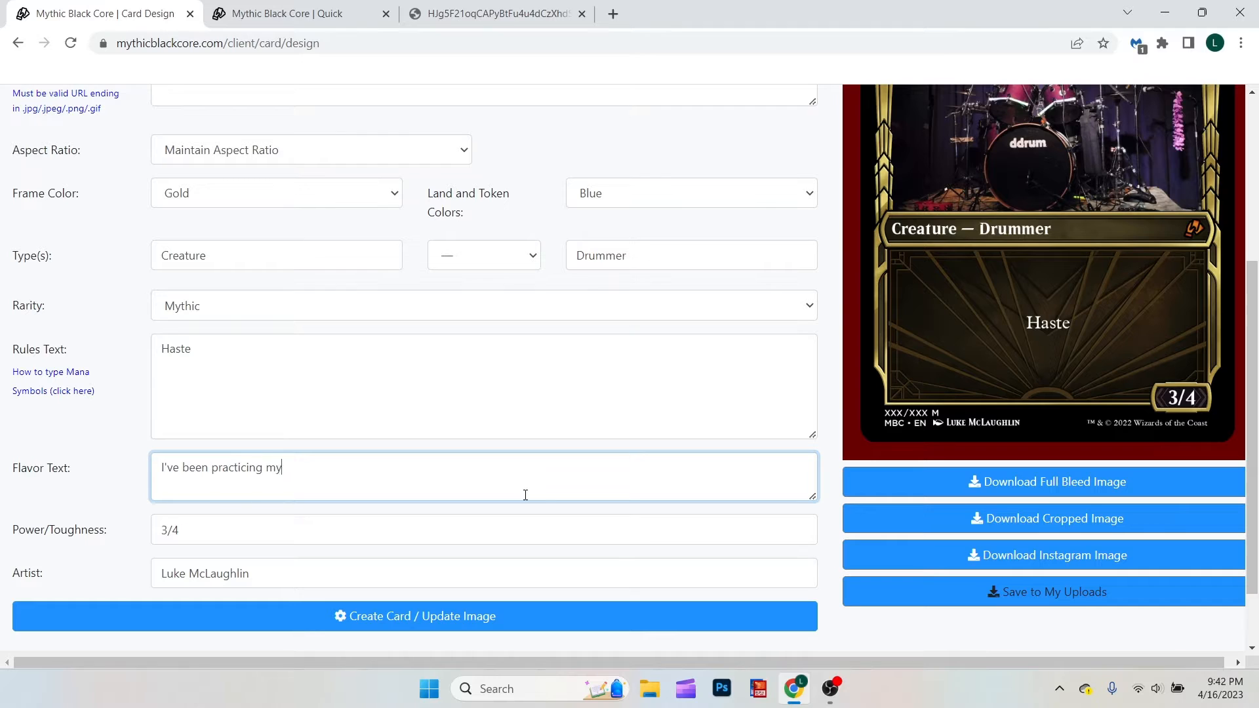
text(double bass just for the)
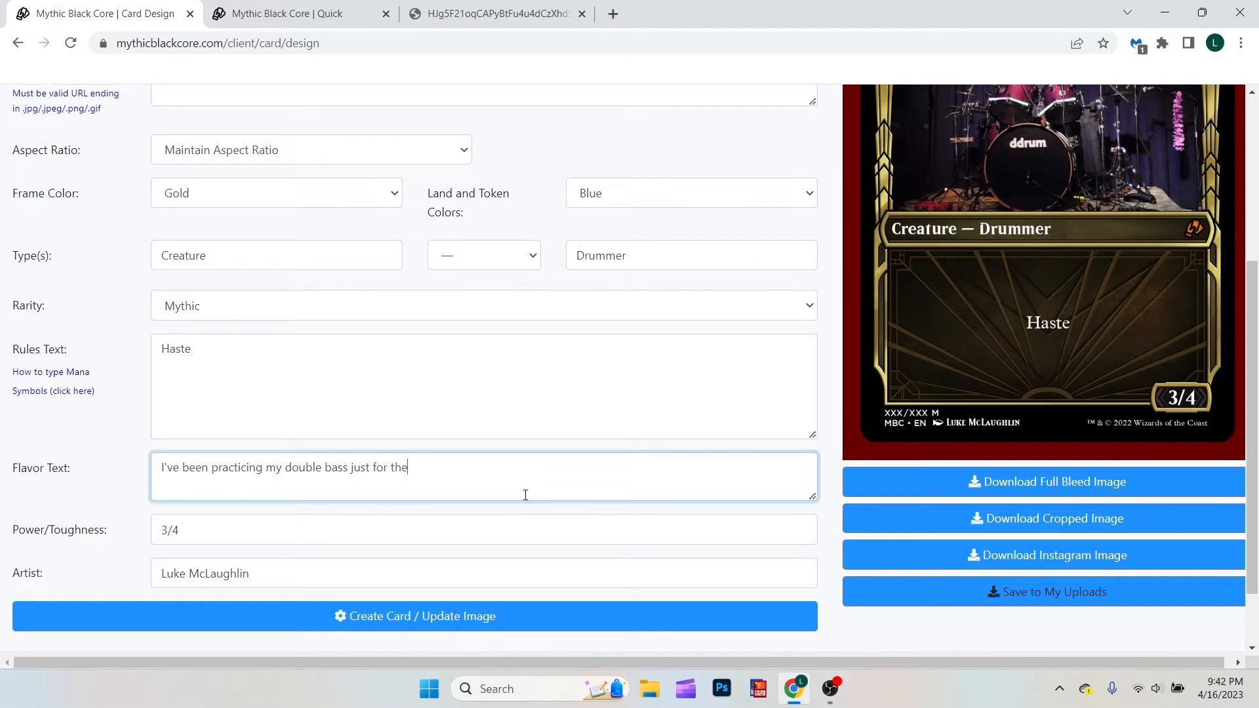
text(Avenged Sevenfold cover)
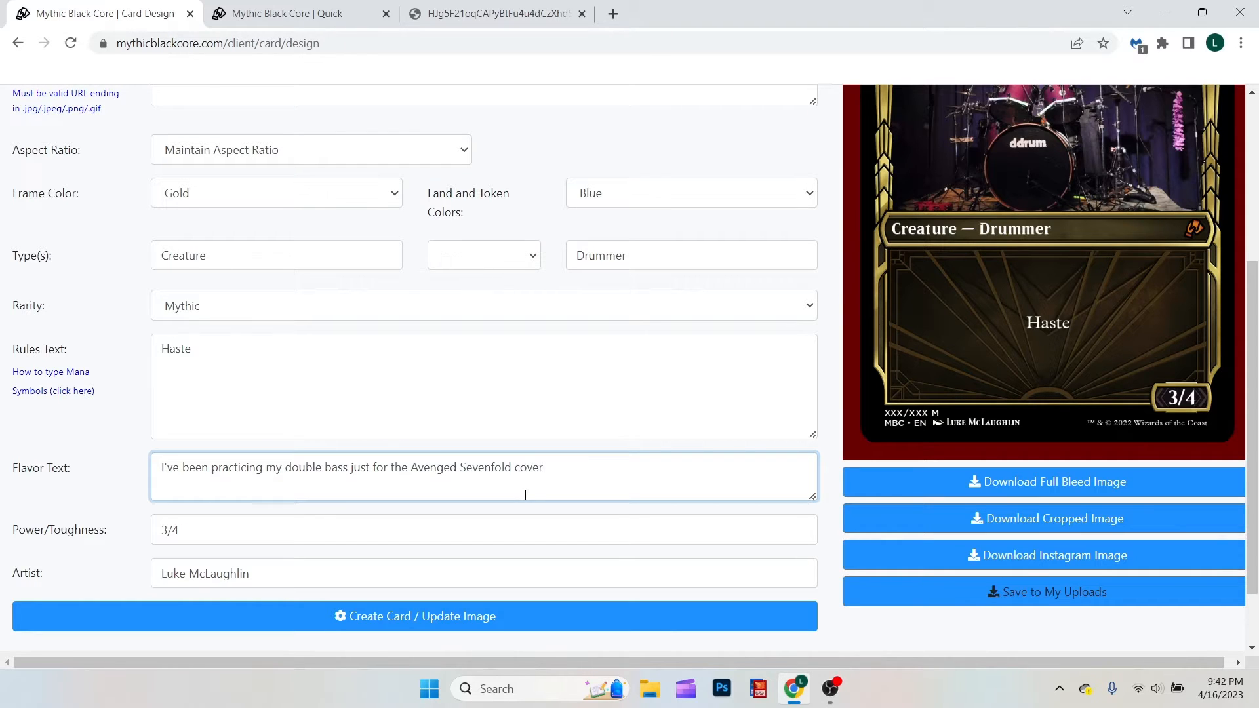
click(414, 615)
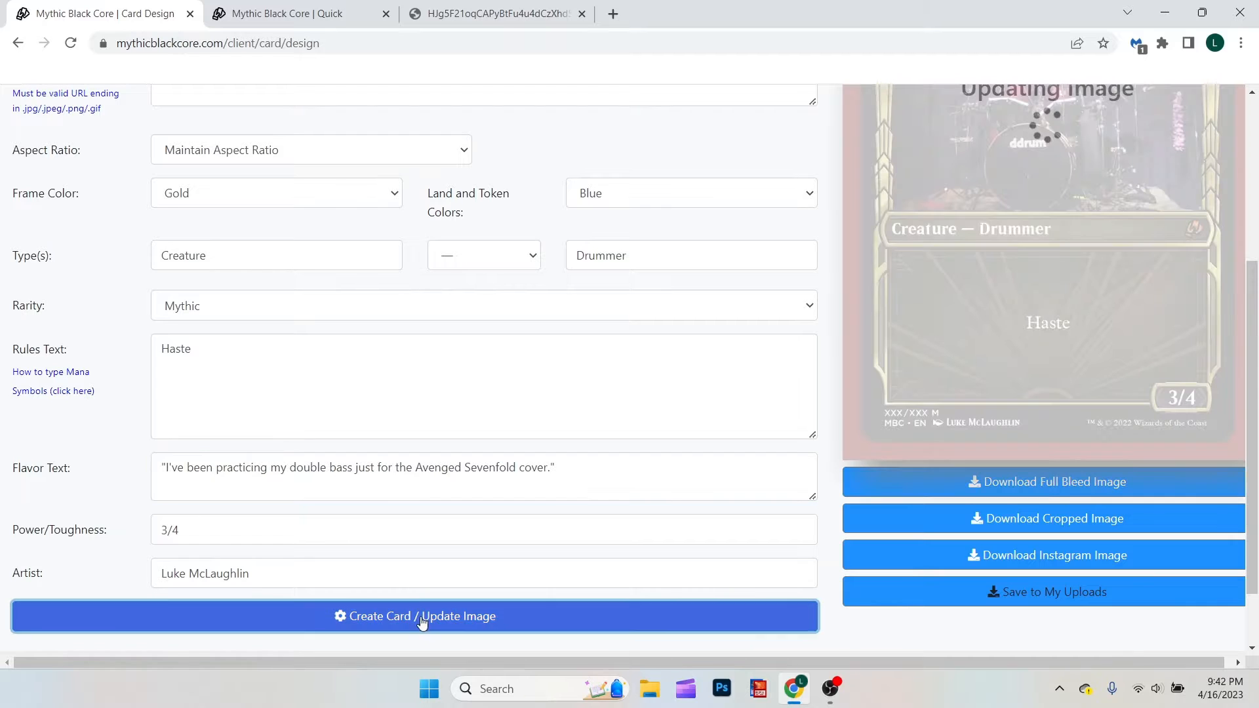
Add 'When Drummer Boi enters the battlefield, you may draw a card.' to the rules text
click(415, 616)
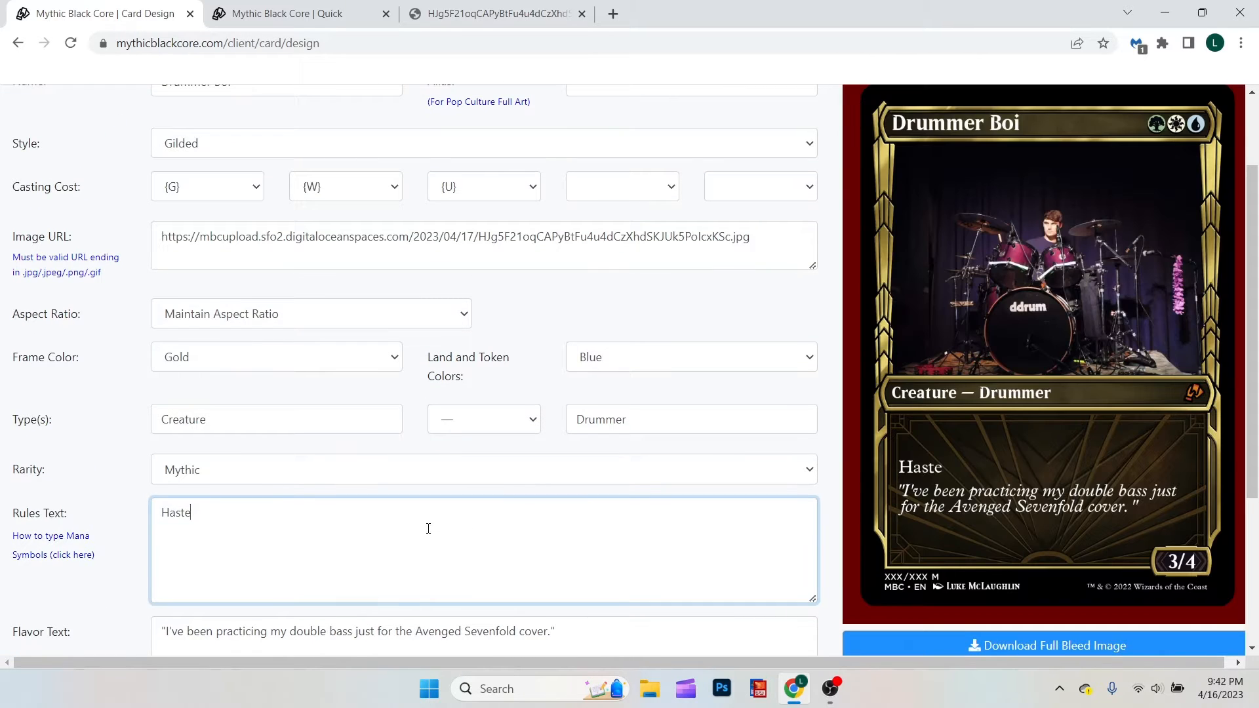
text(When Drummer)
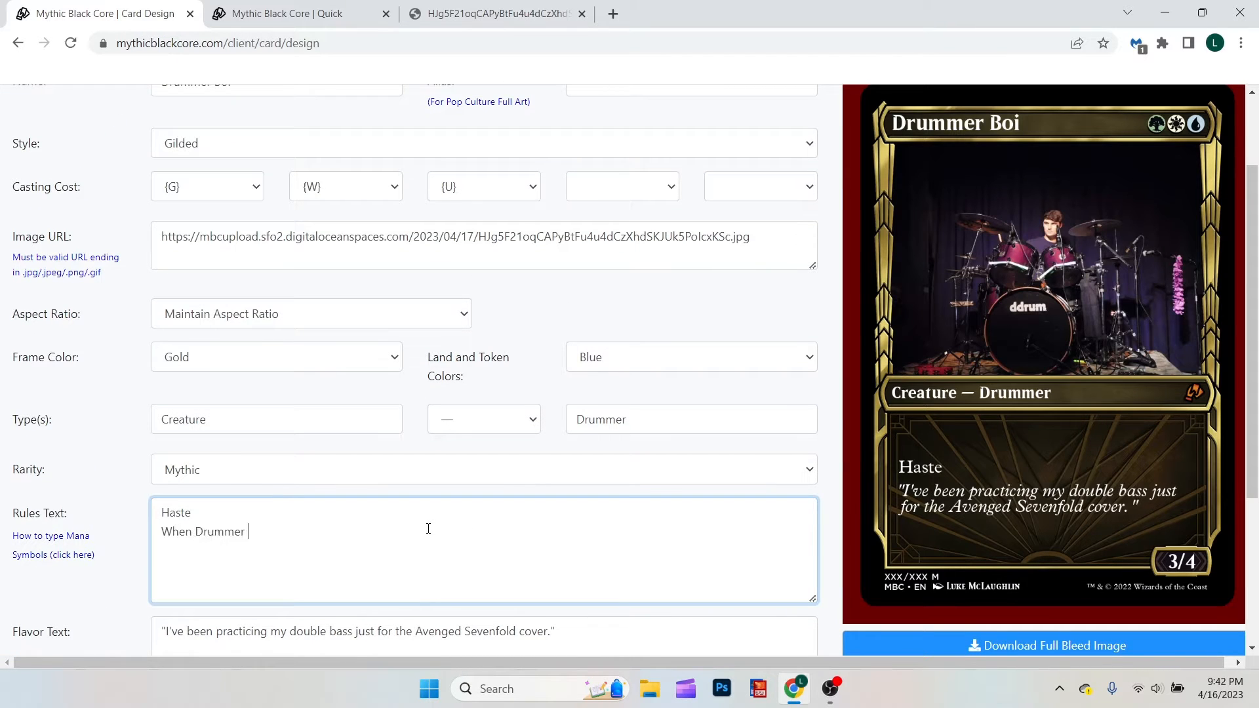
text(Boi enters the battlefield, you may)
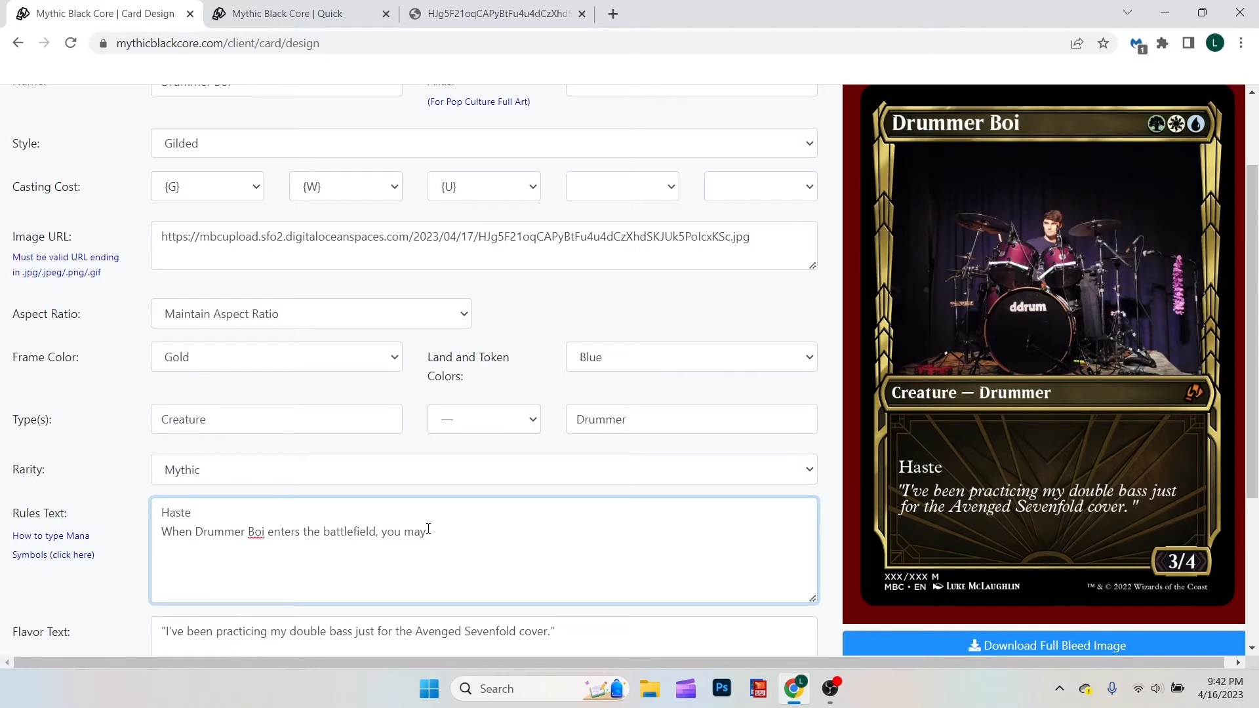
text(draw a card.)
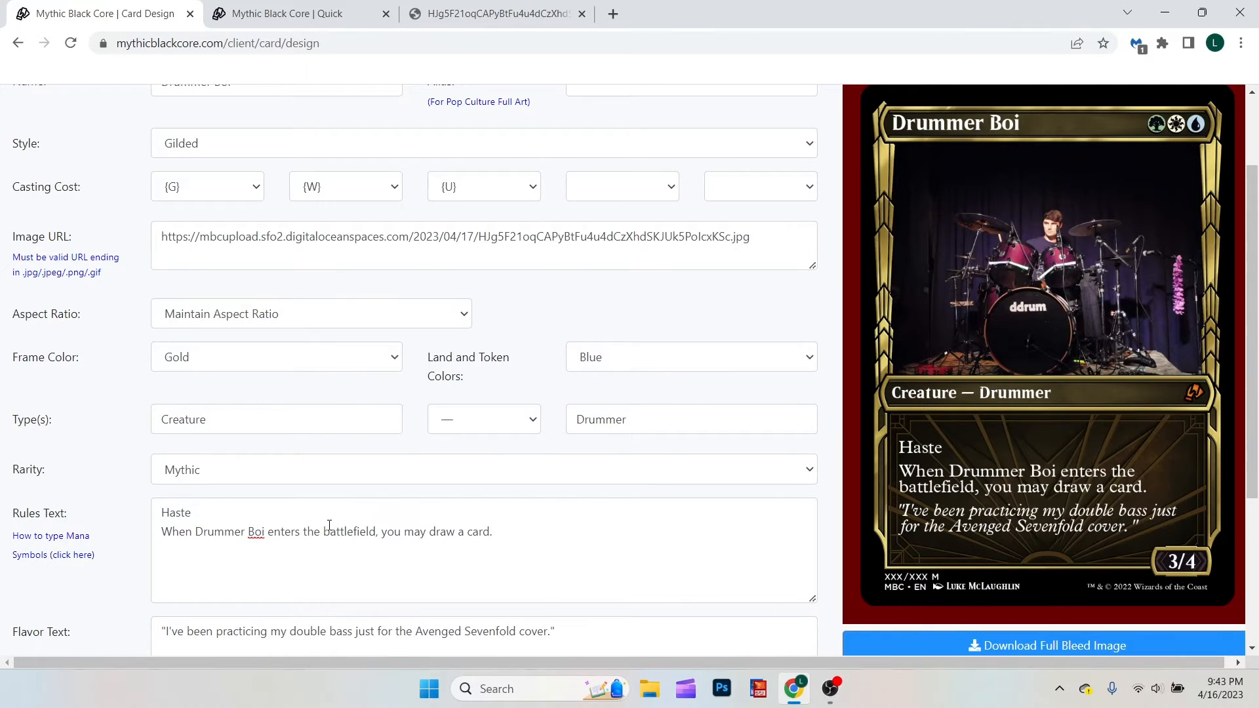
scroll(down, 3)
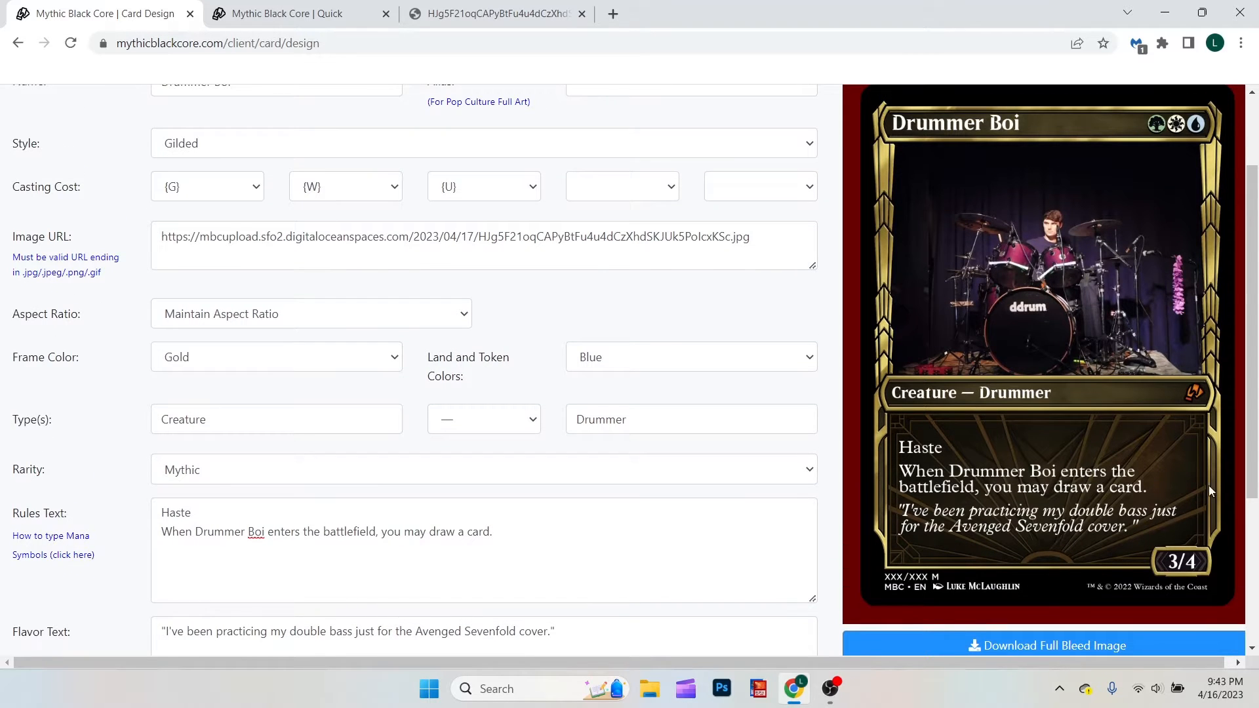
mouse_move(1095, 428)
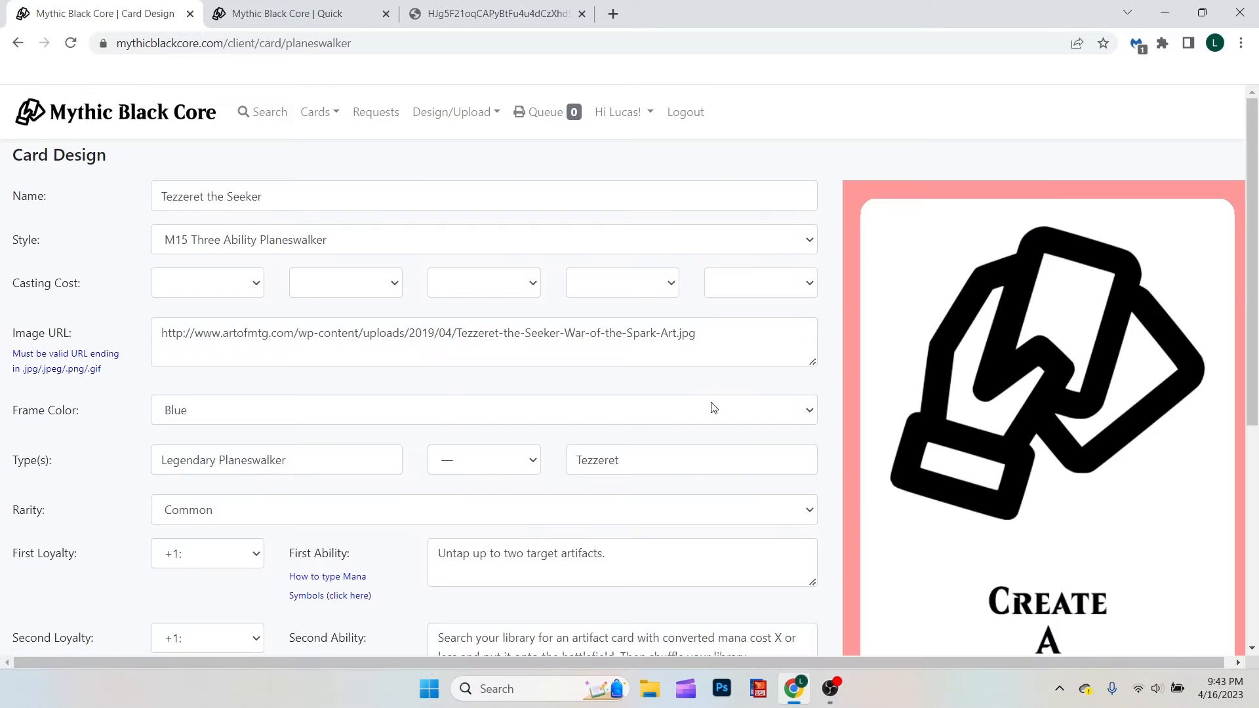
Keep the M15 Three Ability Planeswalker style and review Tezzeret's three loyalty abilities
click(482, 240)
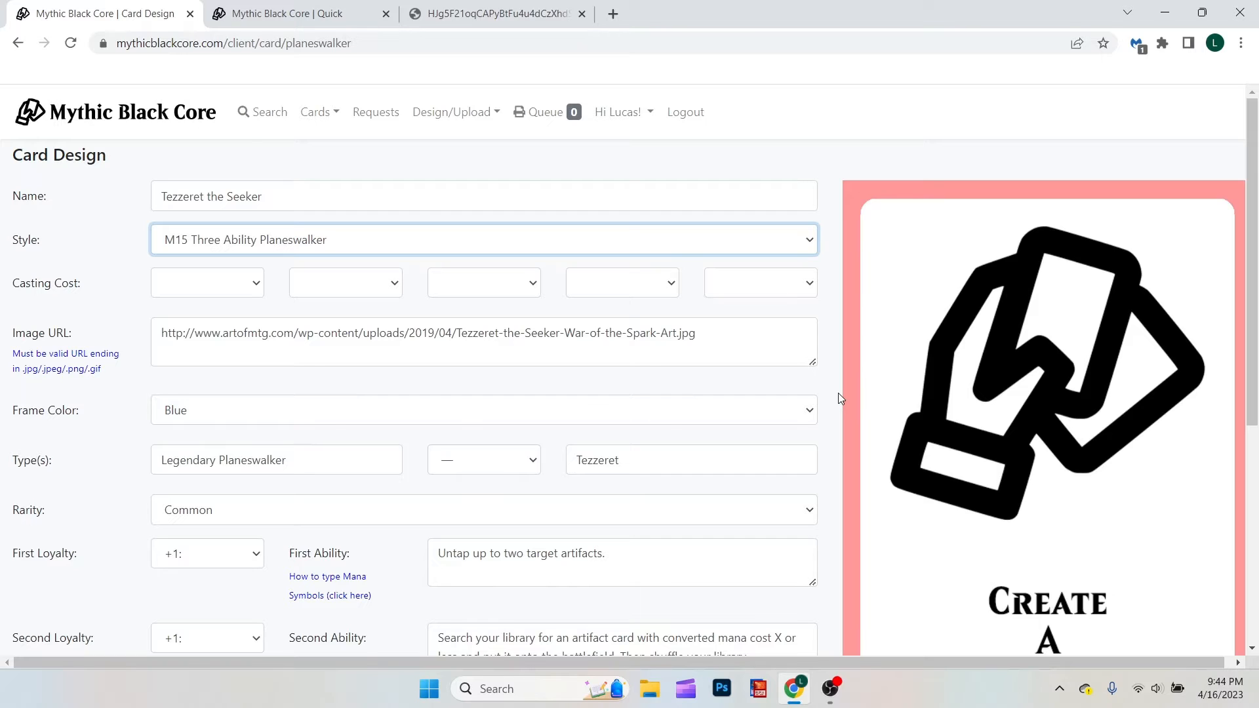
mouse_move(905, 475)
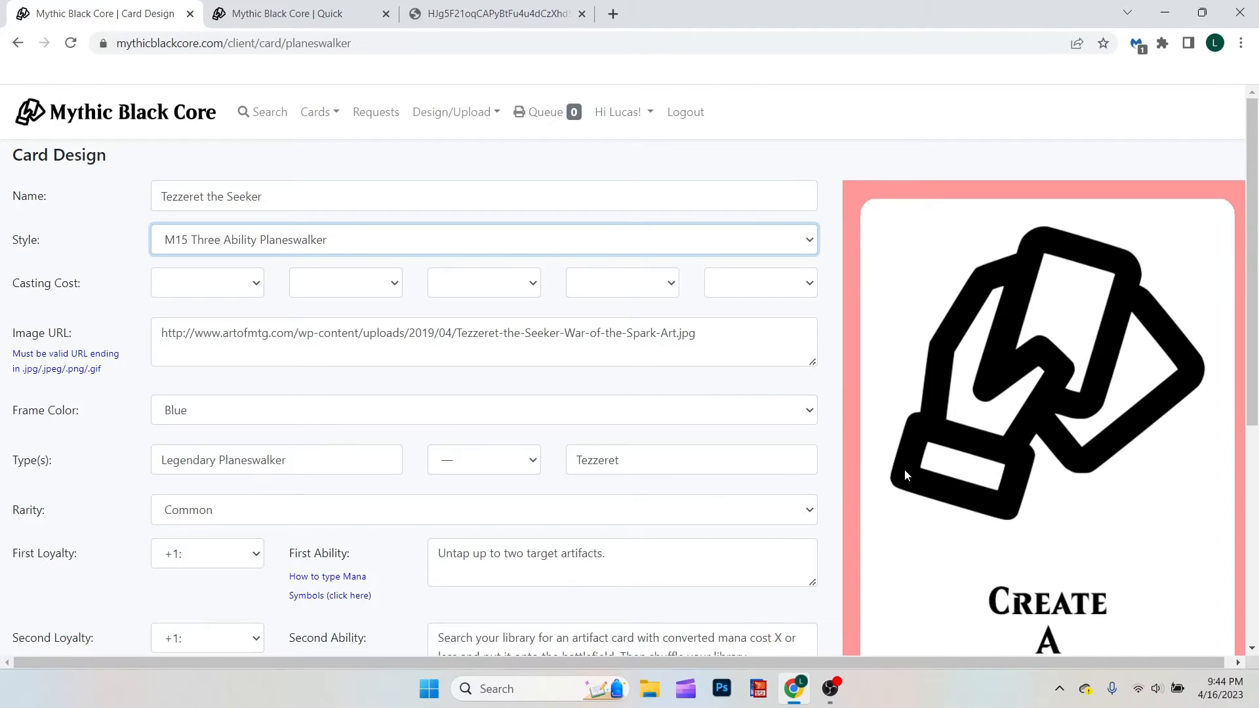
mouse_move(910, 176)
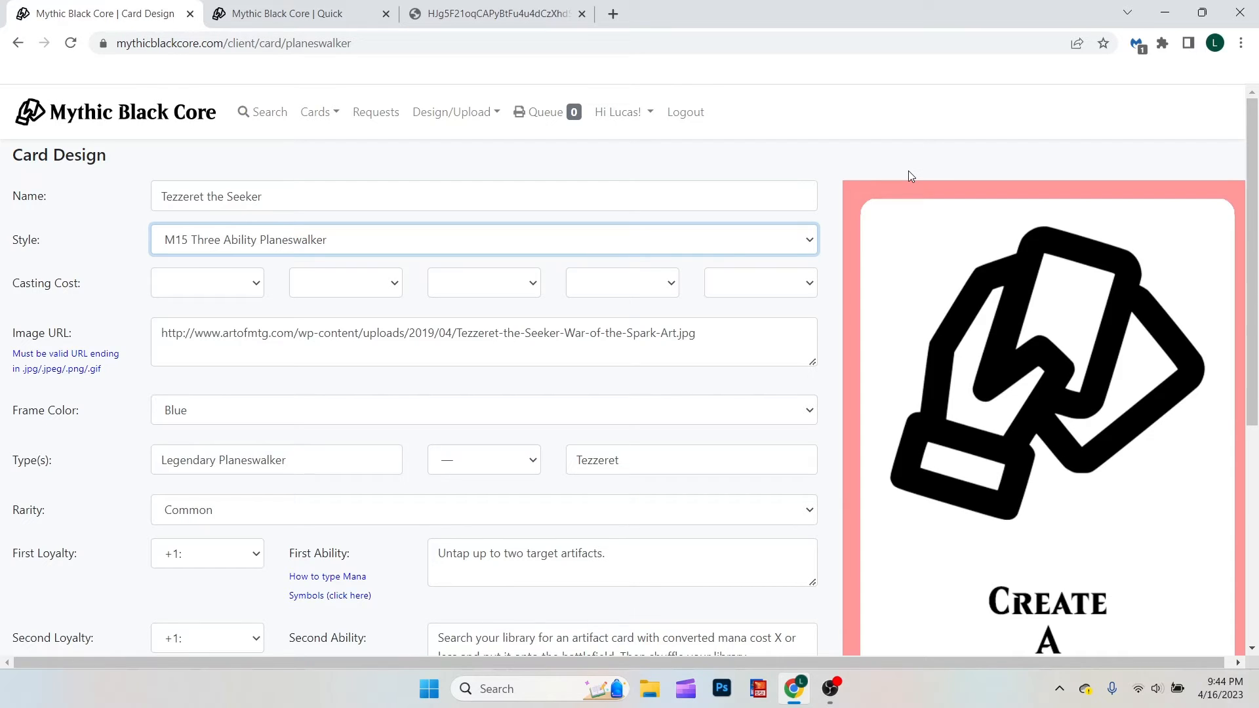
mouse_move(1043, 101)
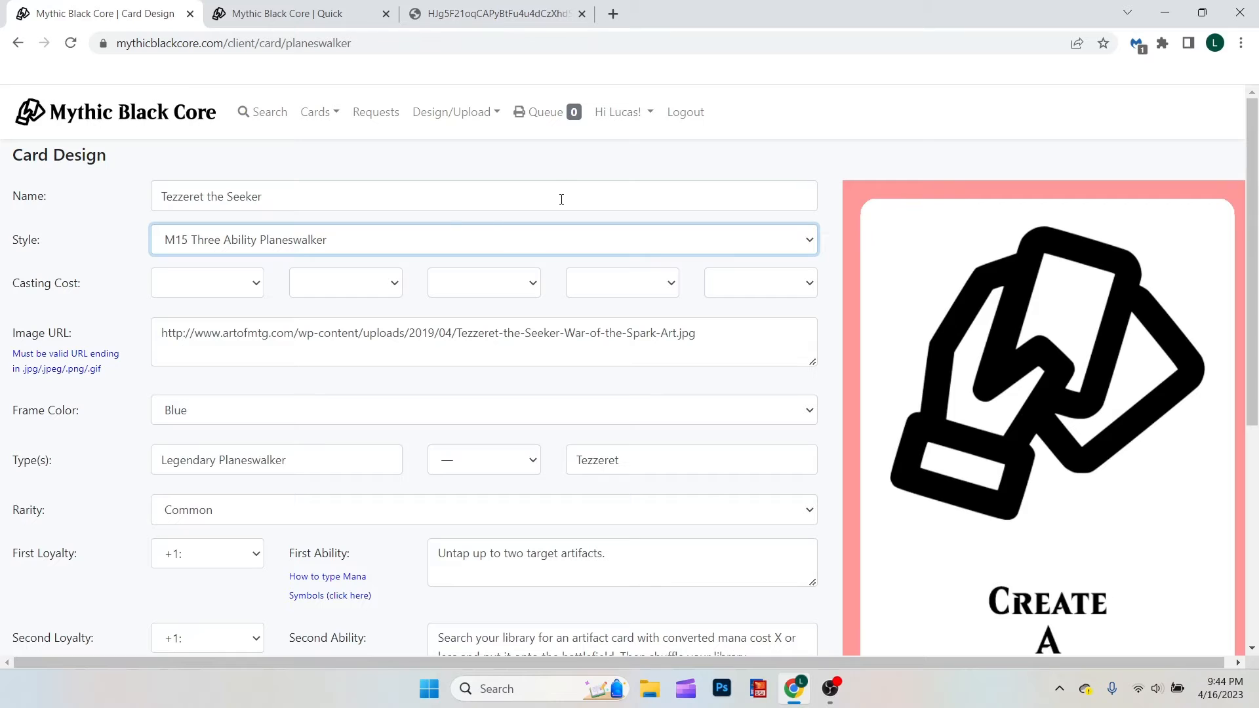
mouse_move(315, 236)
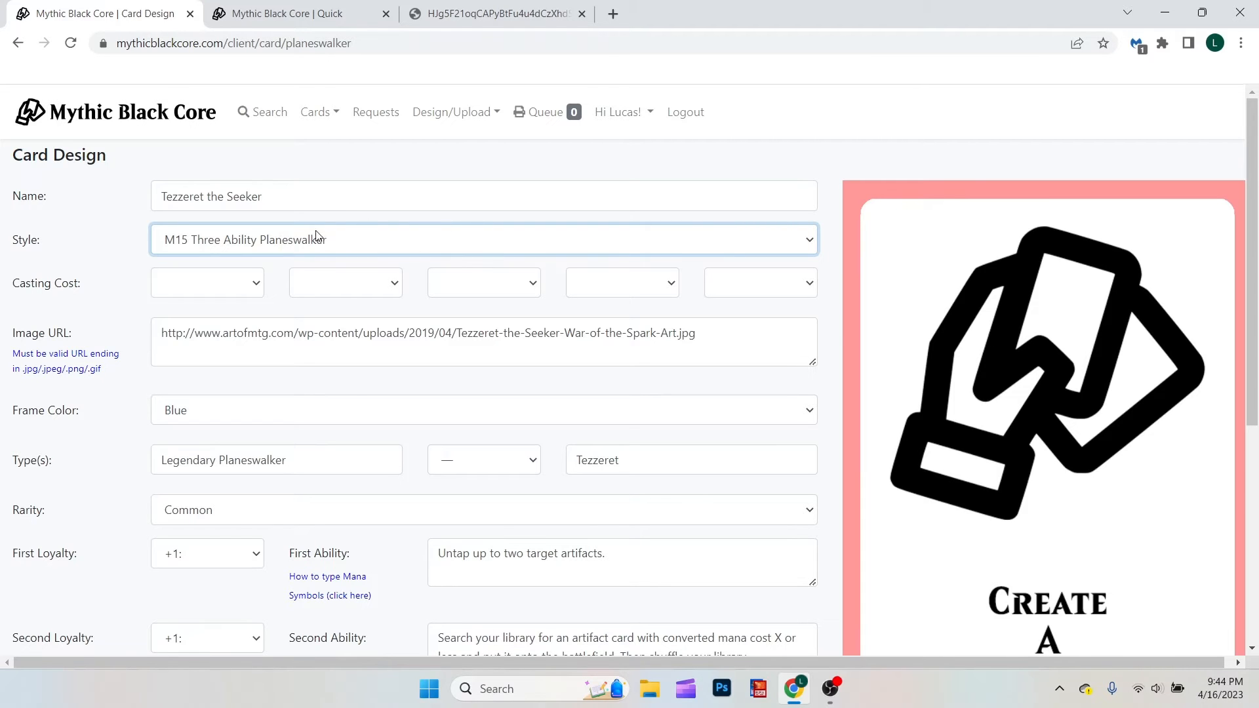
click(482, 240)
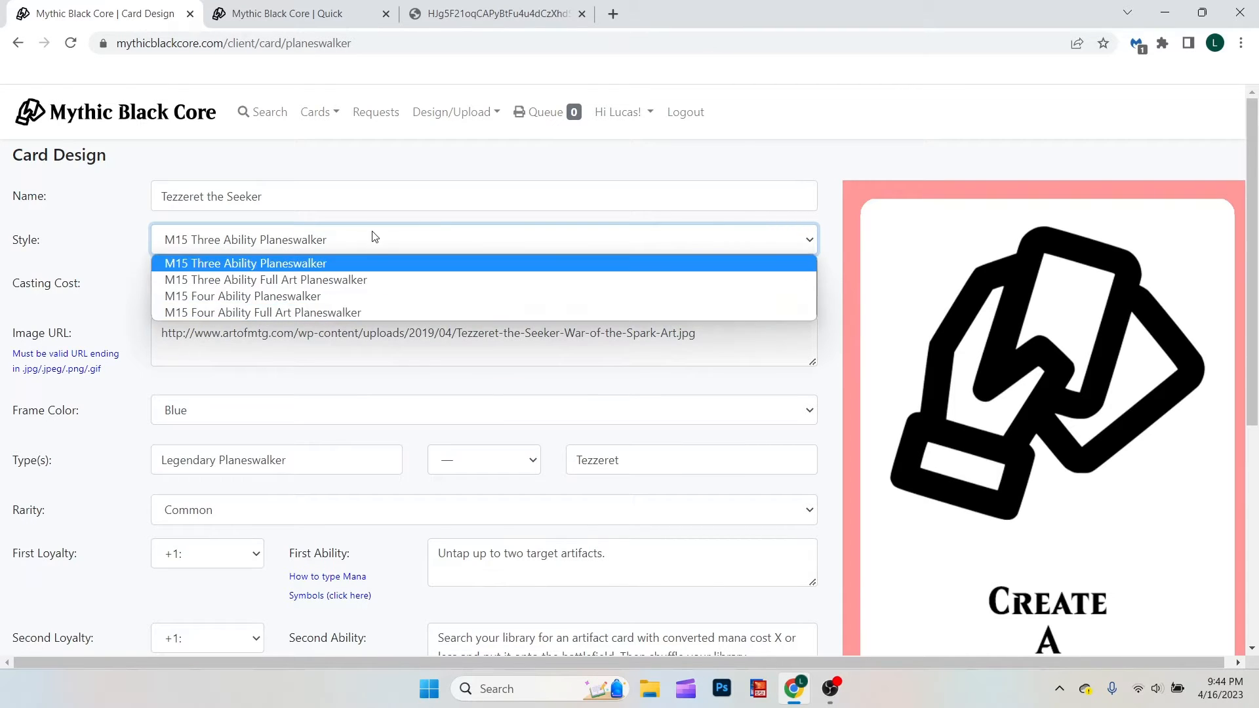
click(245, 263)
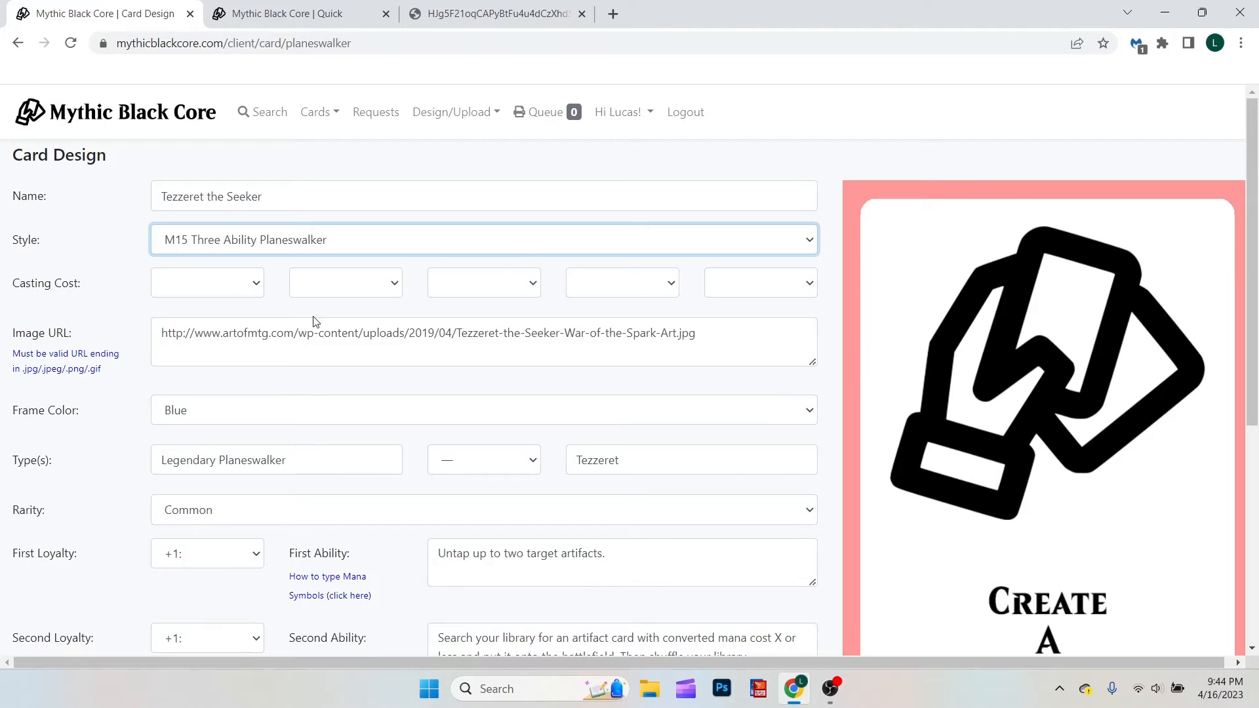
scroll(down, 3)
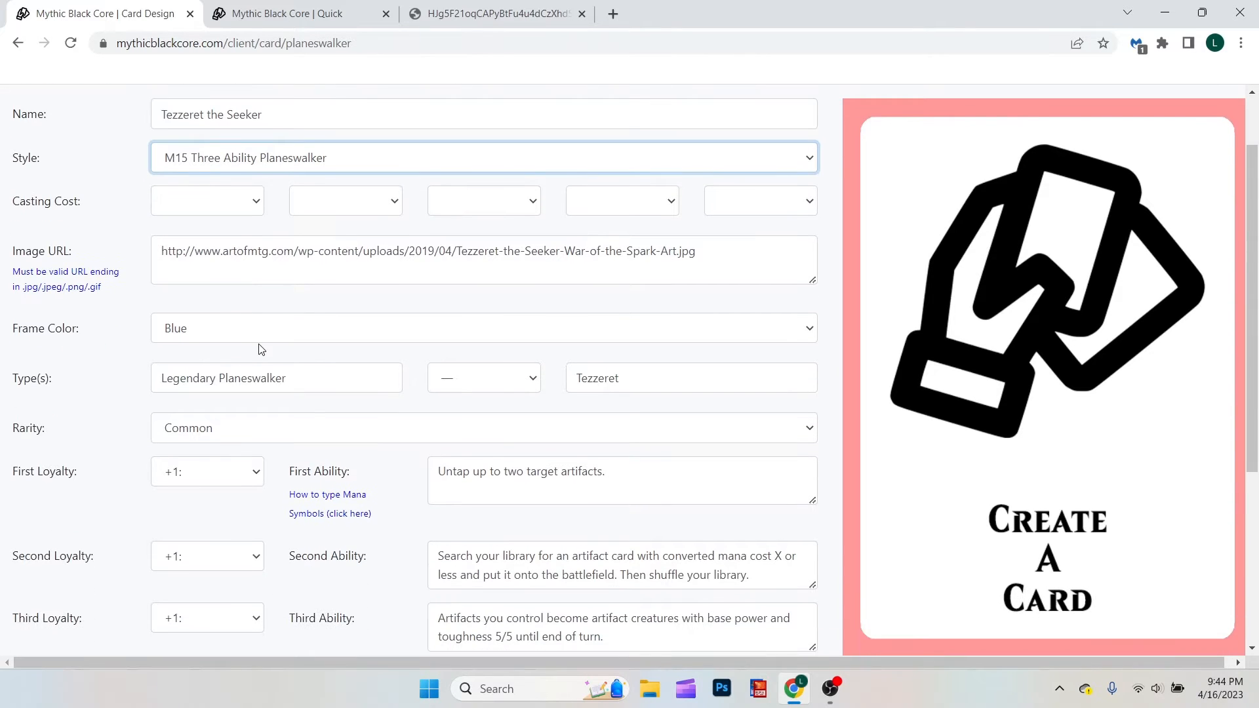
mouse_move(587, 401)
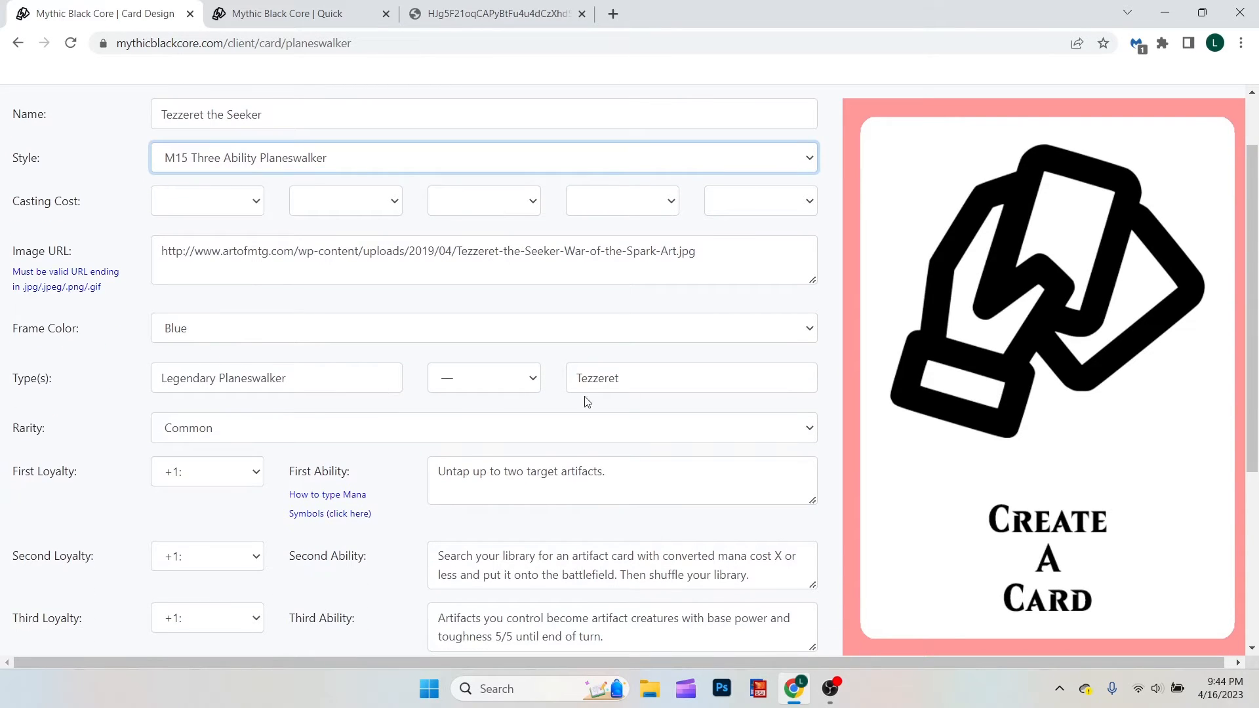
scroll(down, 3)
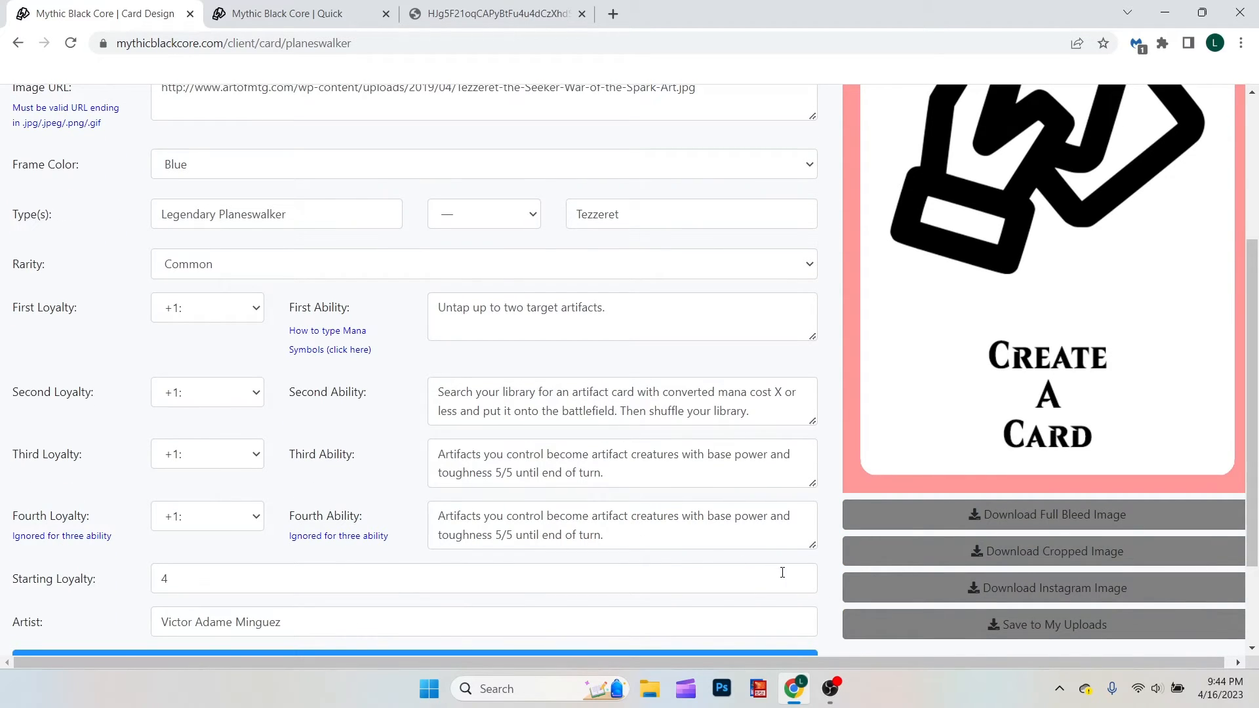
mouse_move(1130, 557)
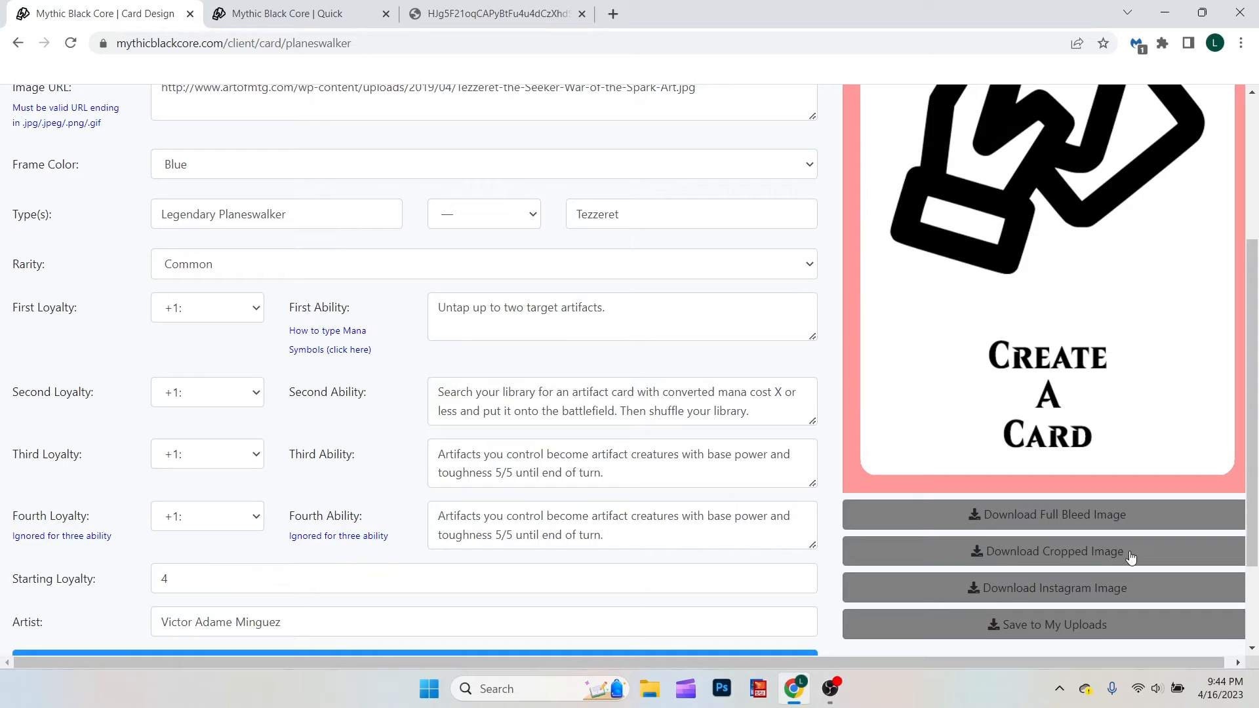
mouse_move(1086, 631)
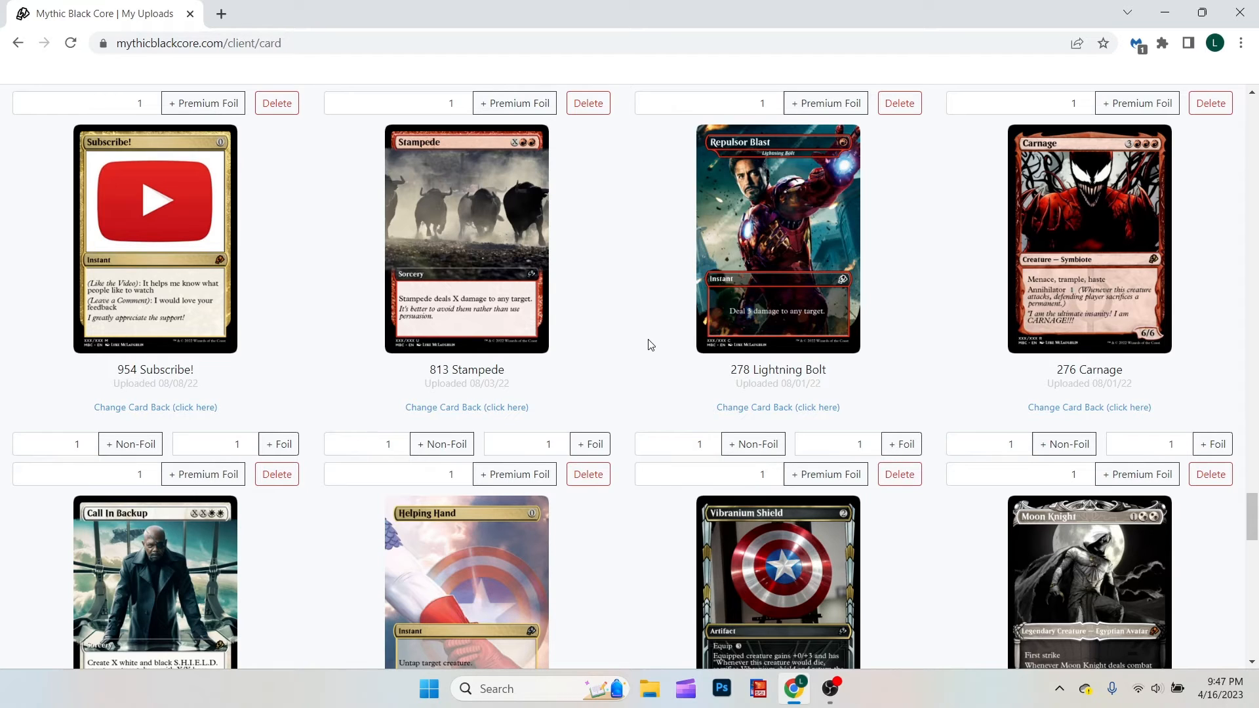
mouse_move(648, 330)
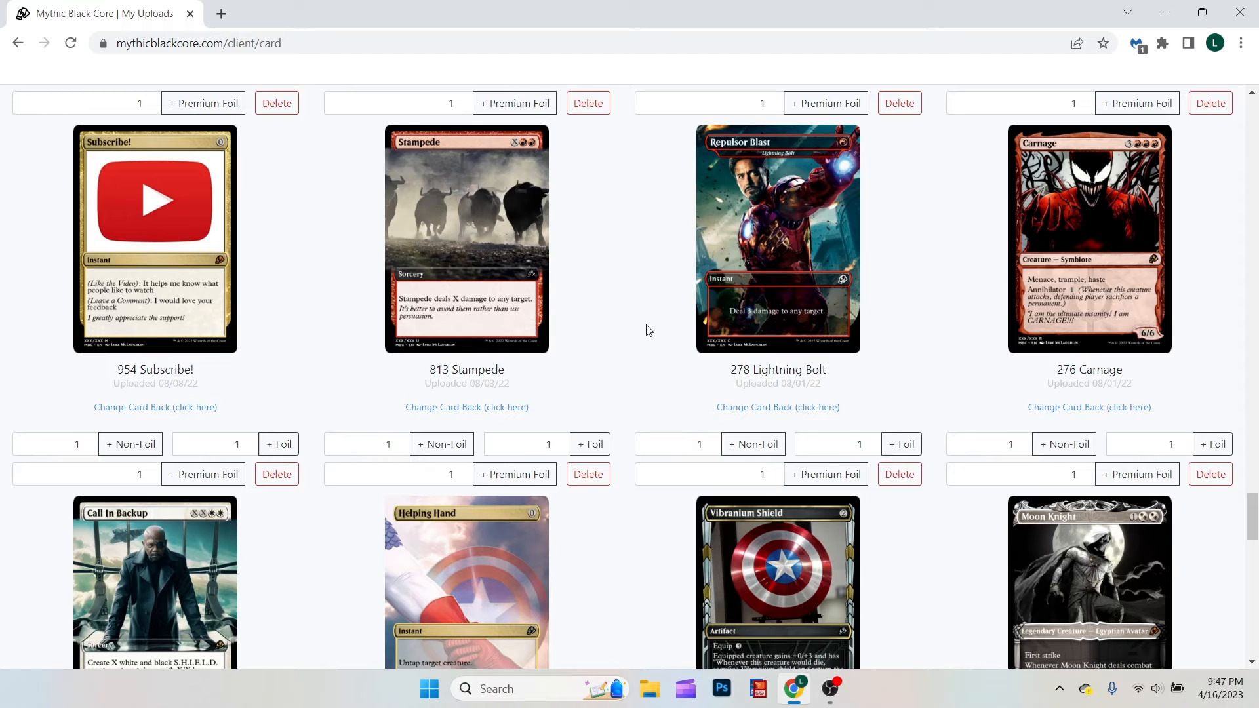
mouse_move(721, 257)
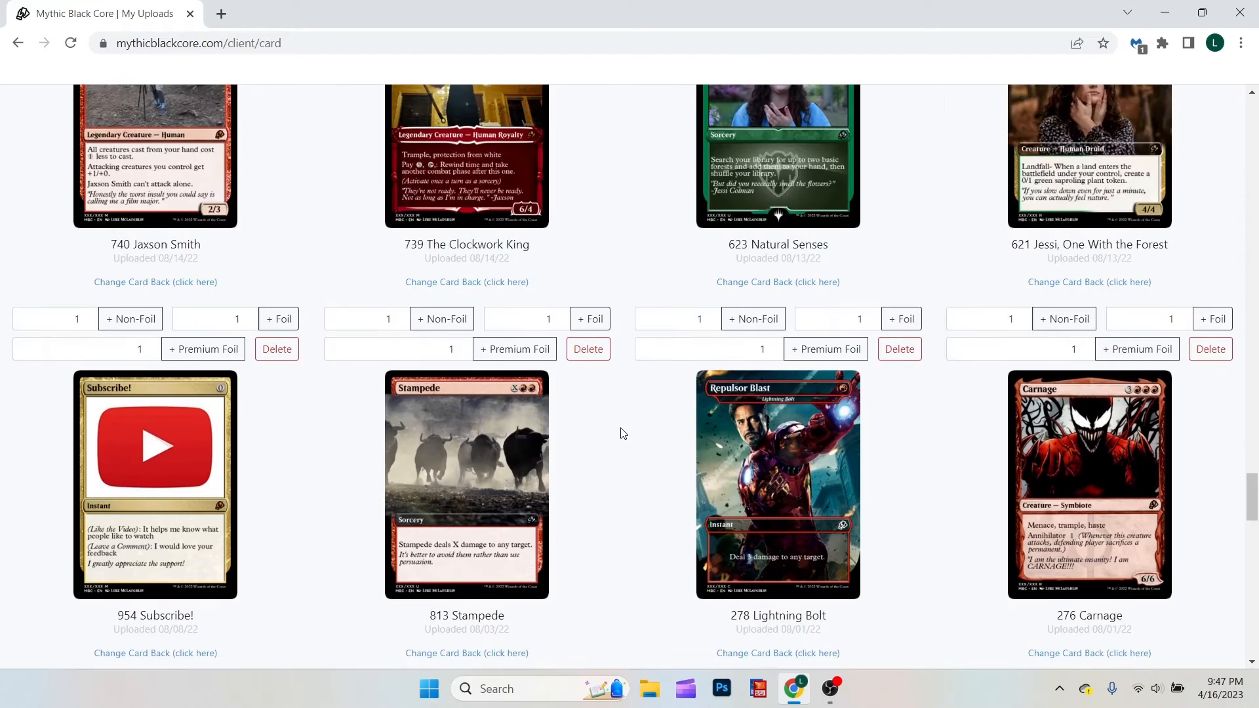
Browse My Uploads, peek at Upload New Card, then return to the gallery
scroll(down, 3)
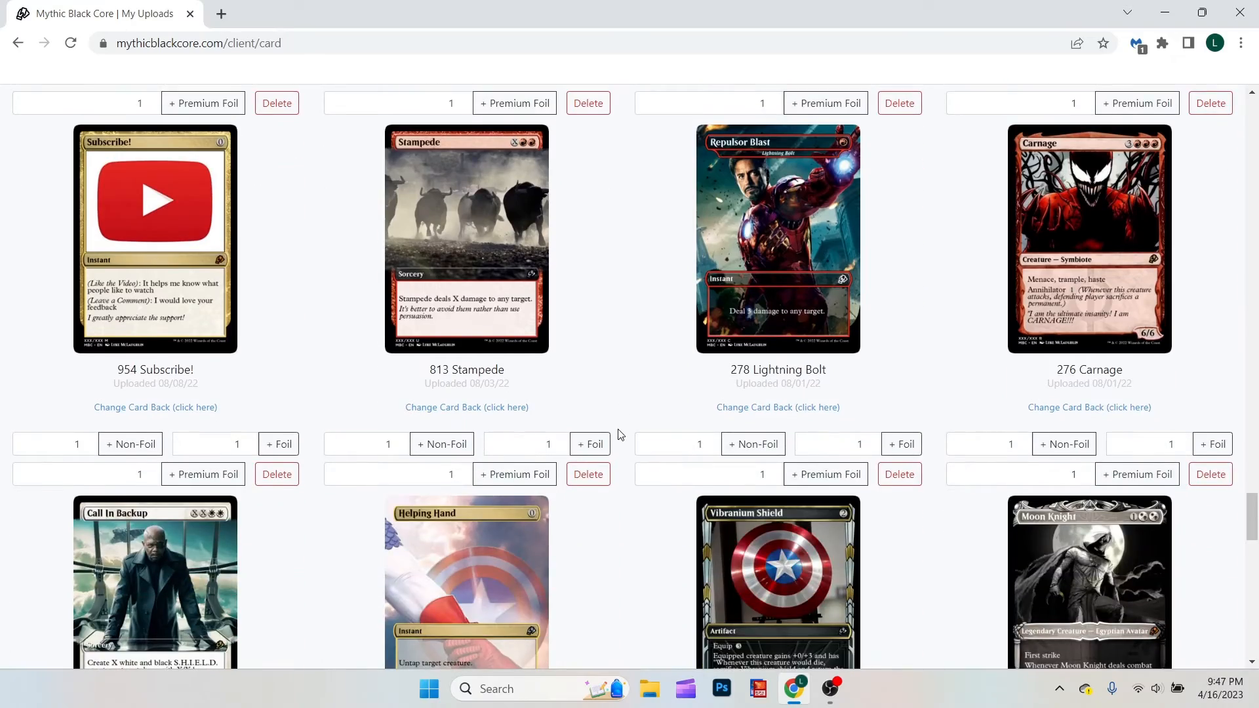
scroll(down, 3)
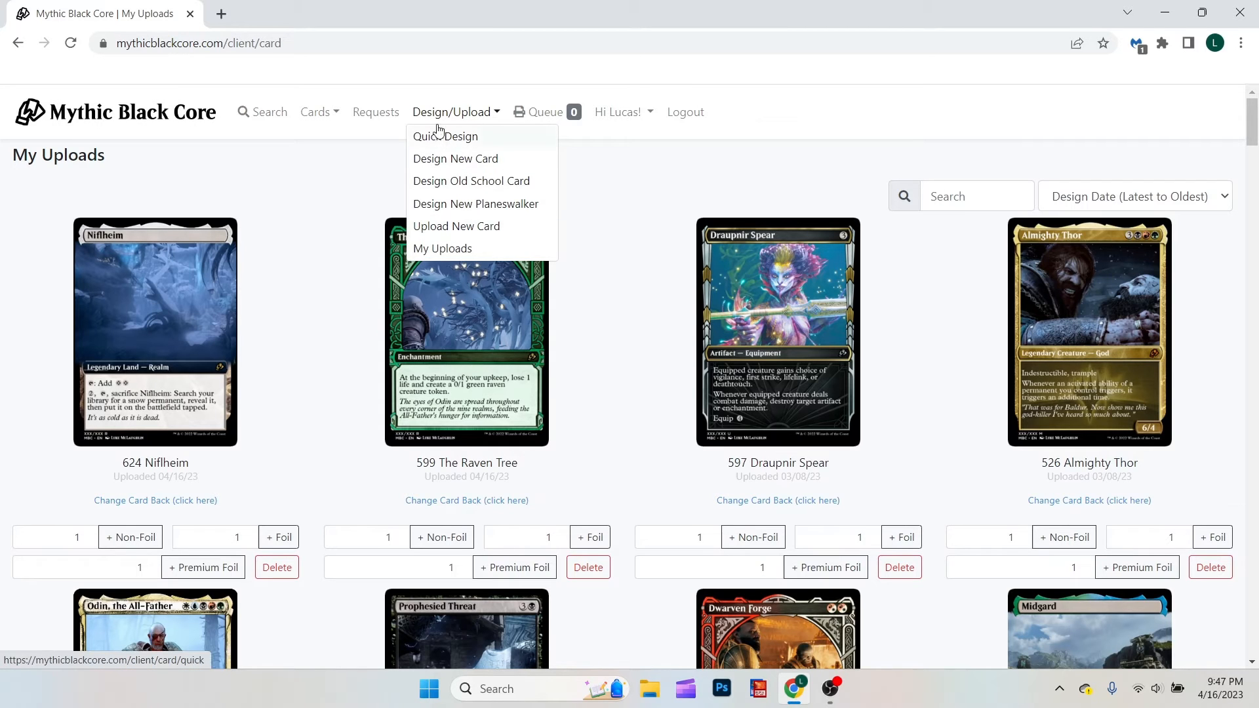
click(455, 229)
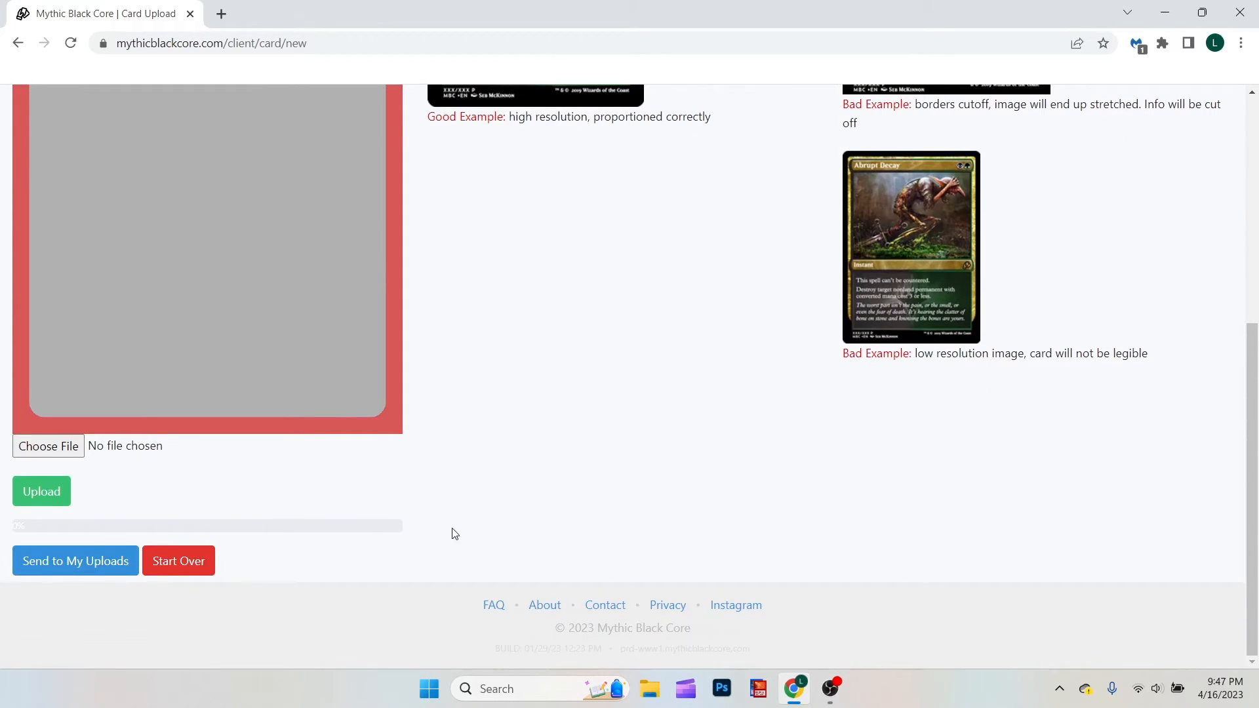
click(75, 560)
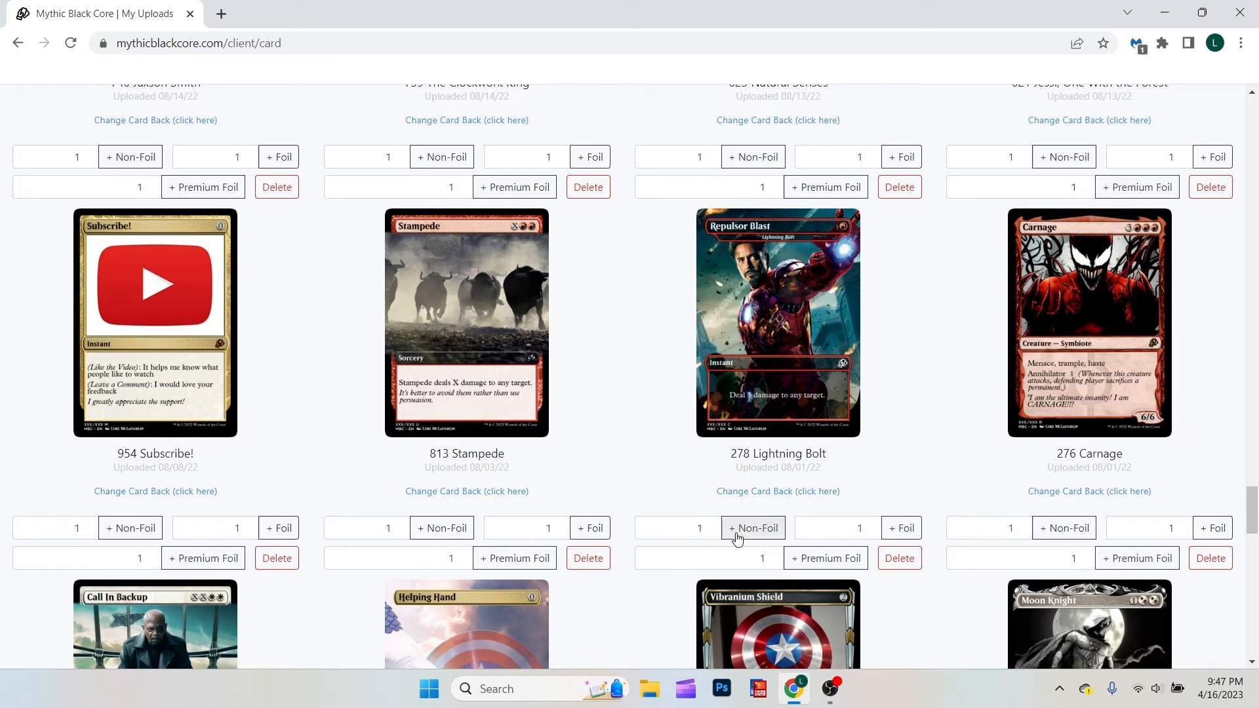
Queue one foil copy of Lightning Bolt from its My Uploads card
click(752, 527)
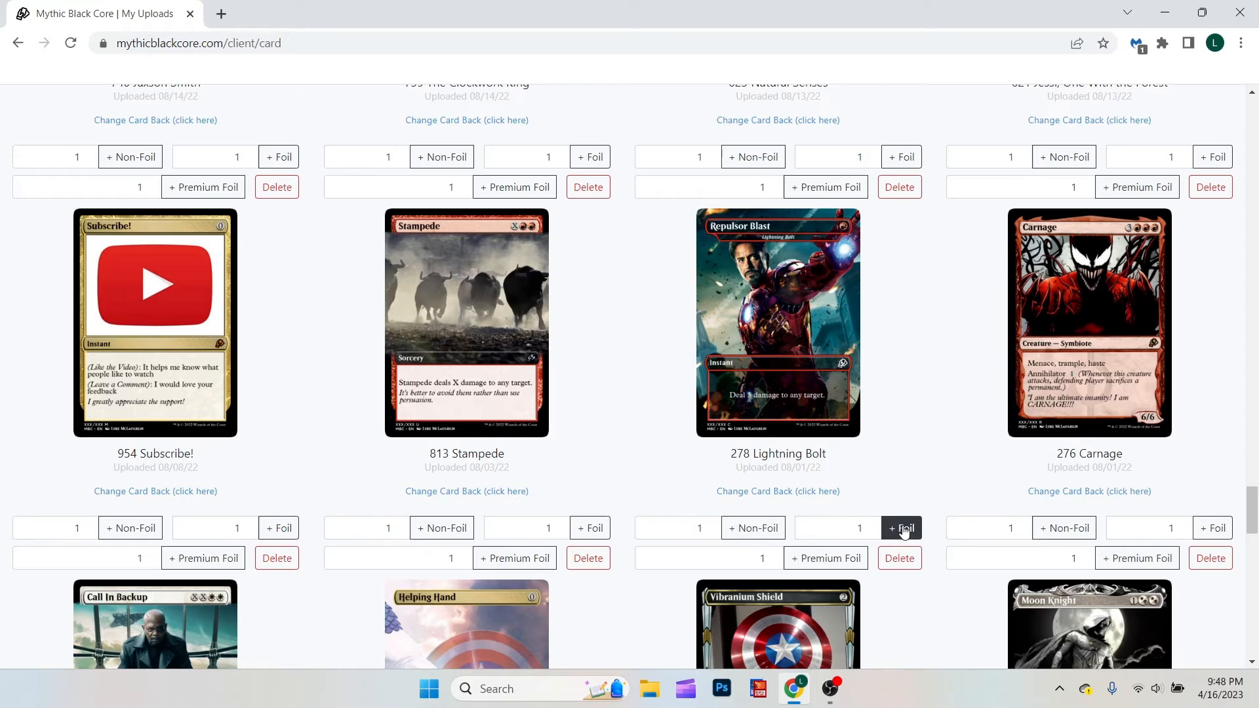
click(834, 528)
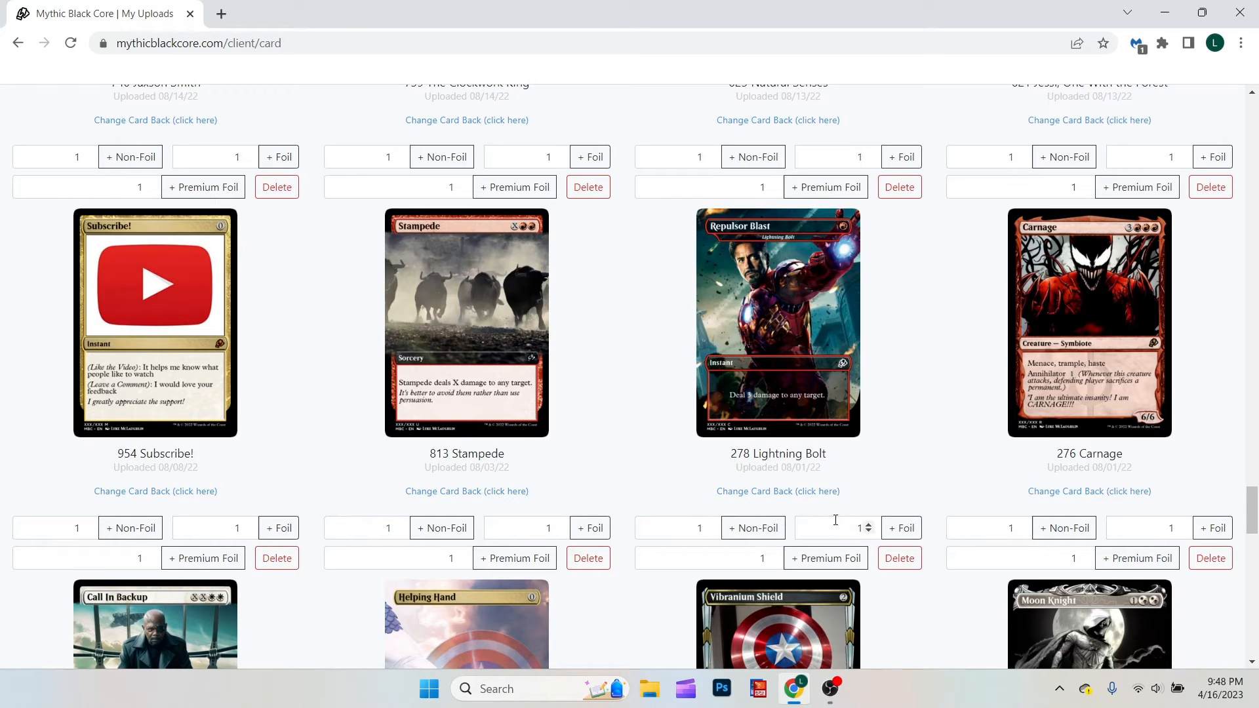
mouse_move(867, 303)
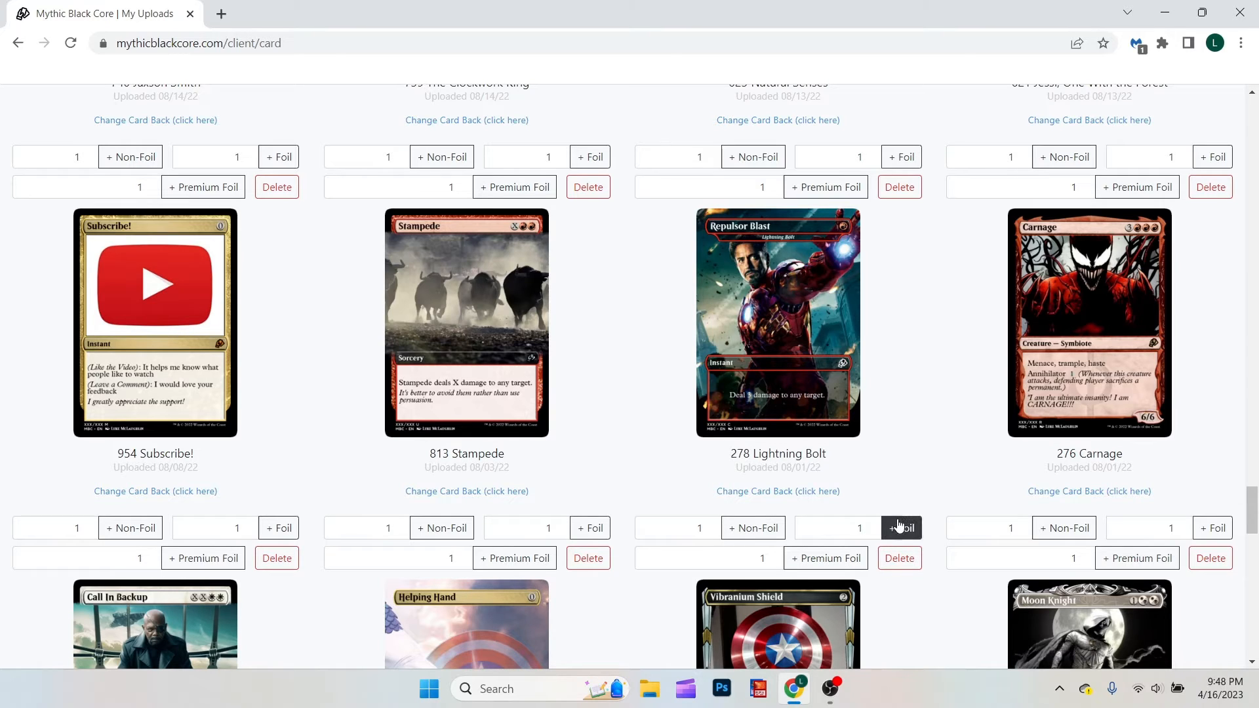
click(900, 528)
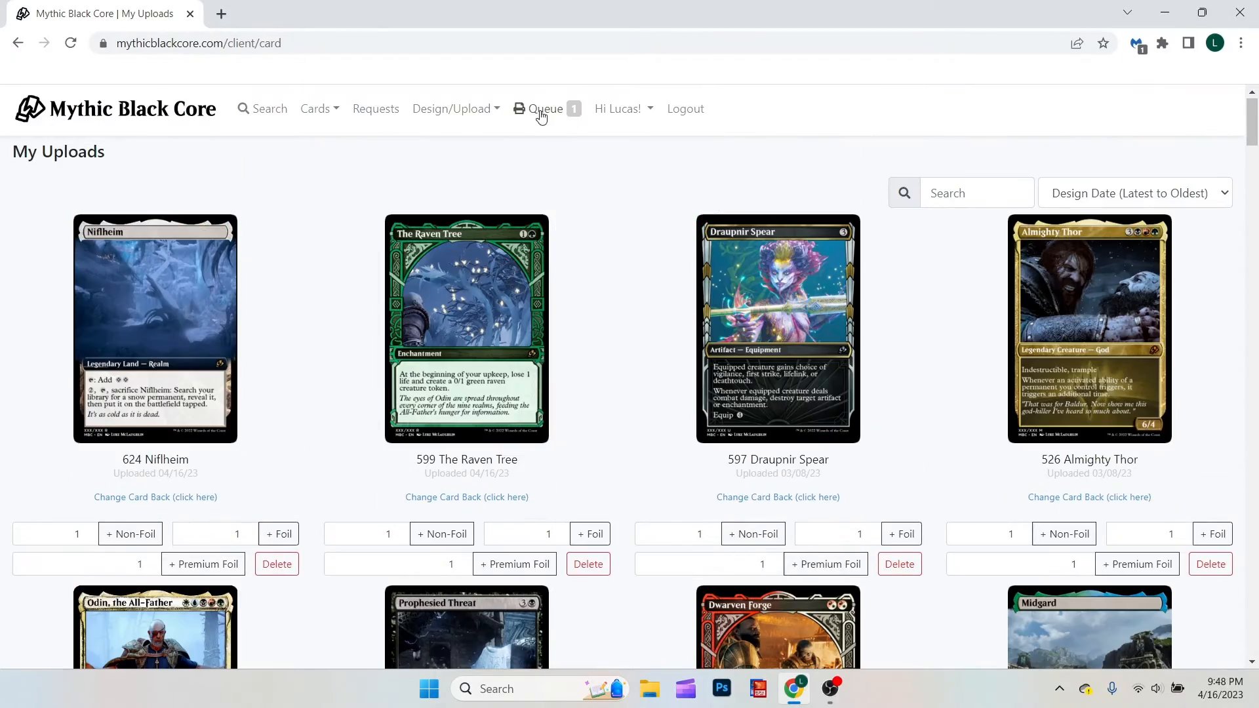
Add Moon Knight as non-foil to the print queue, bringing the total to $4.00
click(545, 108)
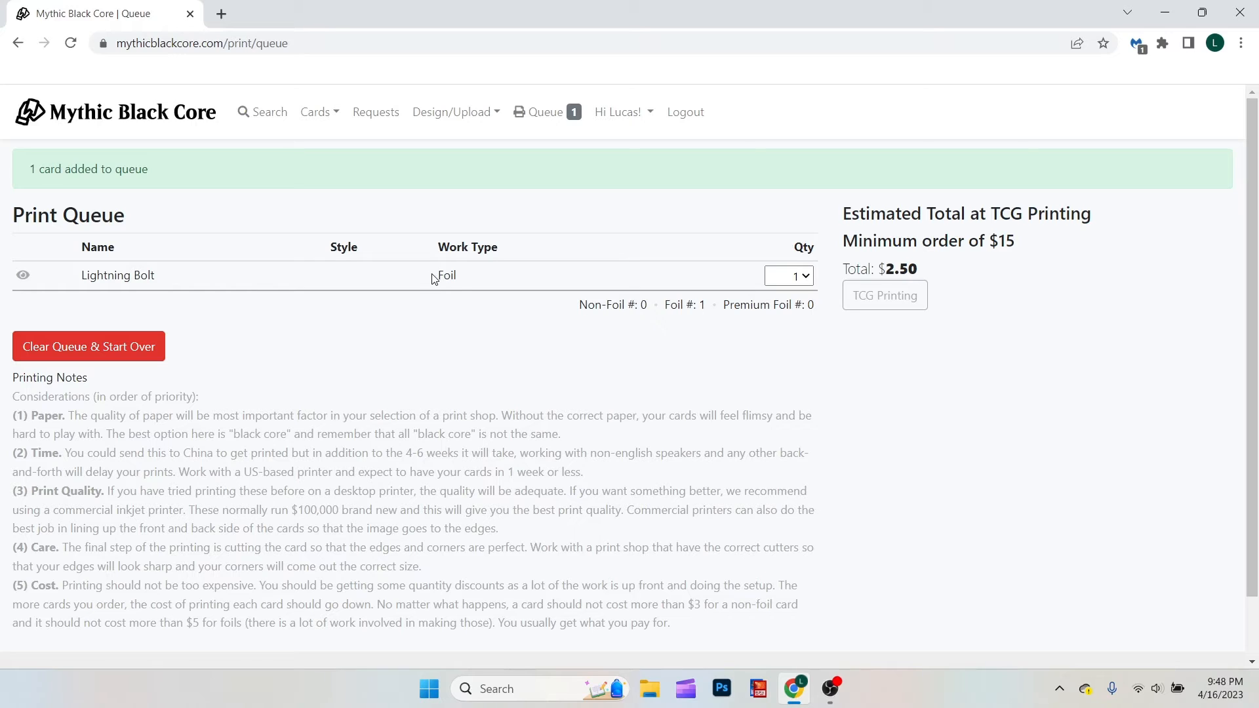
double_click(446, 275)
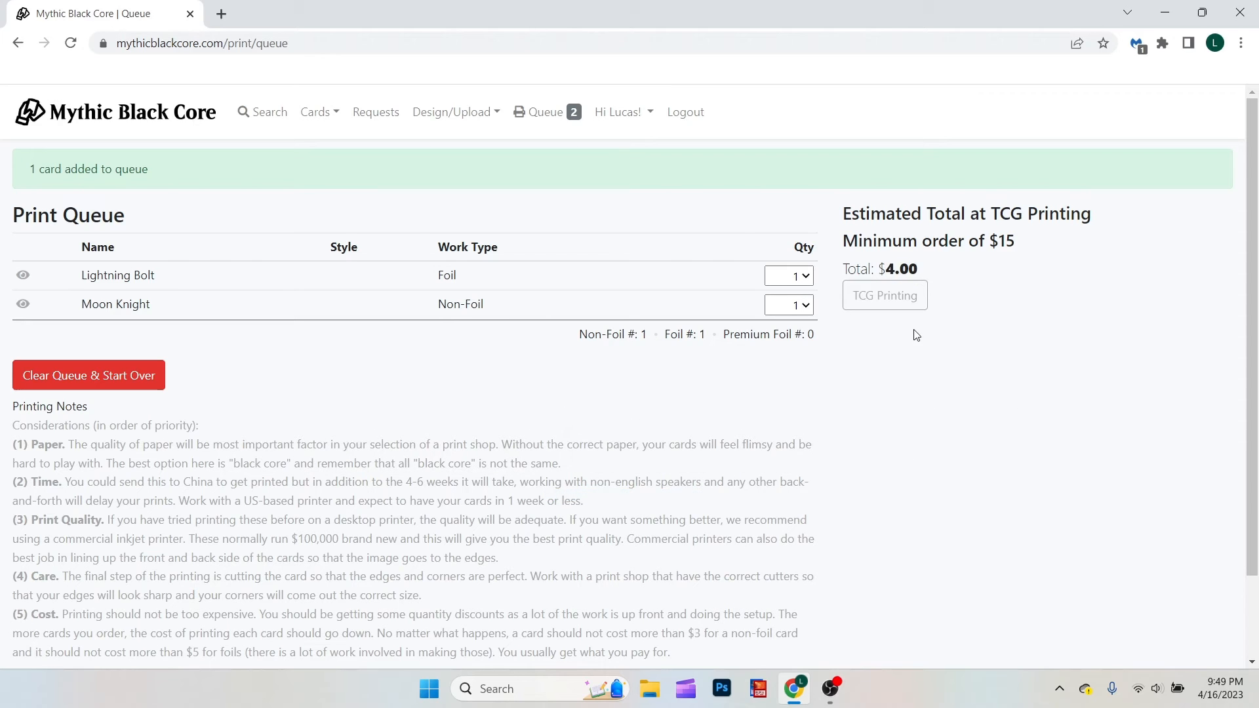
mouse_move(758, 688)
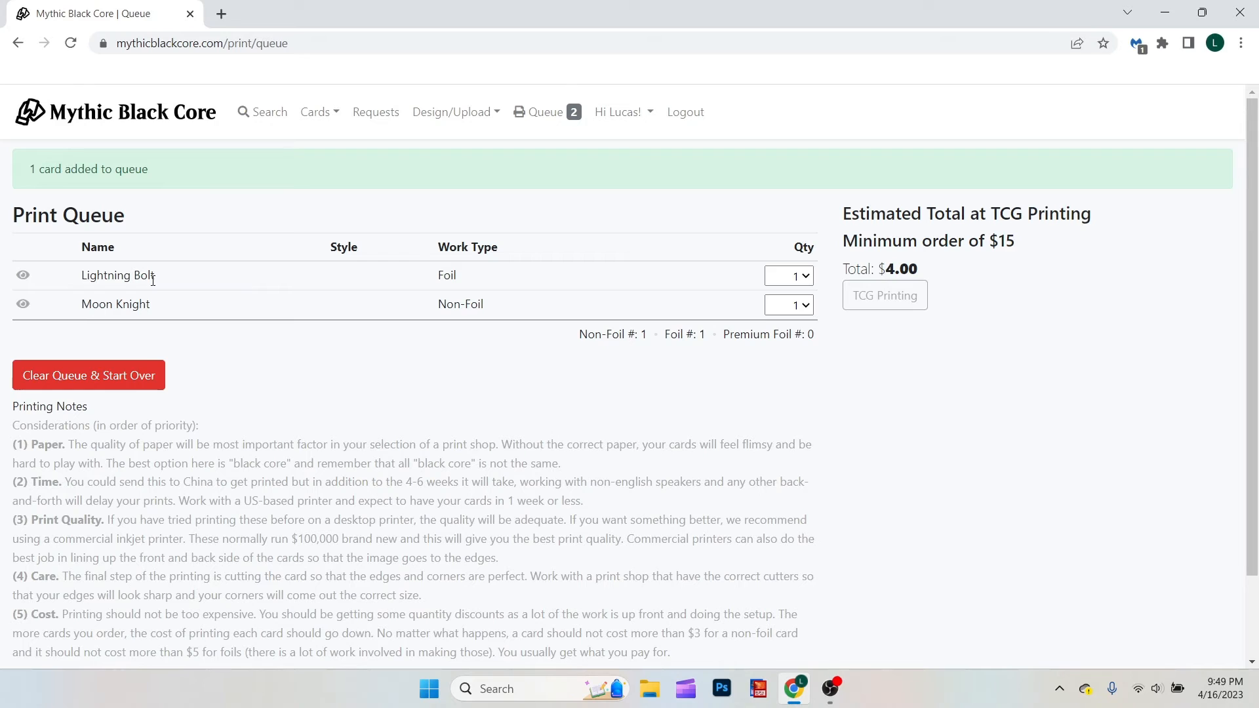
click(451, 111)
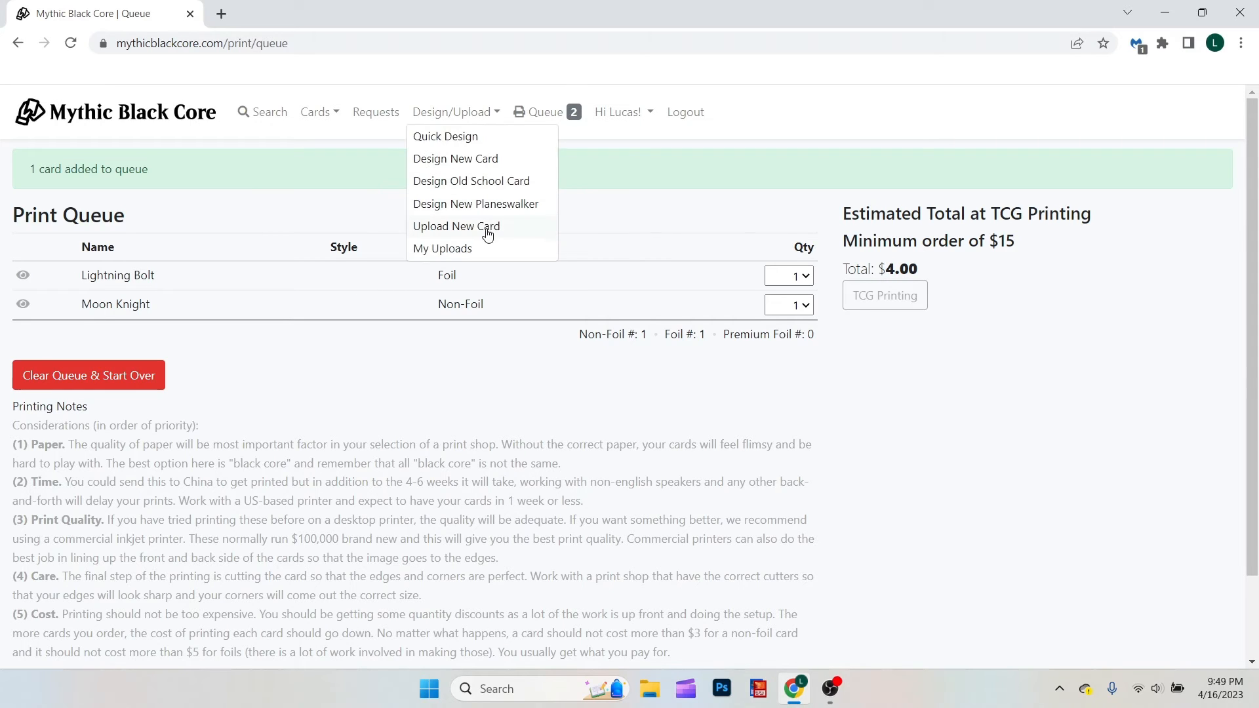